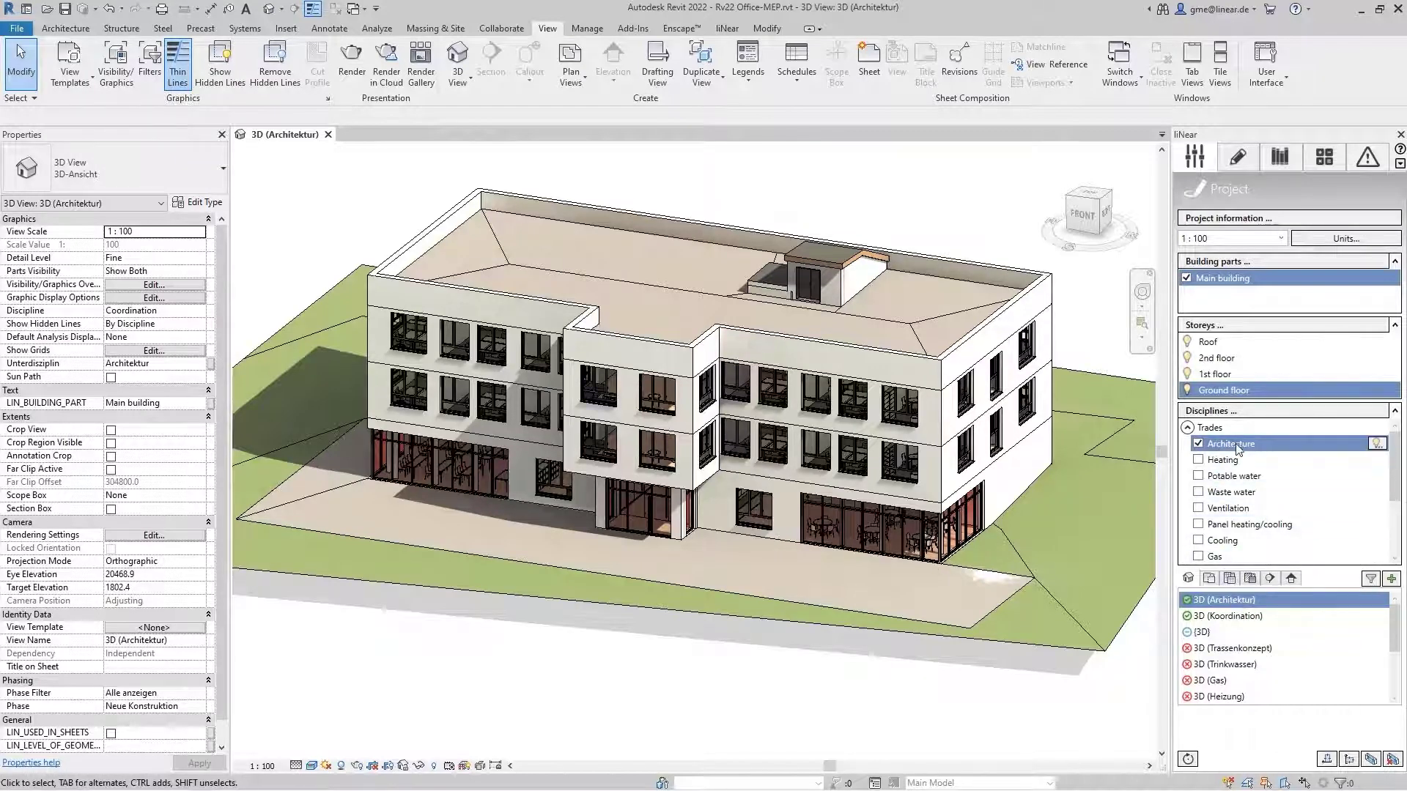
Step: Set the building type to Office / administration building and close the building data
left_click(1323, 156)
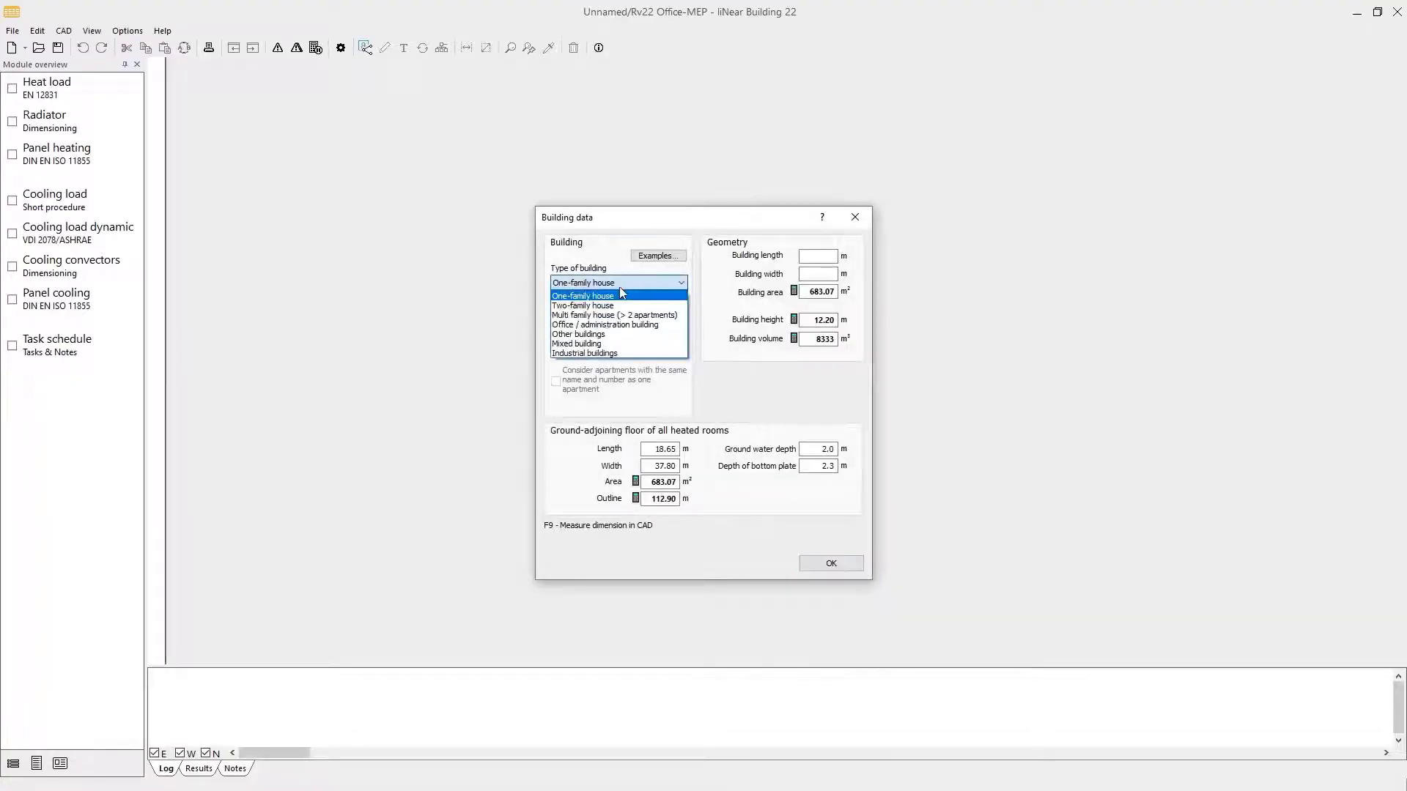
mouse_move(604, 324)
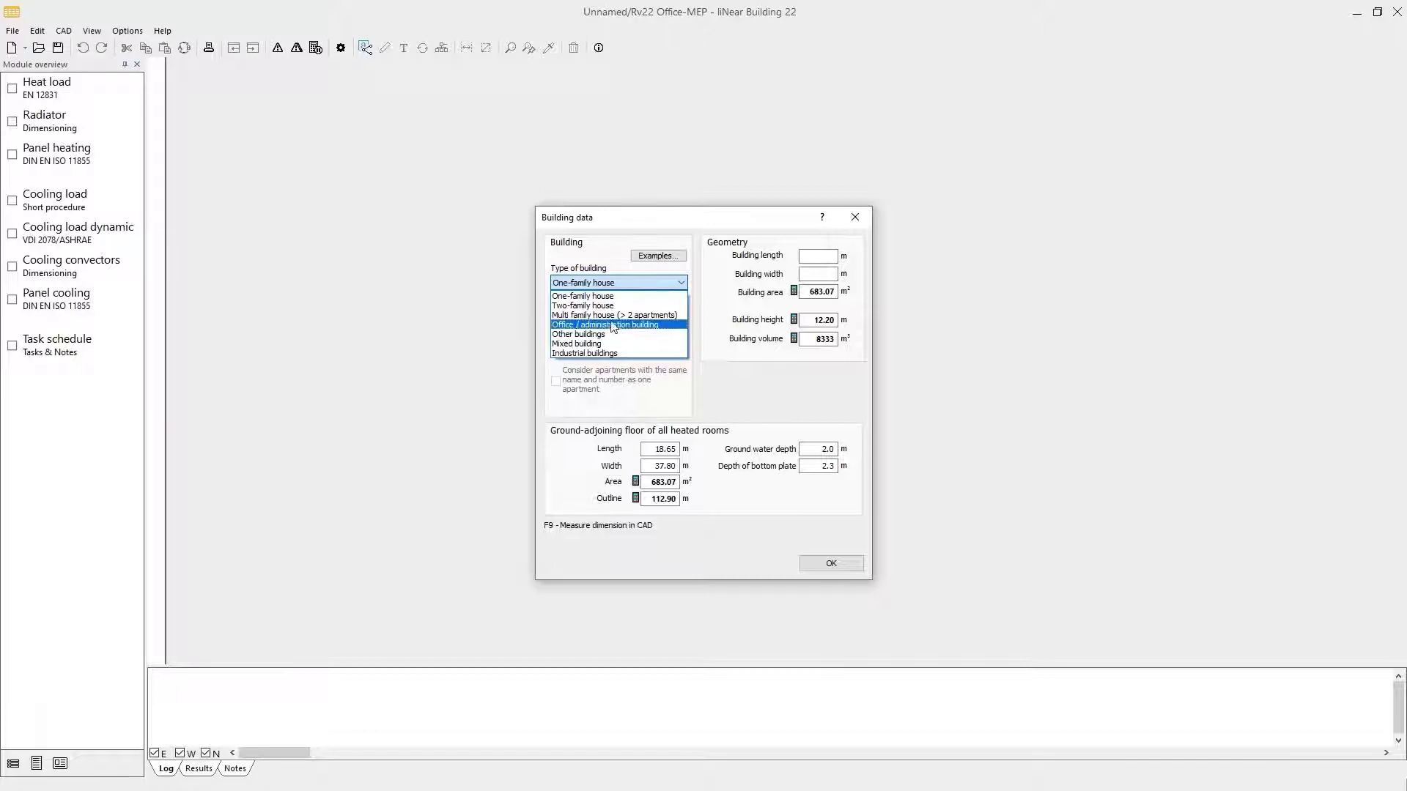
left_click(831, 563)
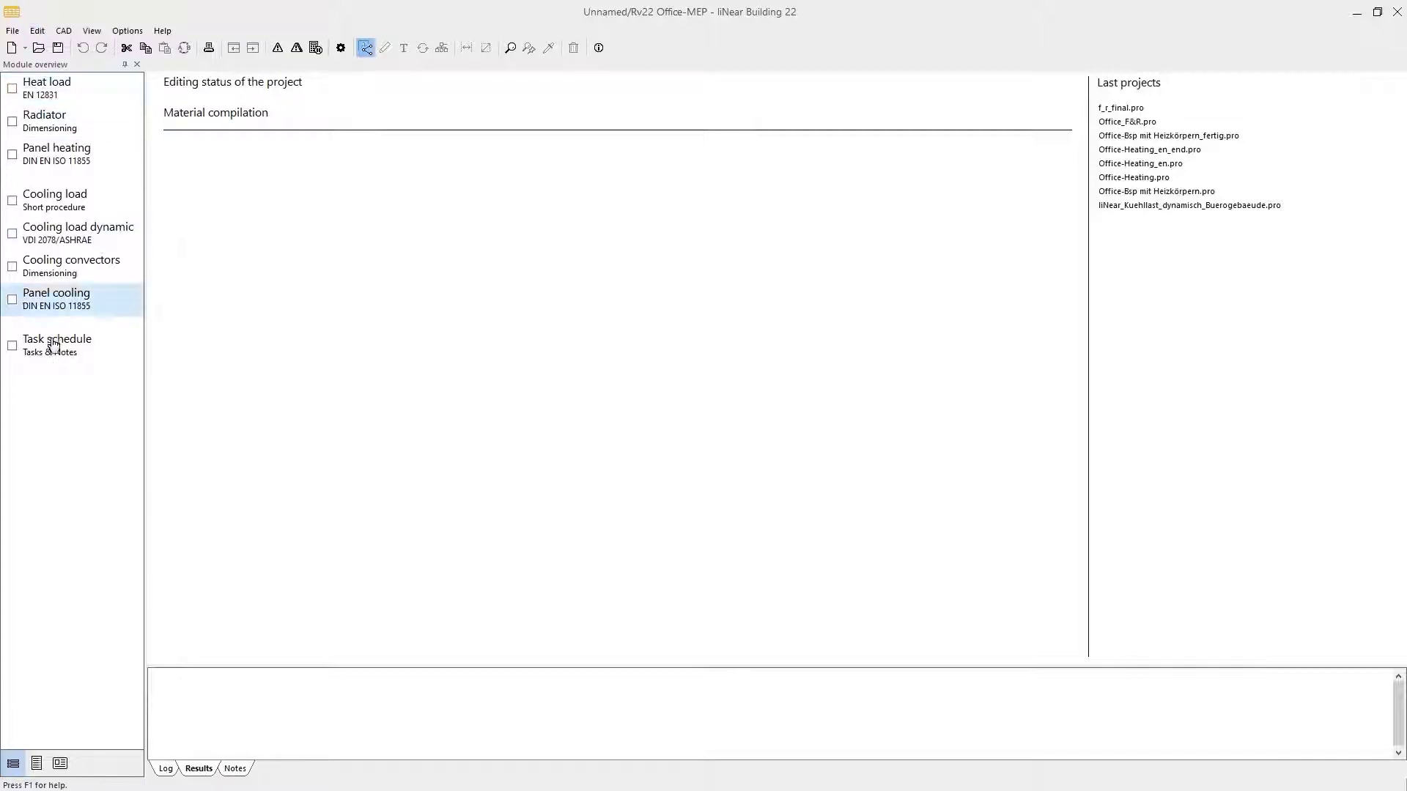
left_click(54, 88)
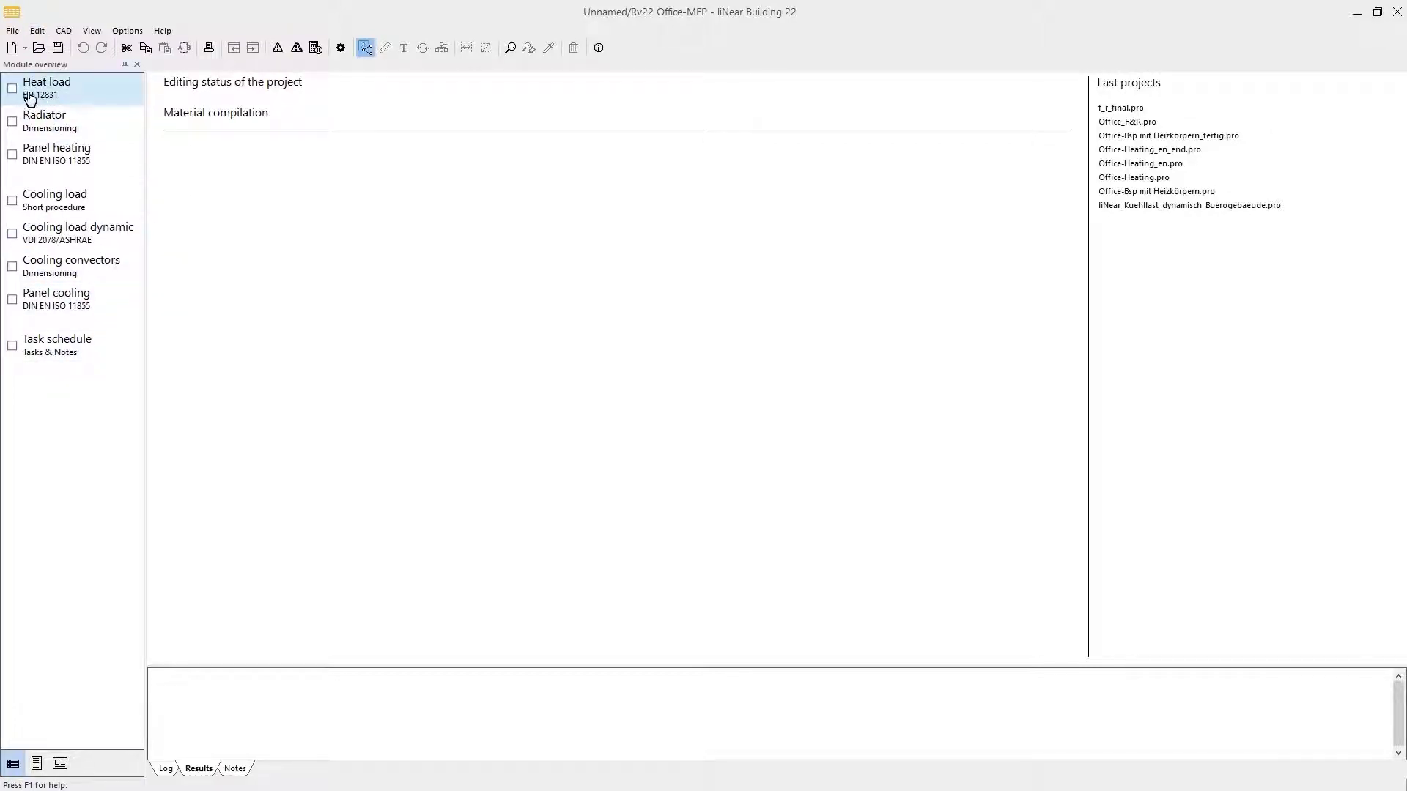
mouse_move(76, 103)
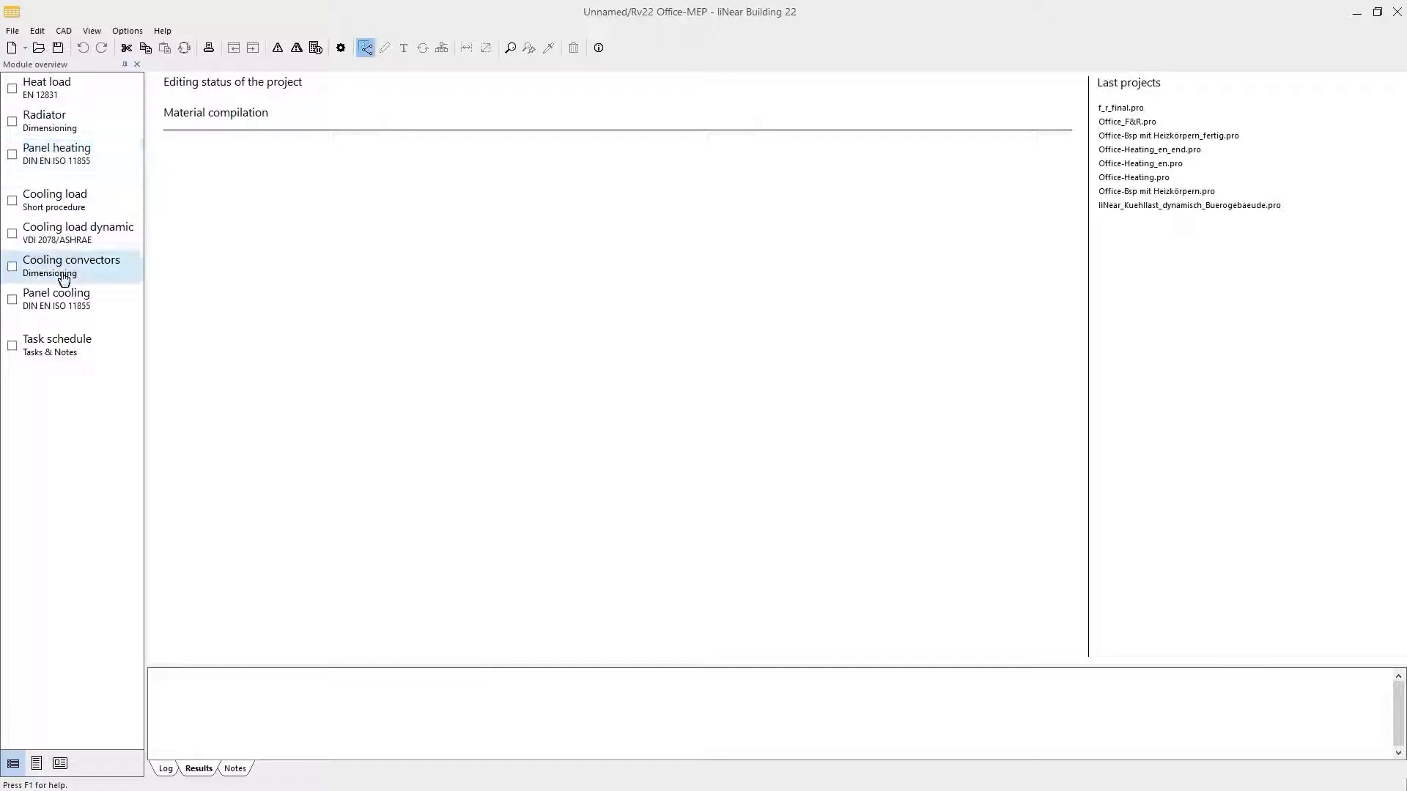
mouse_move(56, 153)
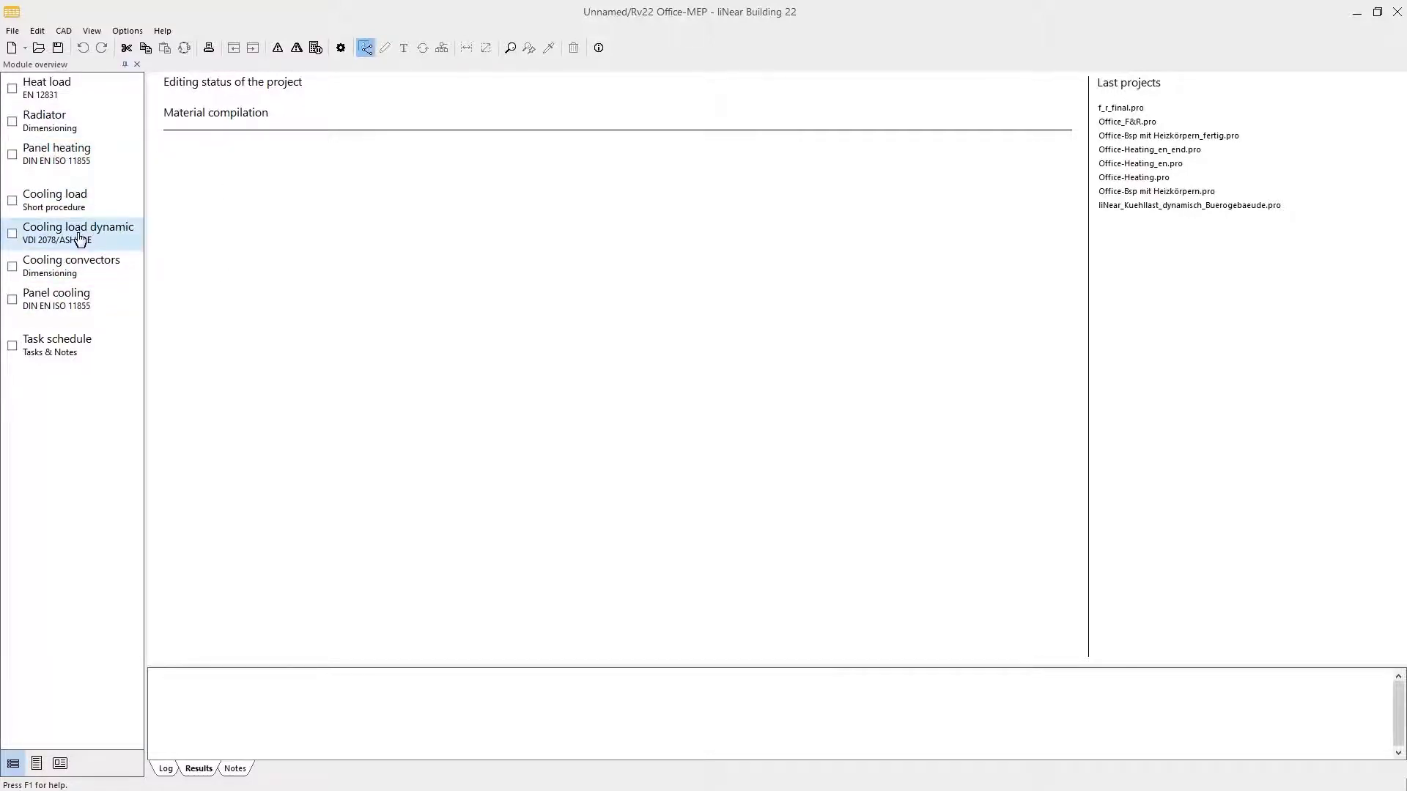
Step: Open the Cooling load dynamic (VDI 2078/ASHRAE) module and scroll through its calculation settings
left_click(77, 232)
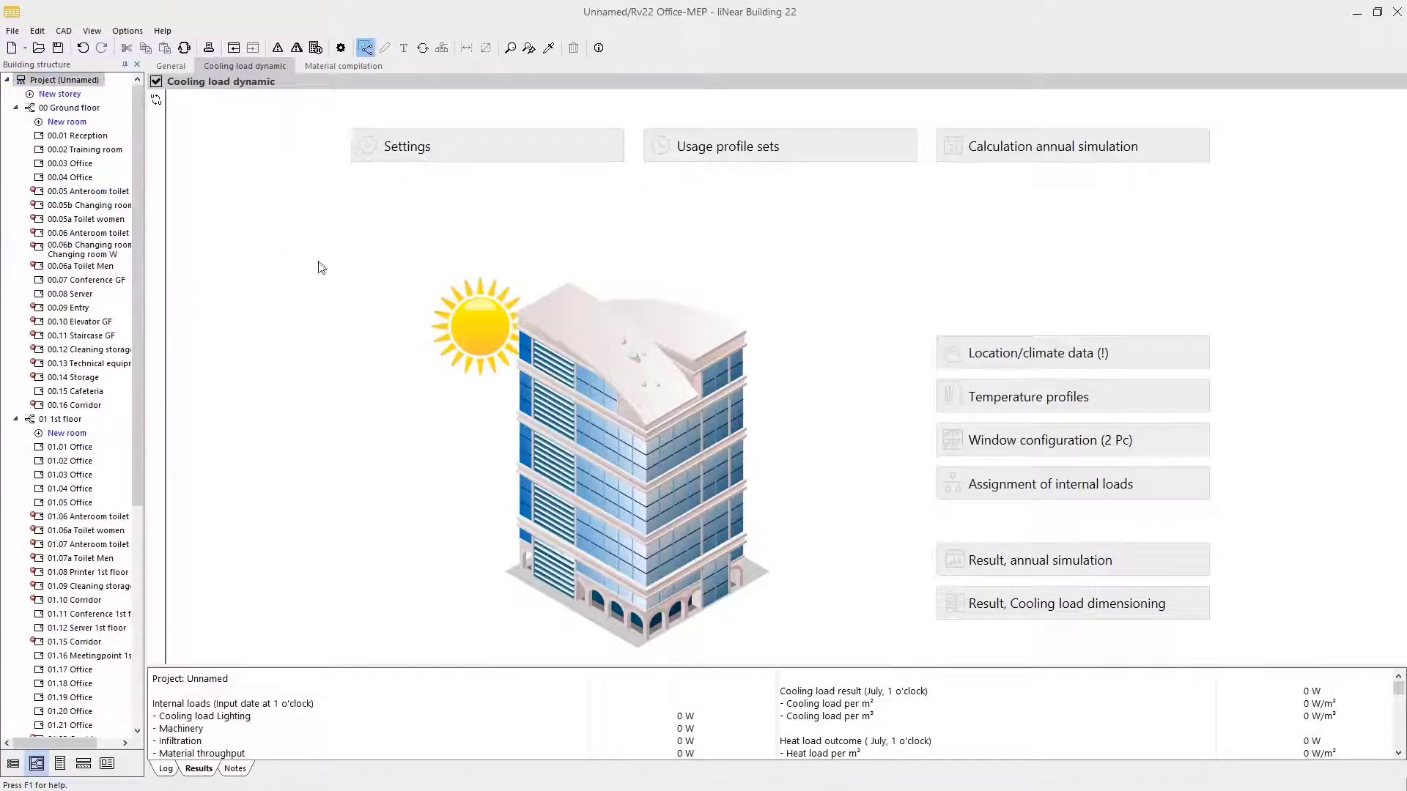
mouse_move(625, 244)
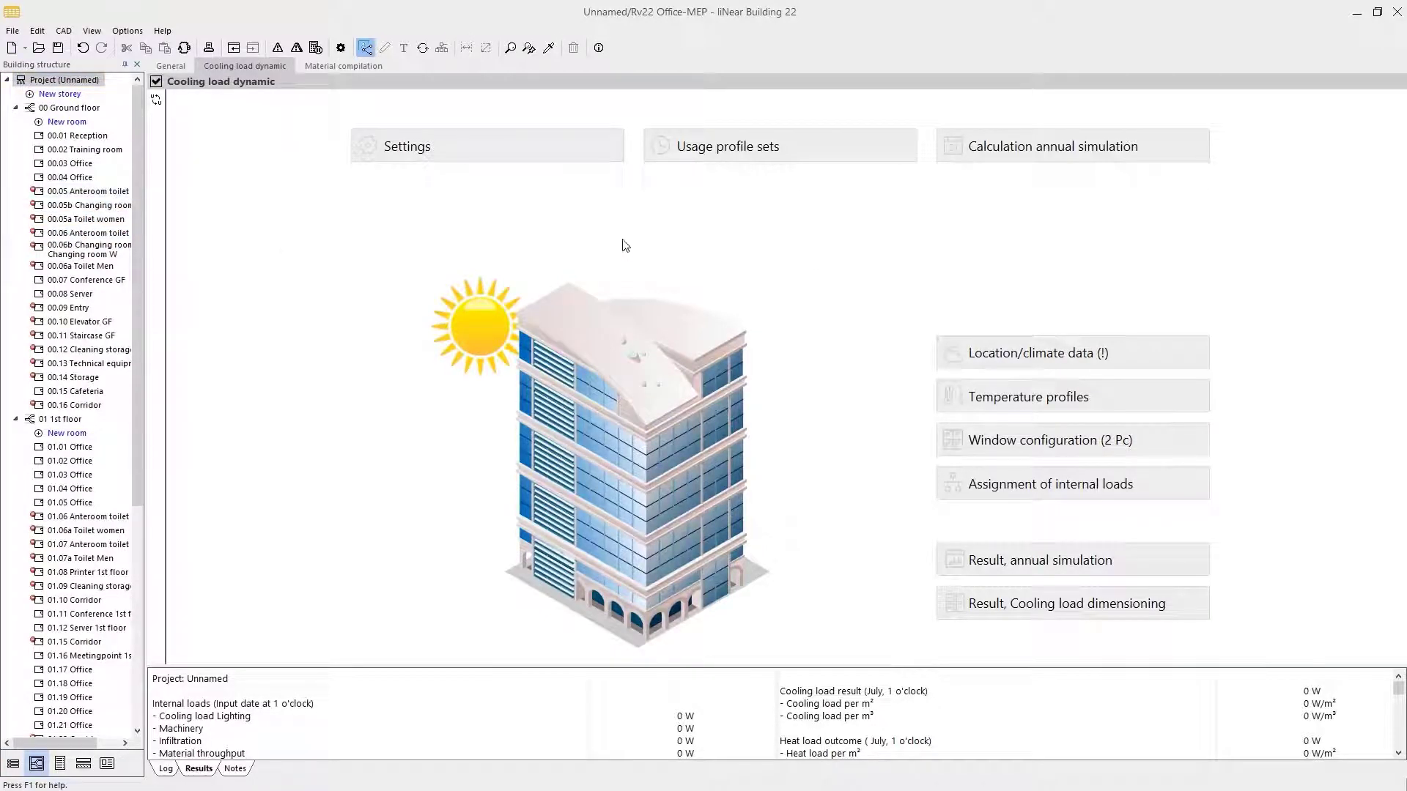
scroll("down", 3)
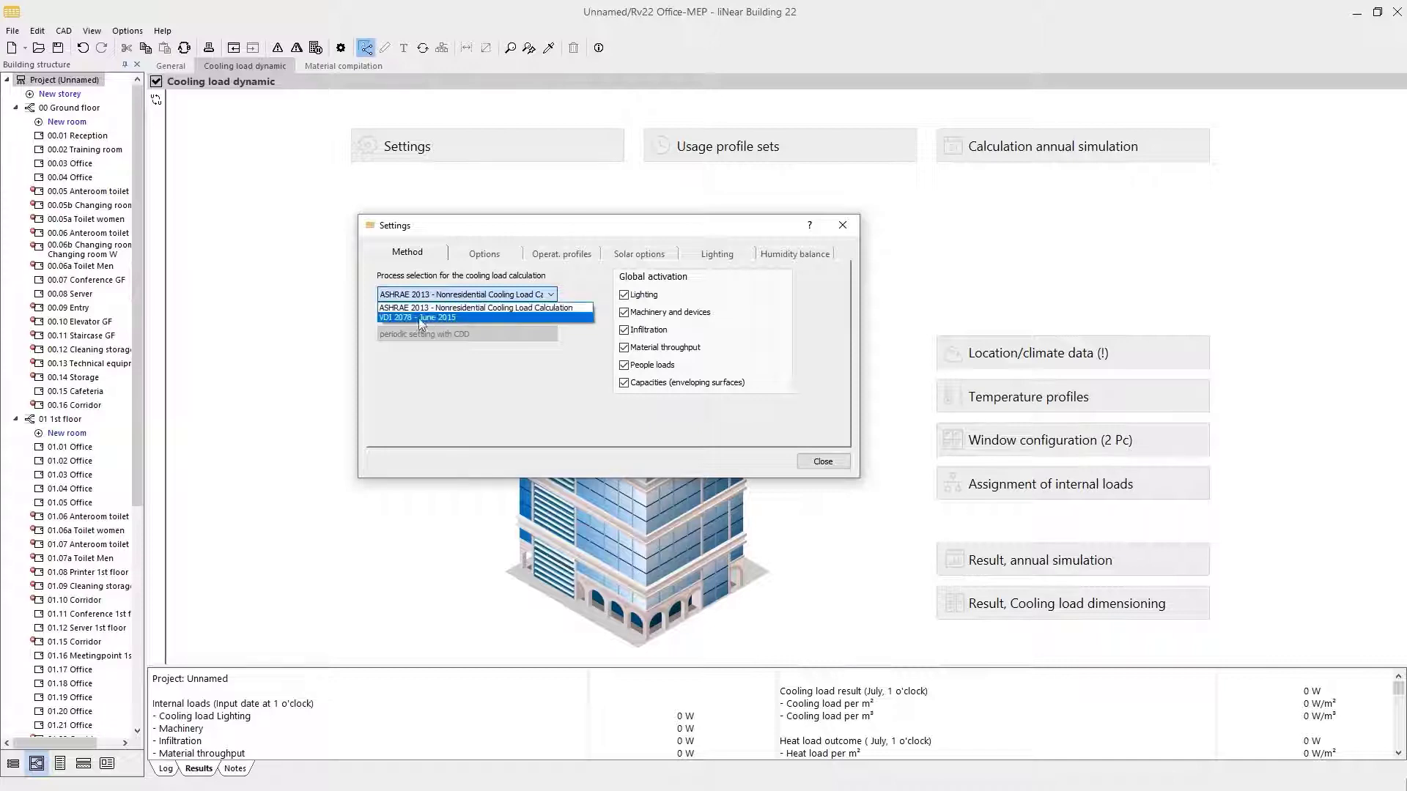
mouse_move(451, 320)
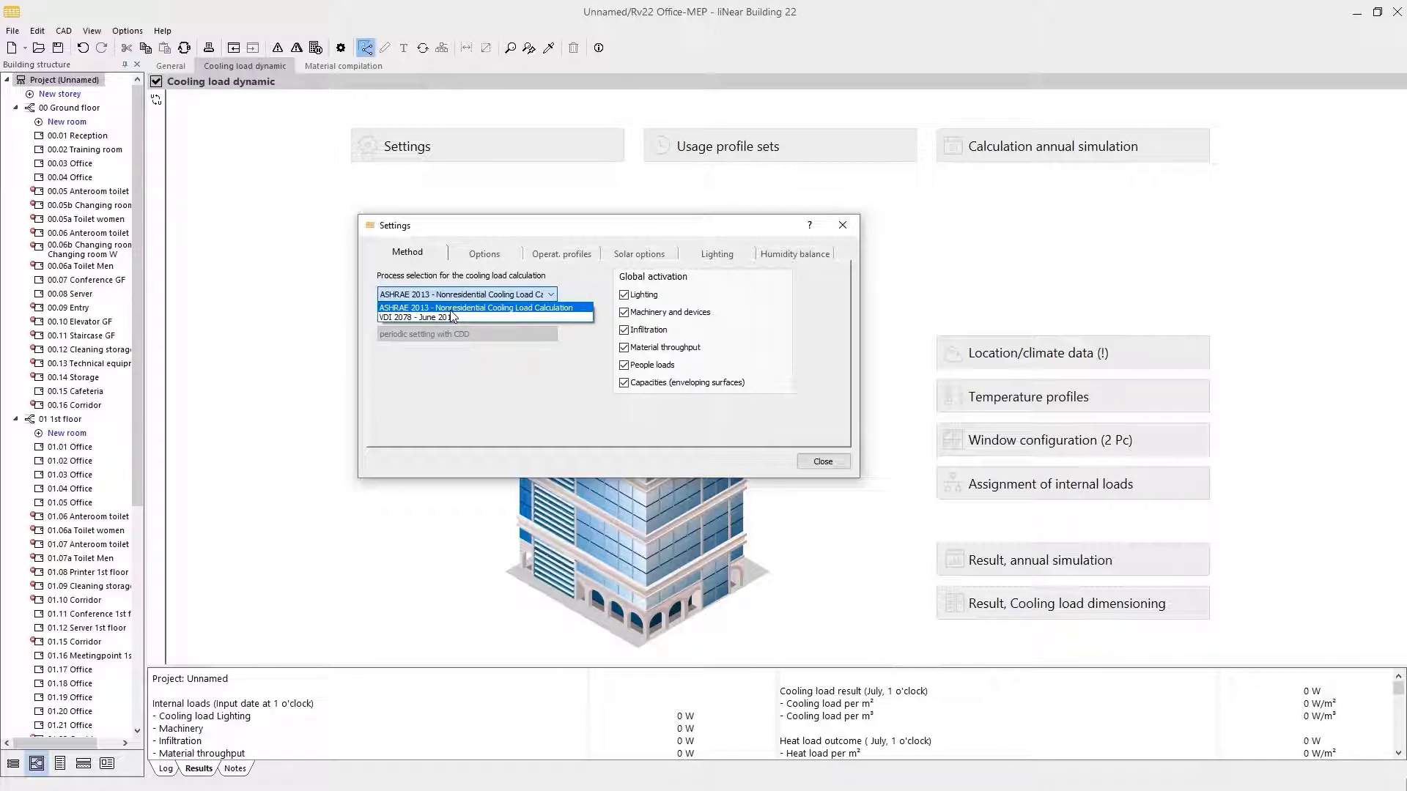
left_click(480, 307)
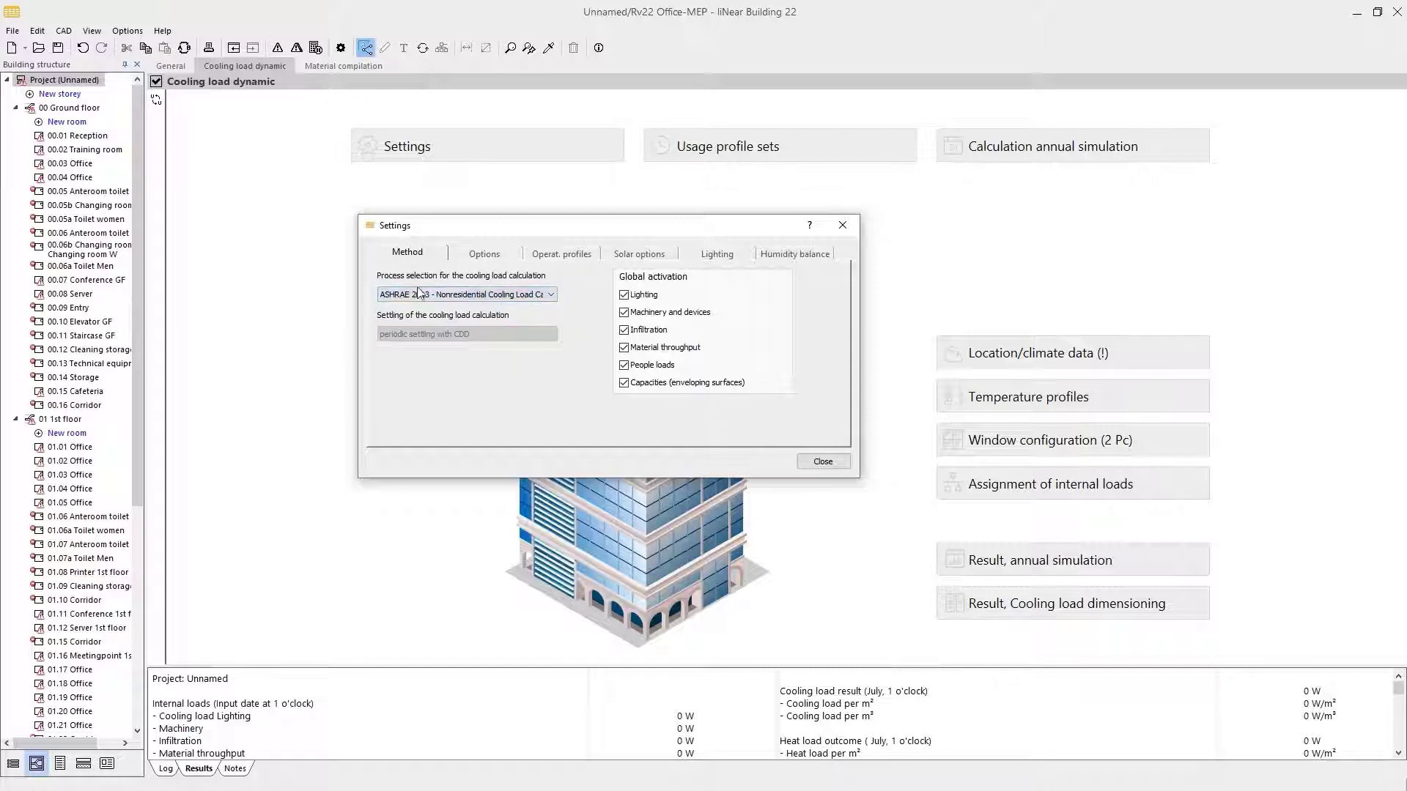
left_click(820, 460)
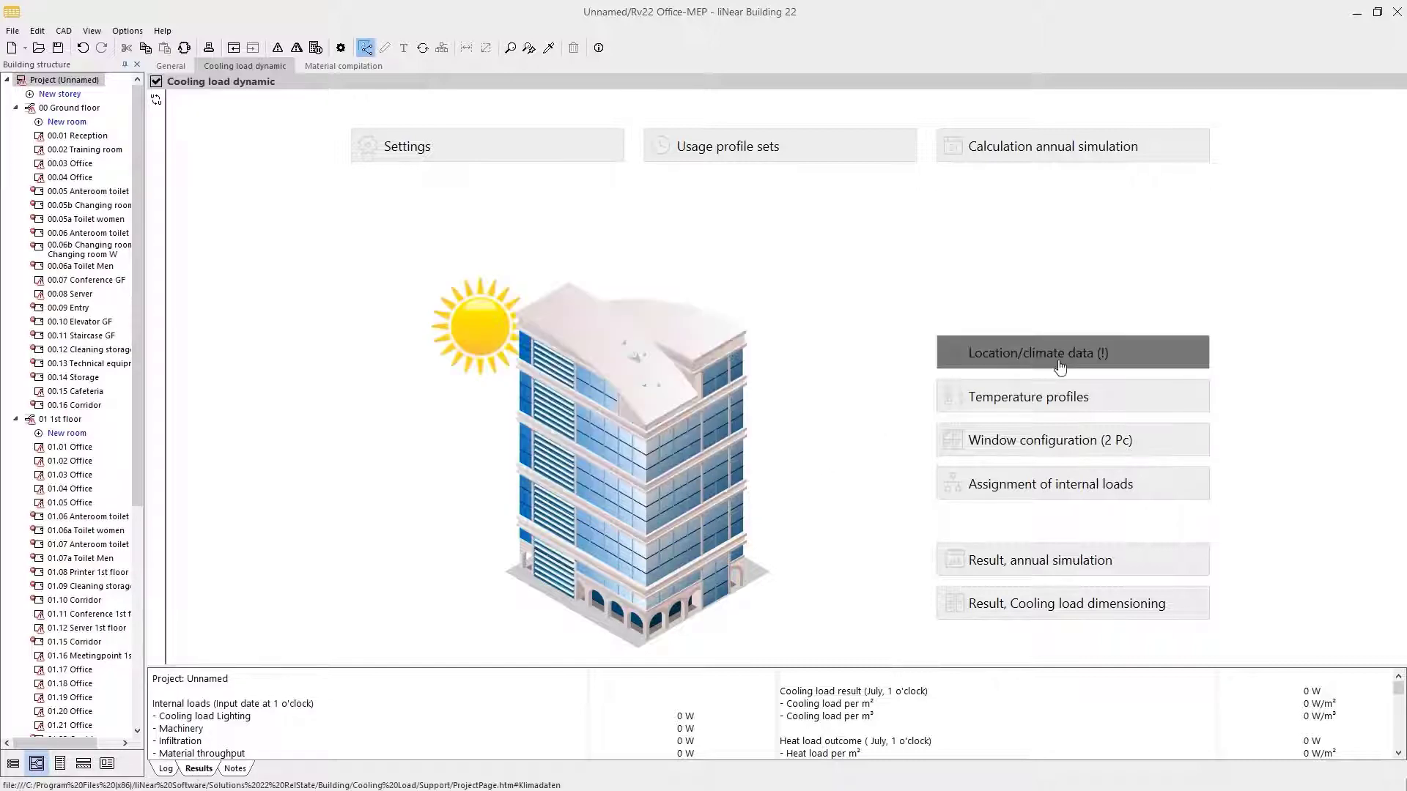
Step: Open the Location/climate data form, which has no climate data loaded yet
left_click(1035, 351)
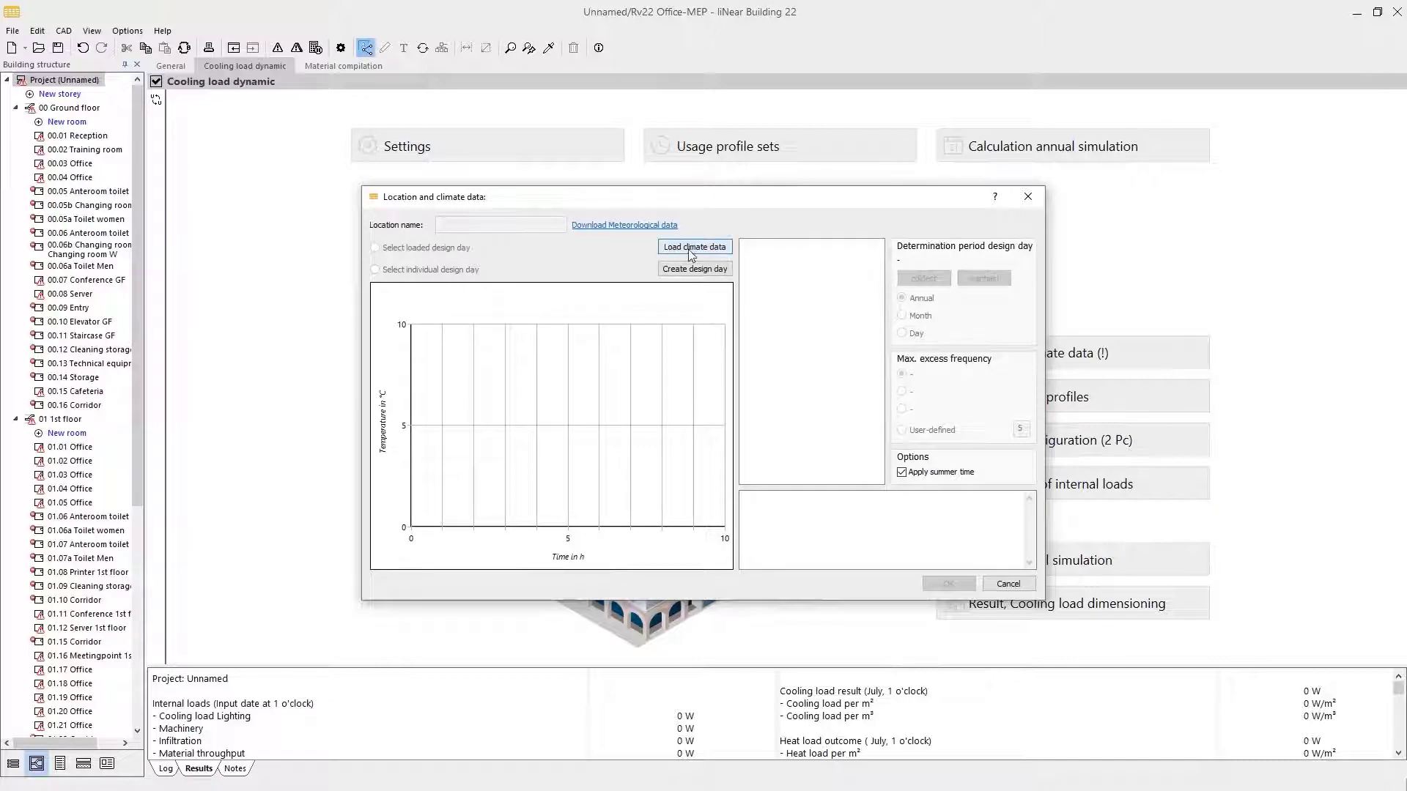
mouse_move(694, 247)
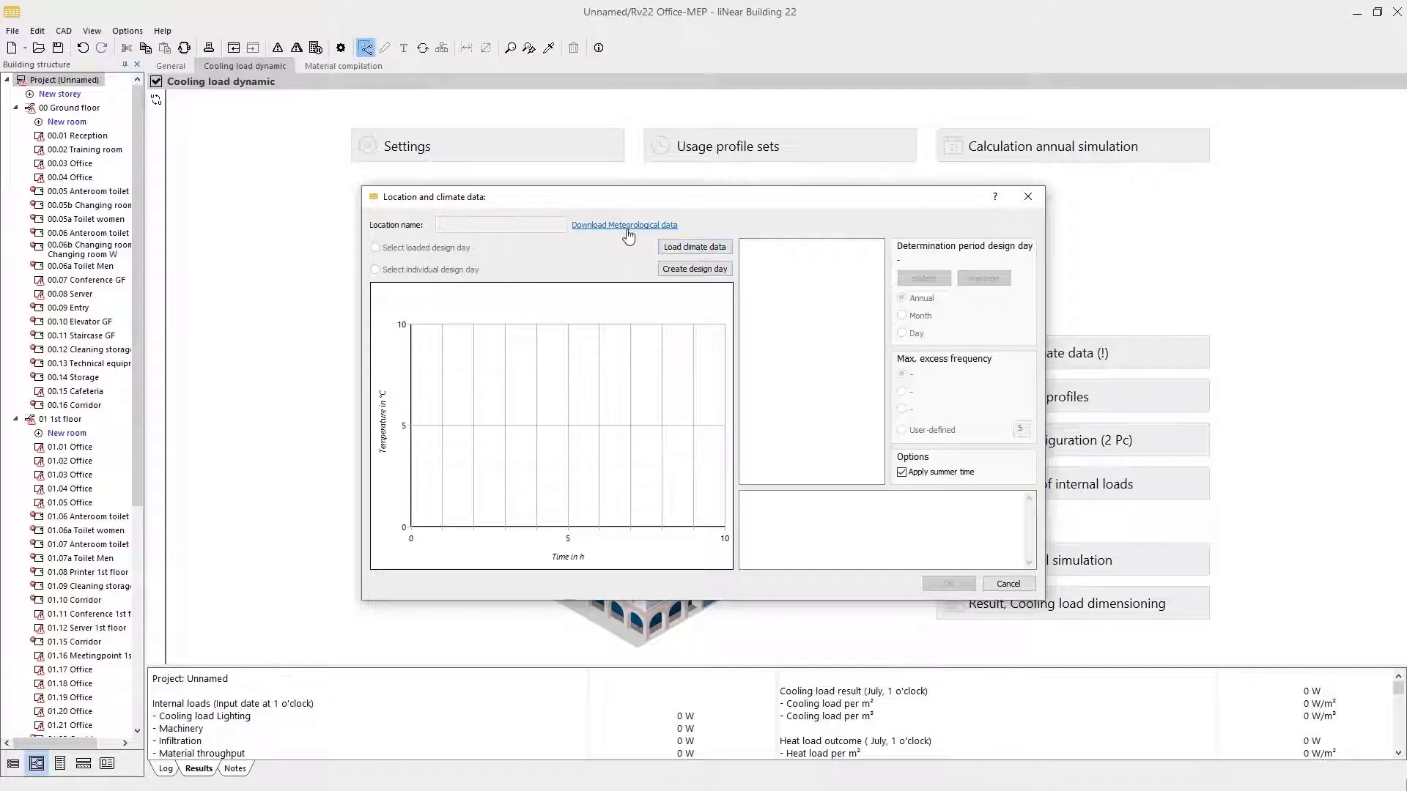
Step: Download all EnergyPlus weather files for Europe, Germany, Berlin 103840 (IWEC)
left_click(623, 224)
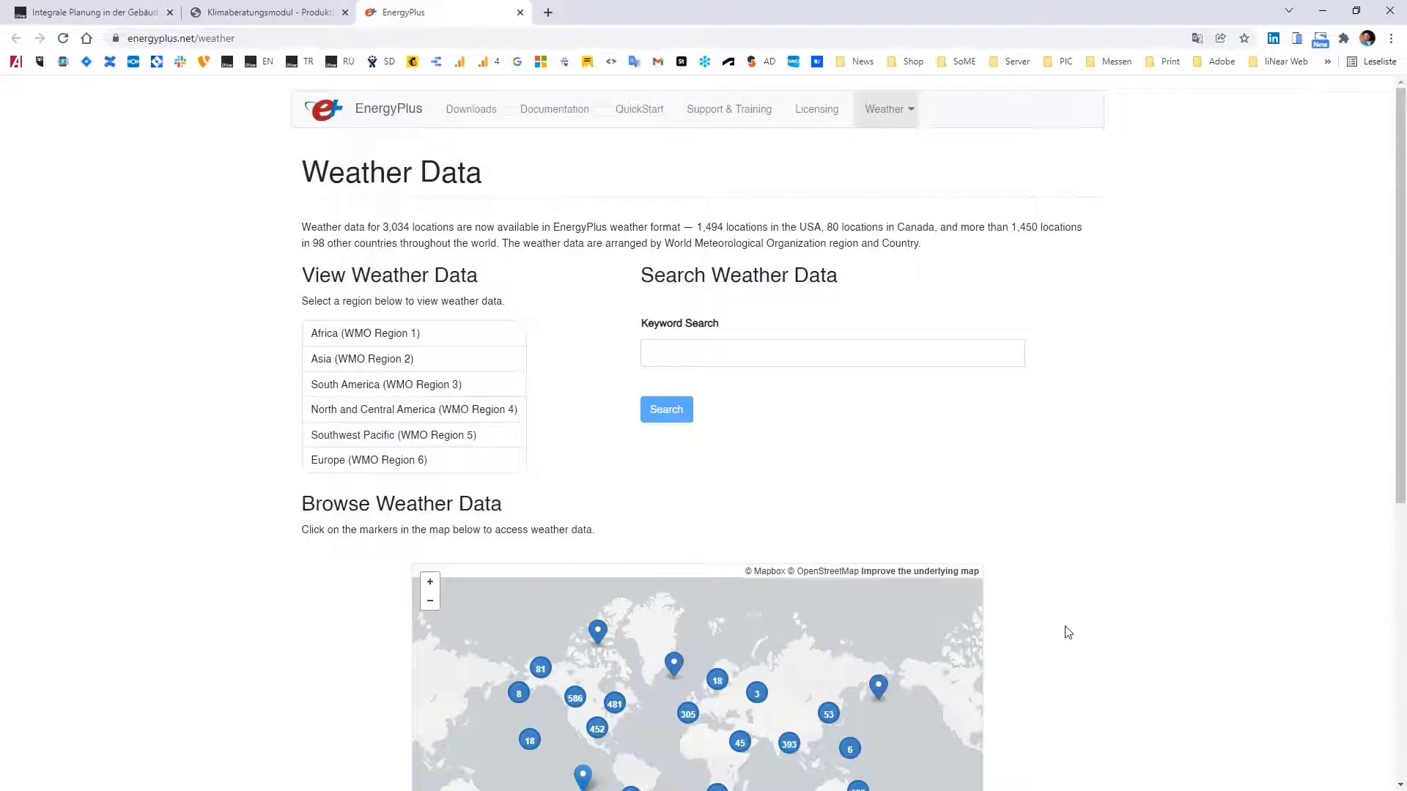
scroll("down", 3)
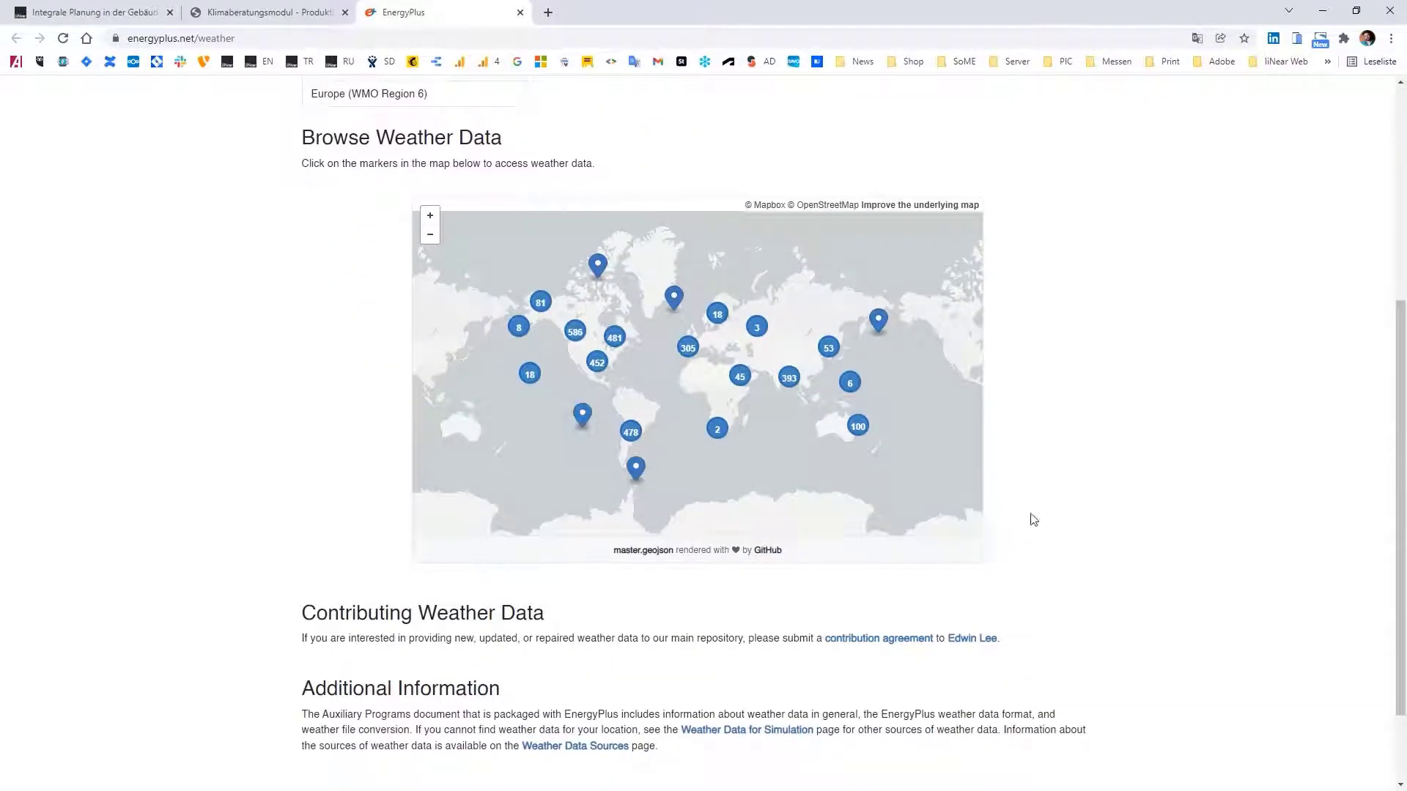
scroll("up", 3)
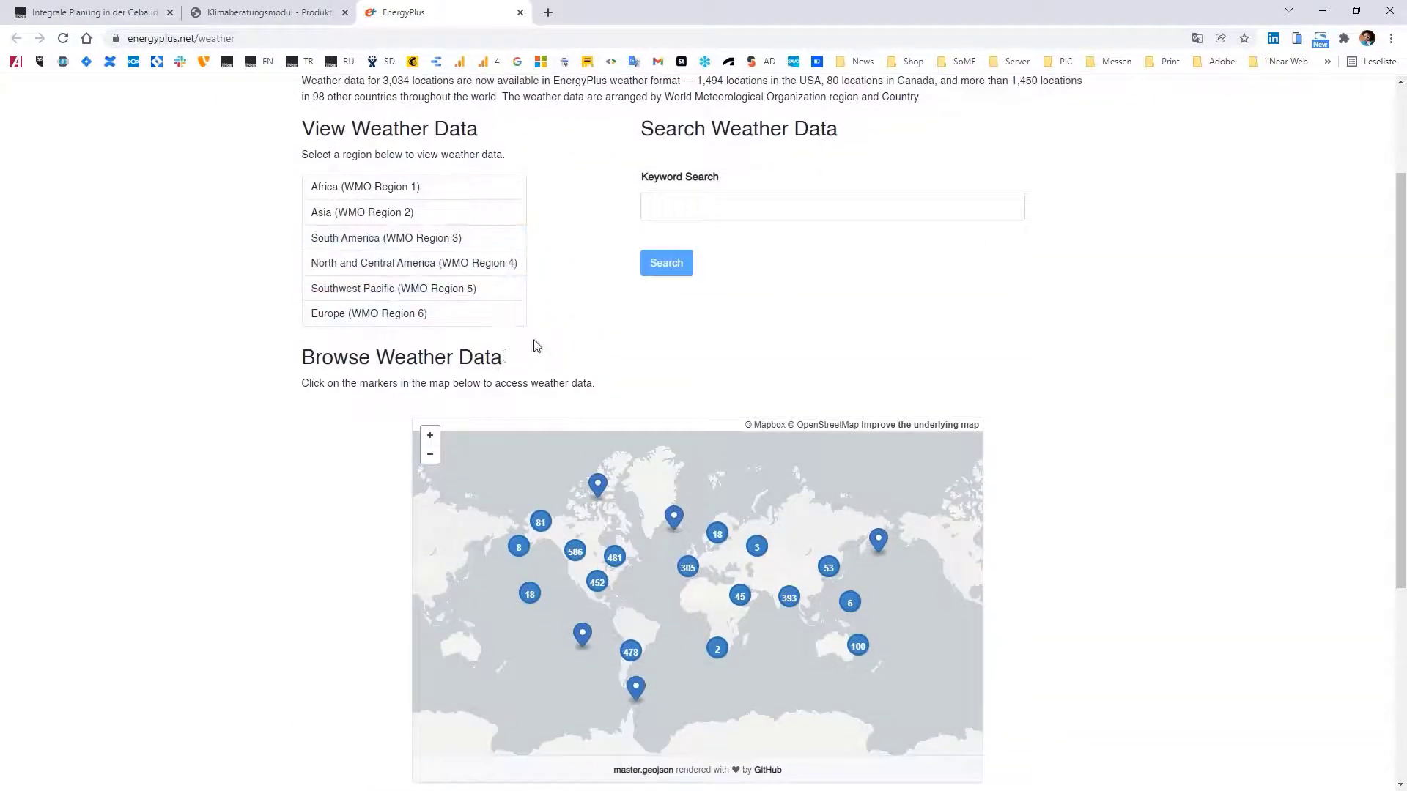
left_click(368, 313)
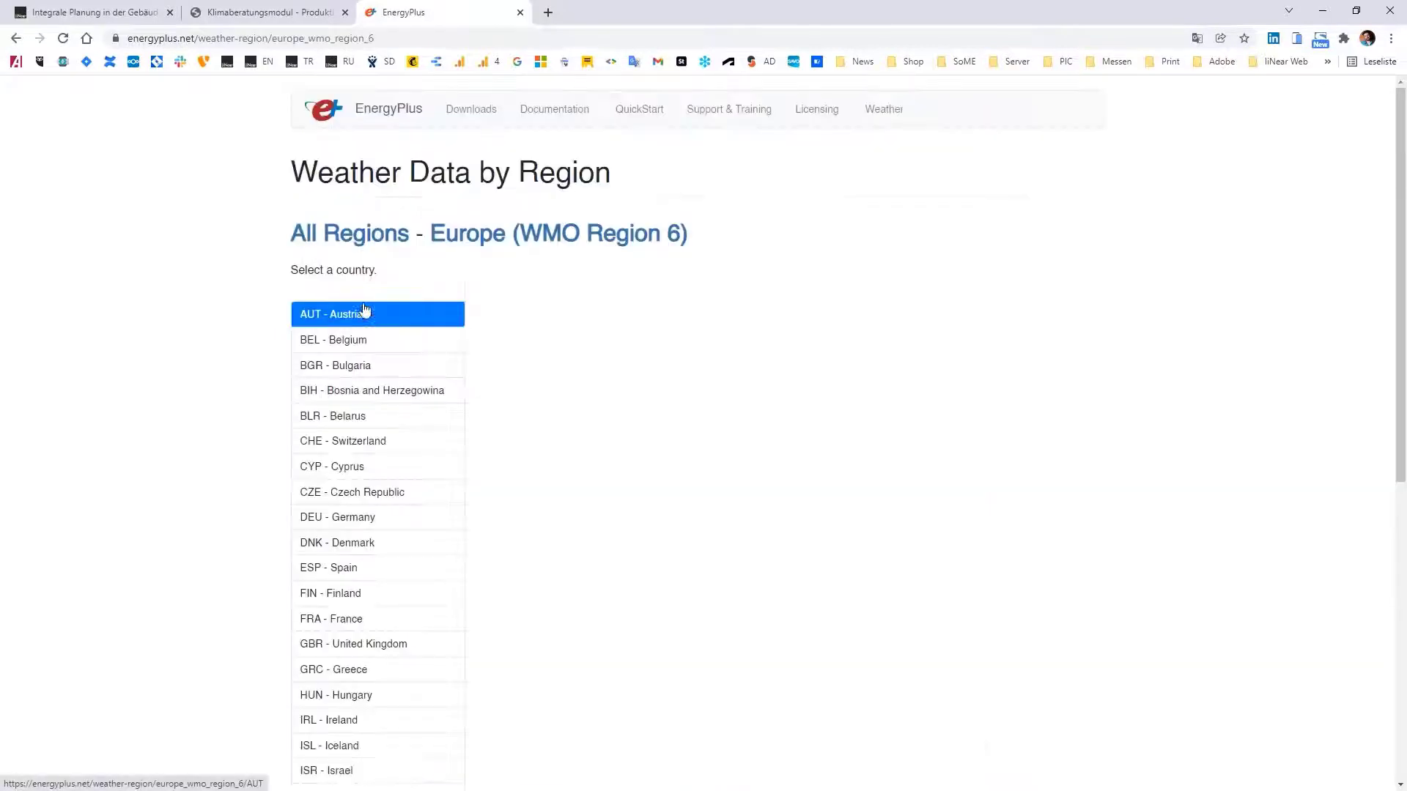
left_click(337, 517)
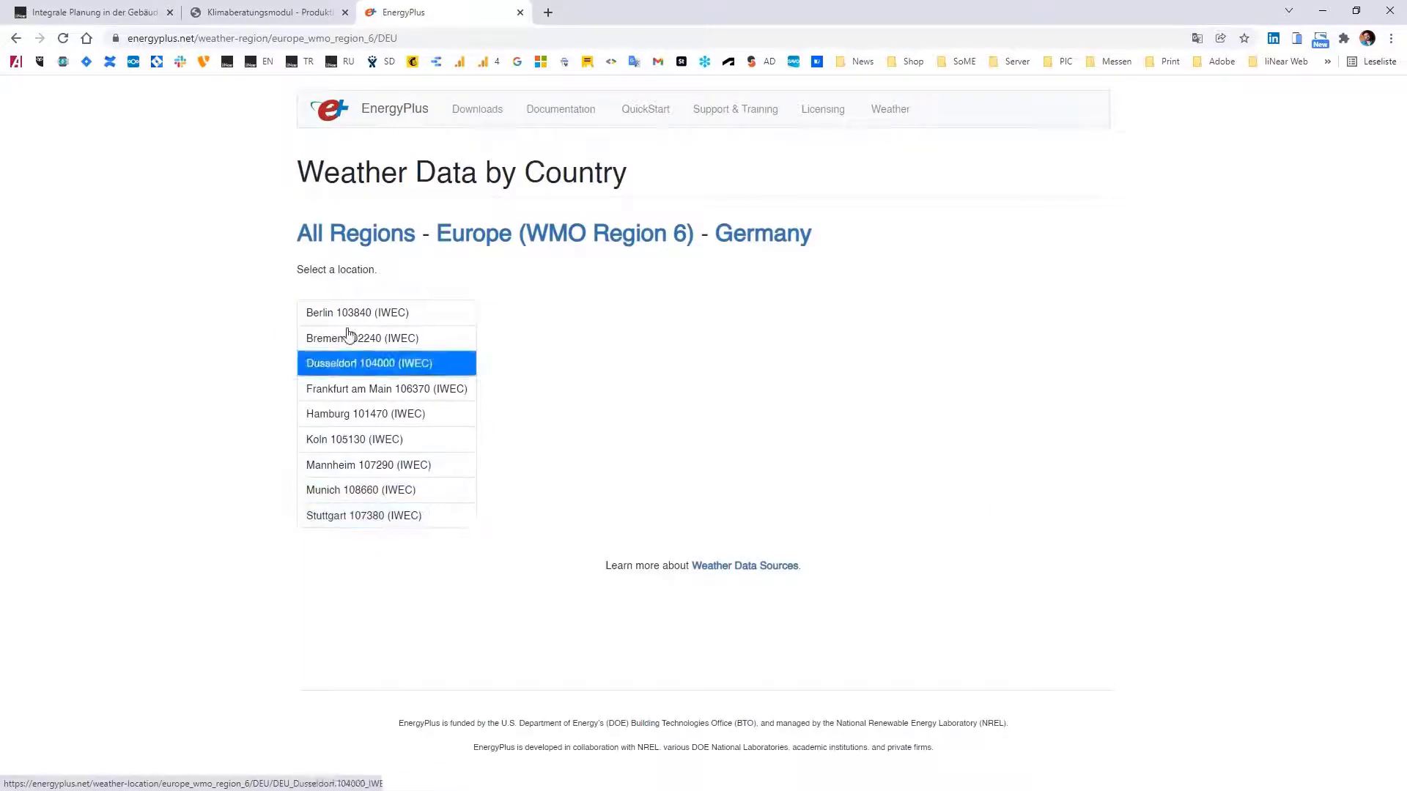
left_click(357, 312)
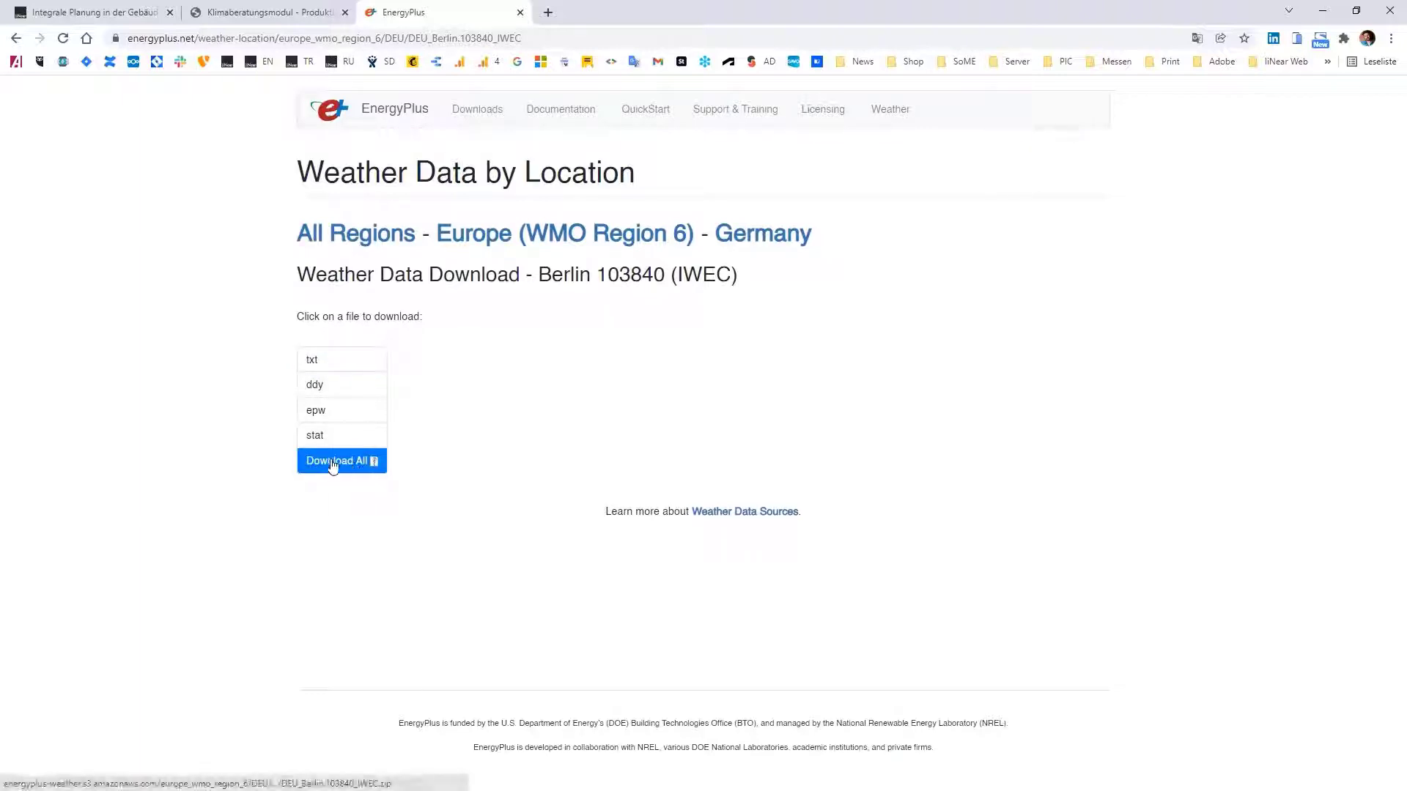
left_click(341, 460)
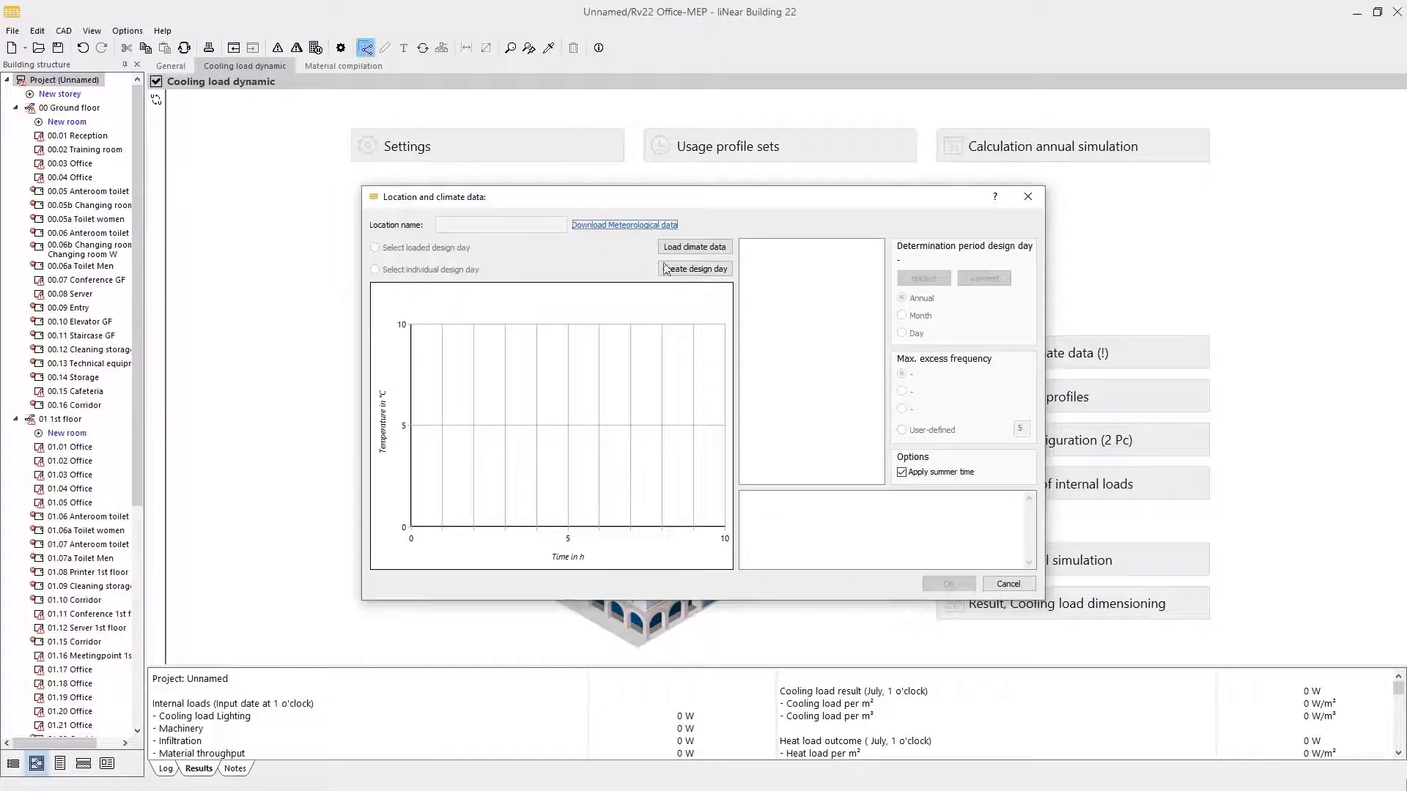
Step: Load the Berlin EPW file with a 0.4% design day and accept the VDI 2078 method
left_click(694, 247)
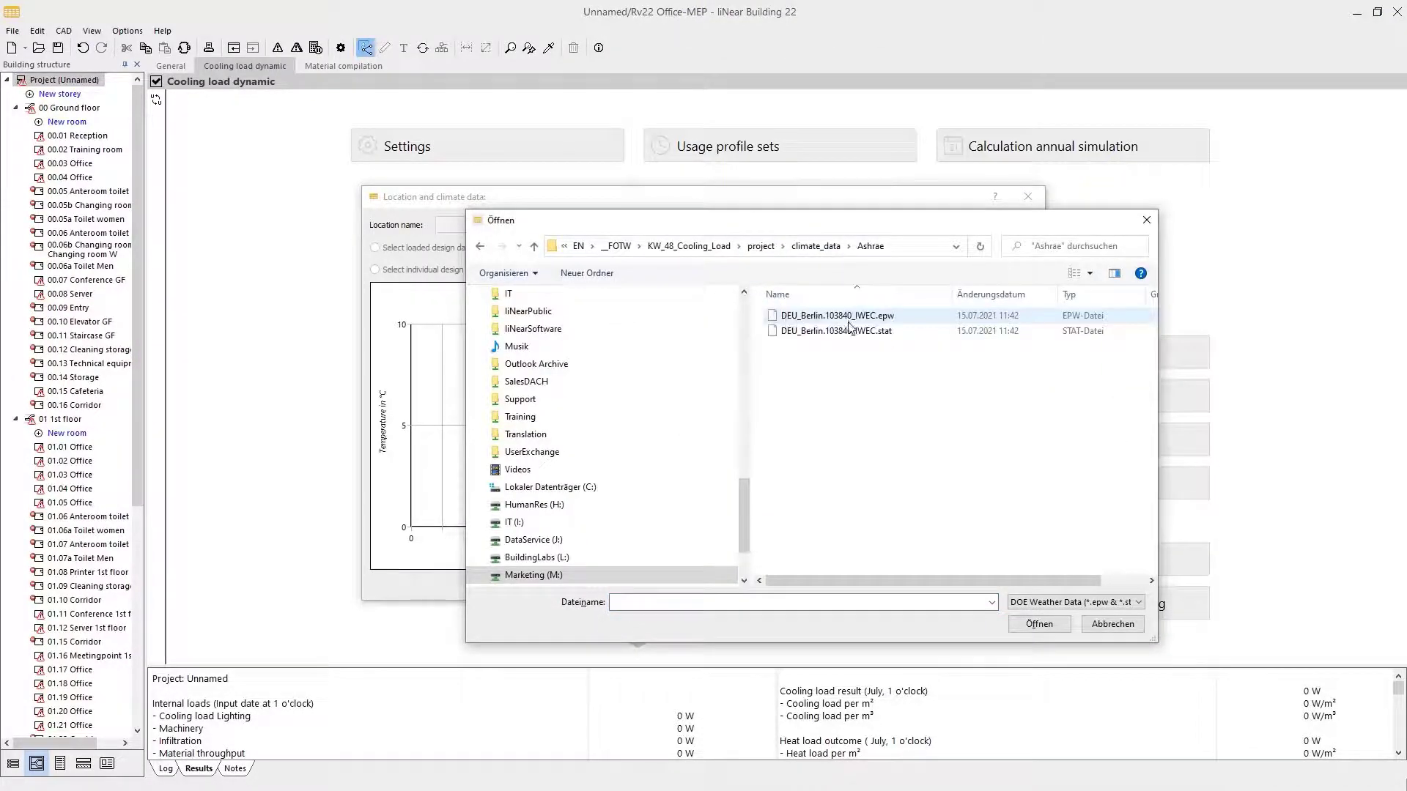
double_click(834, 315)
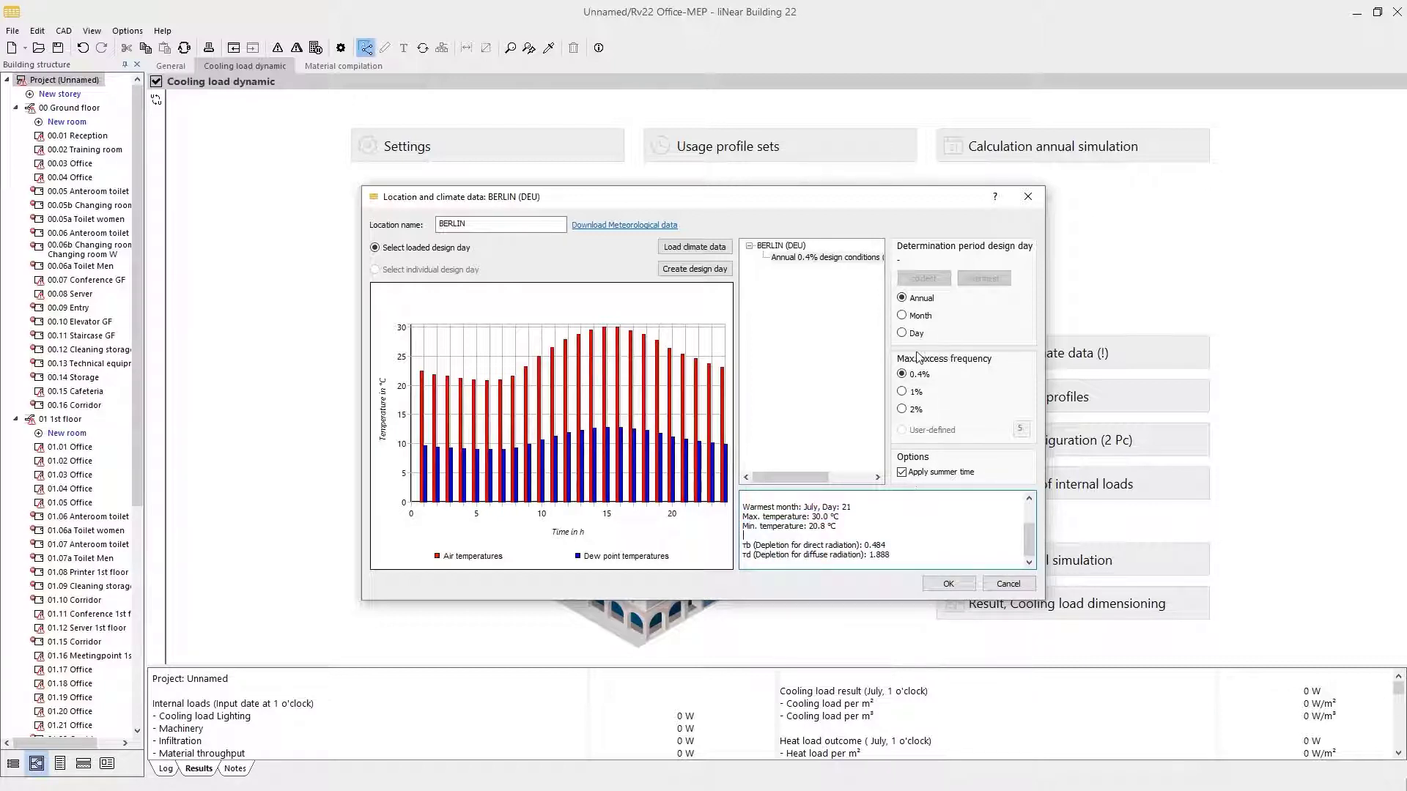
mouse_move(903, 387)
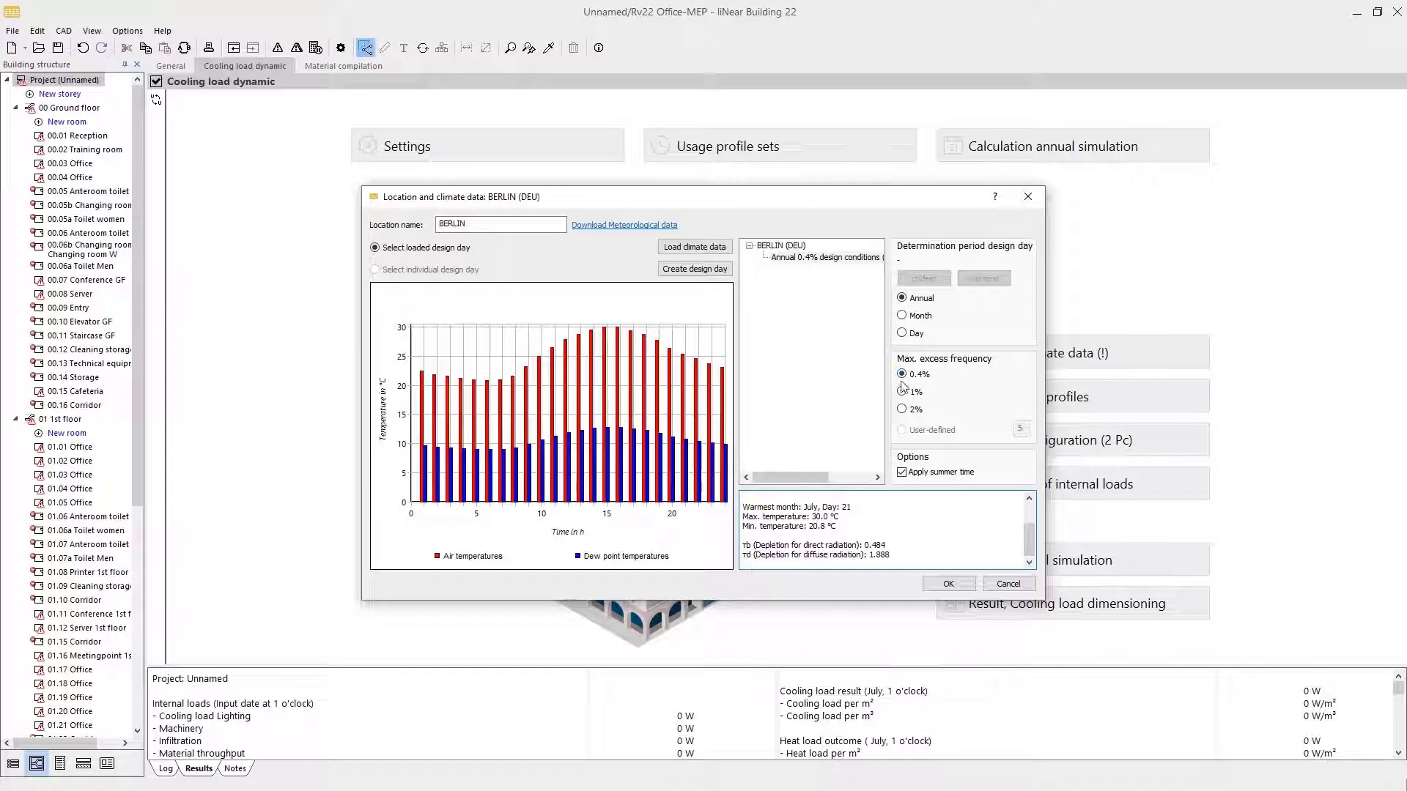
left_click(903, 408)
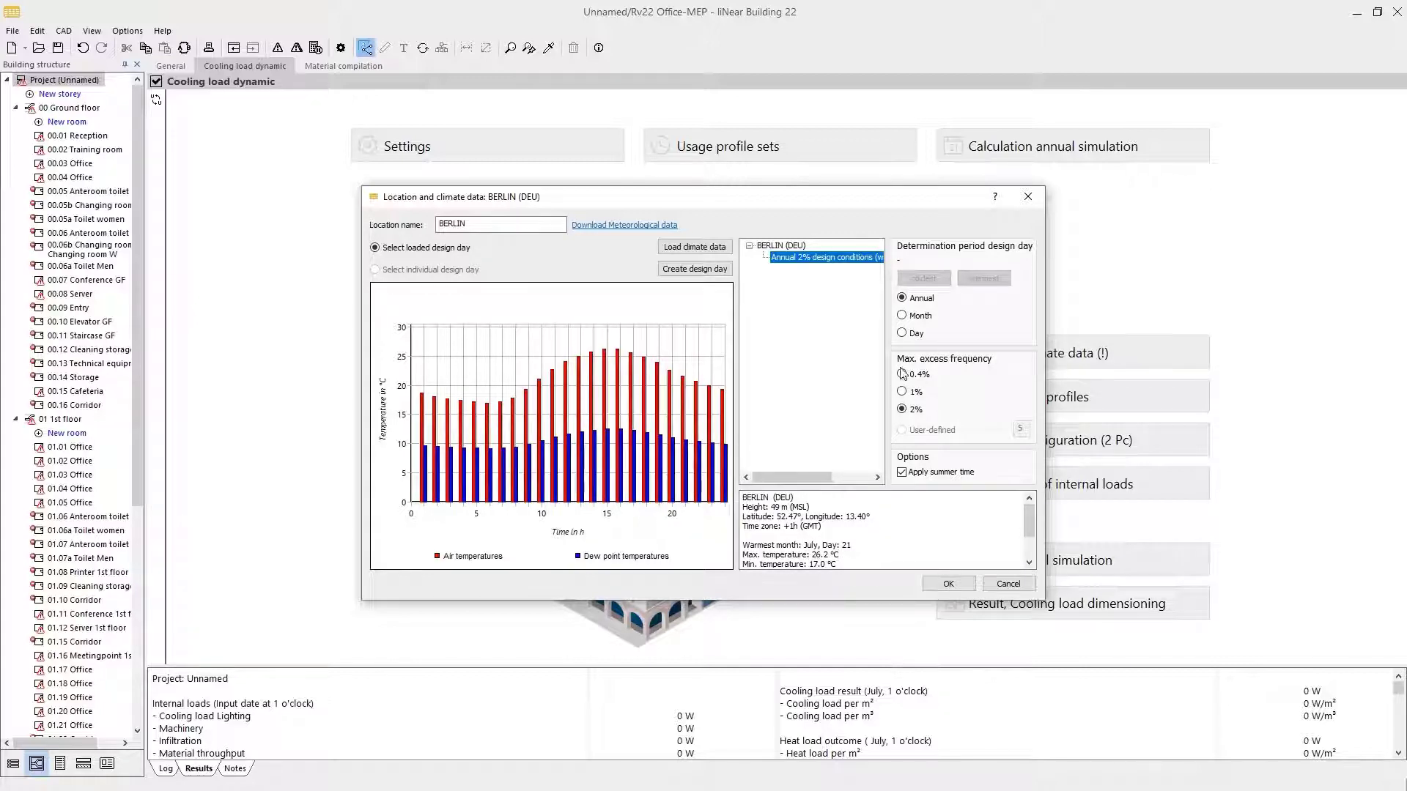
left_click(902, 375)
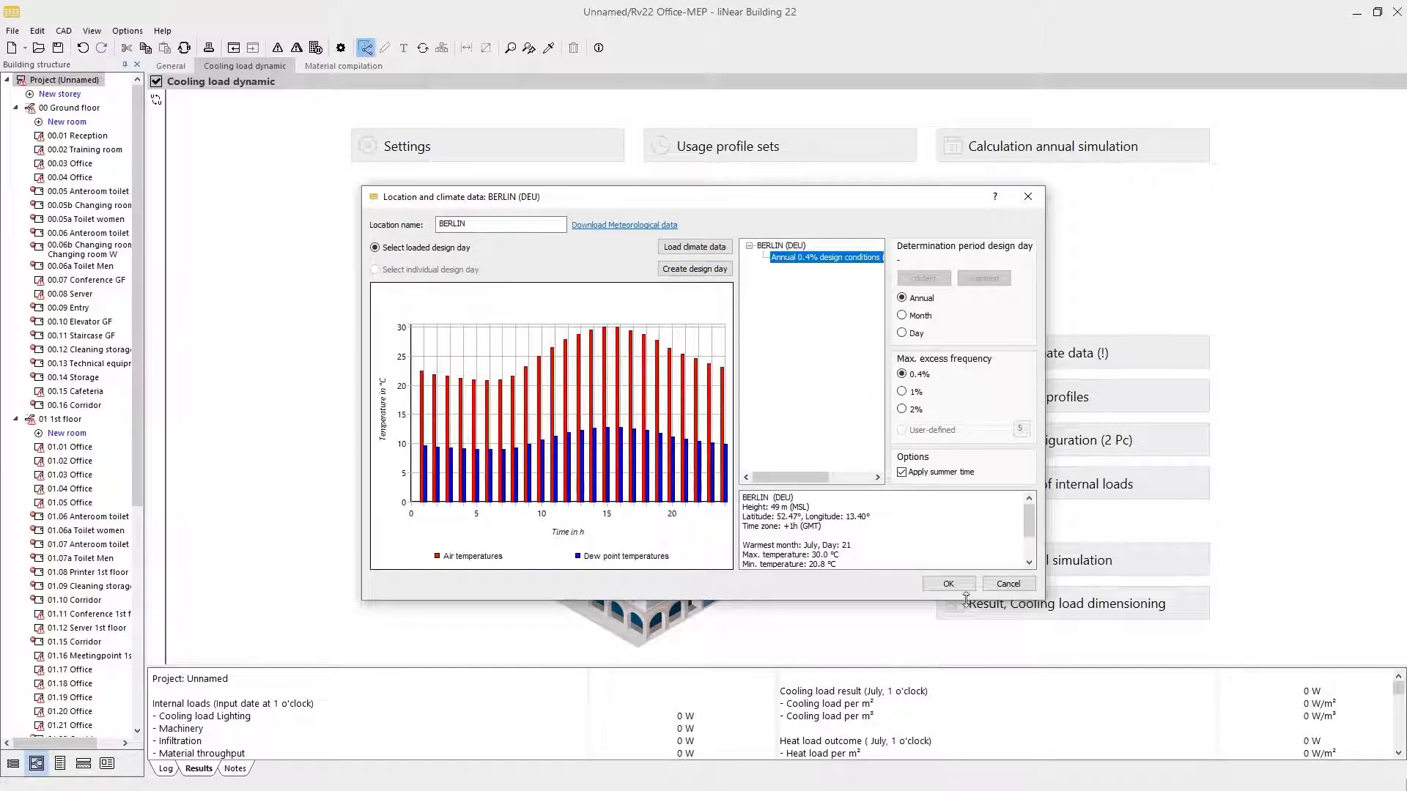
left_click(948, 583)
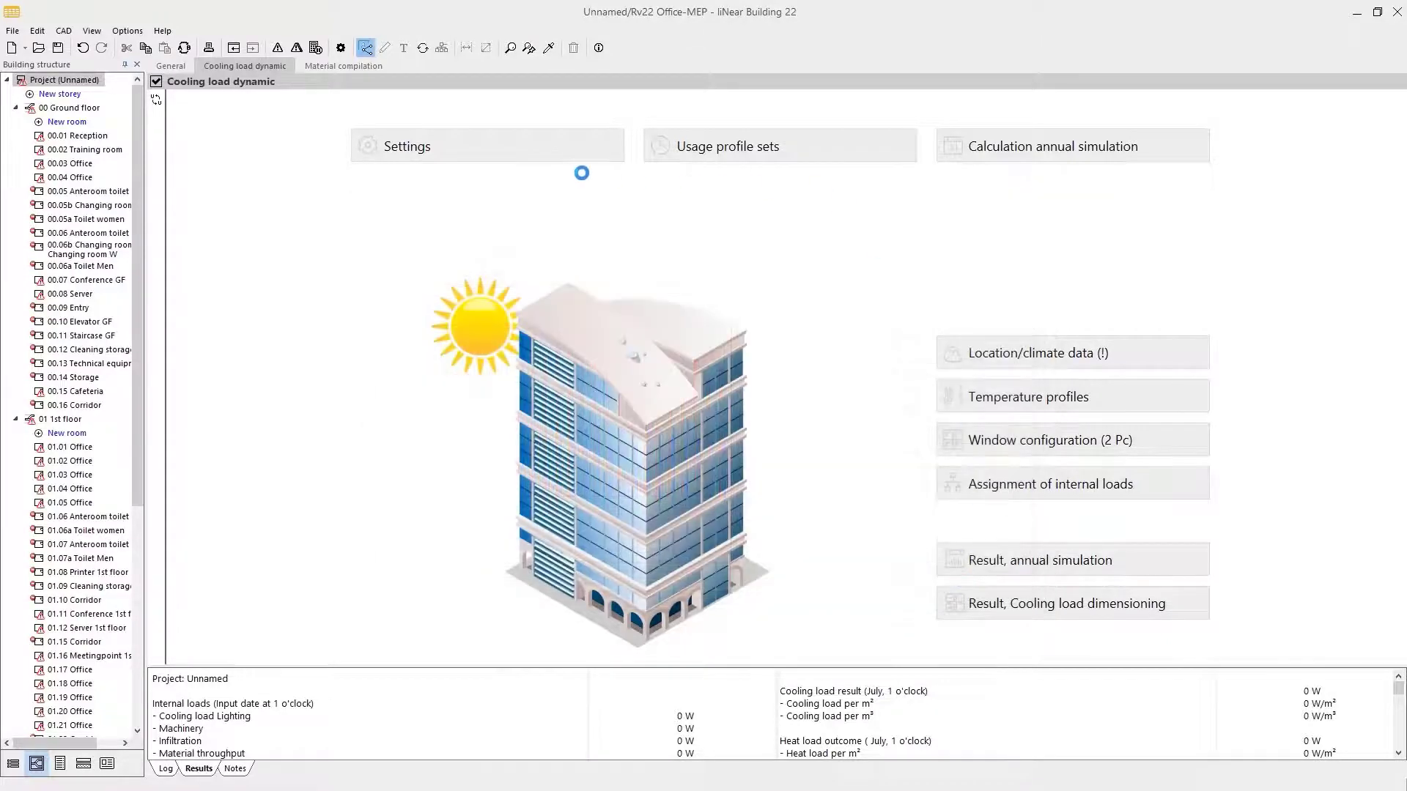
left_click(407, 146)
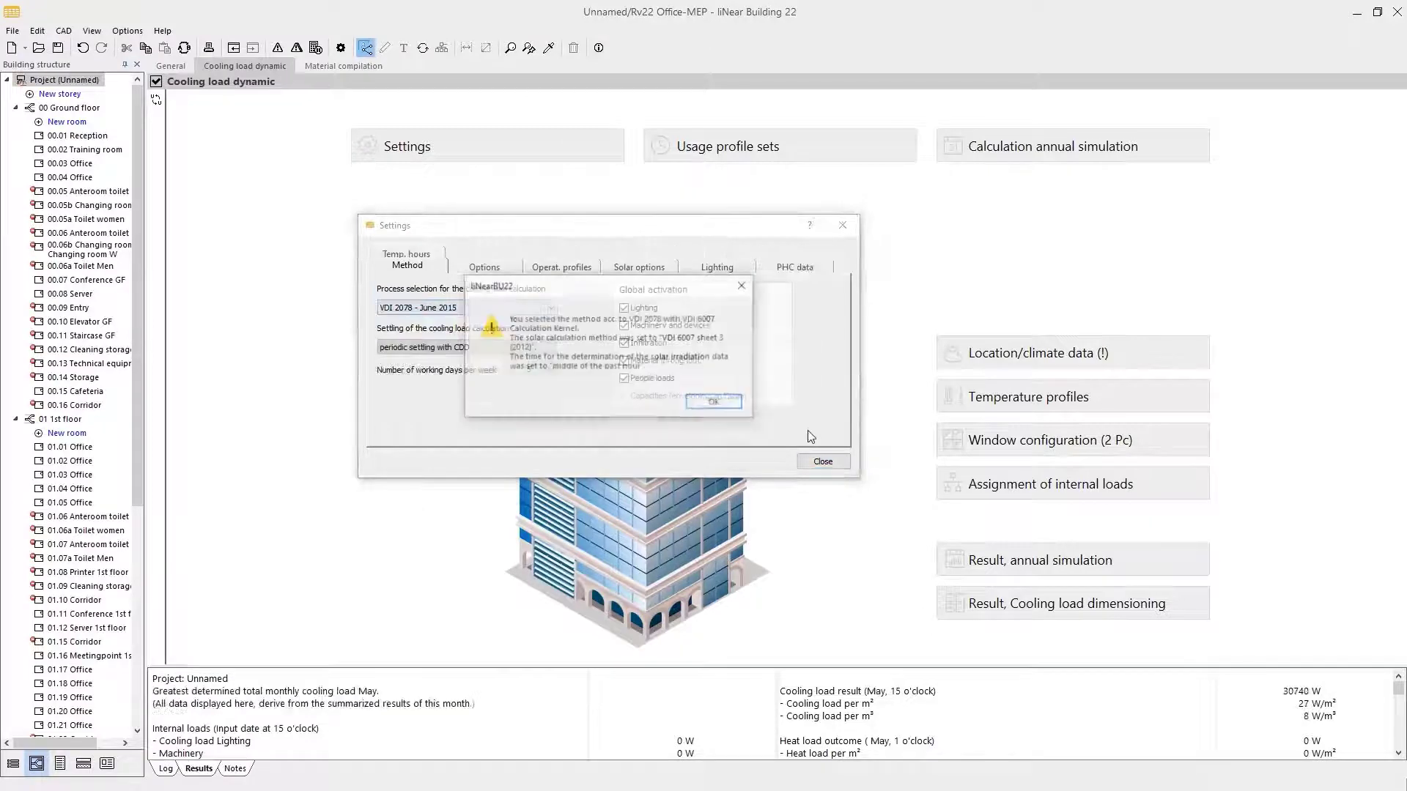
left_click(711, 401)
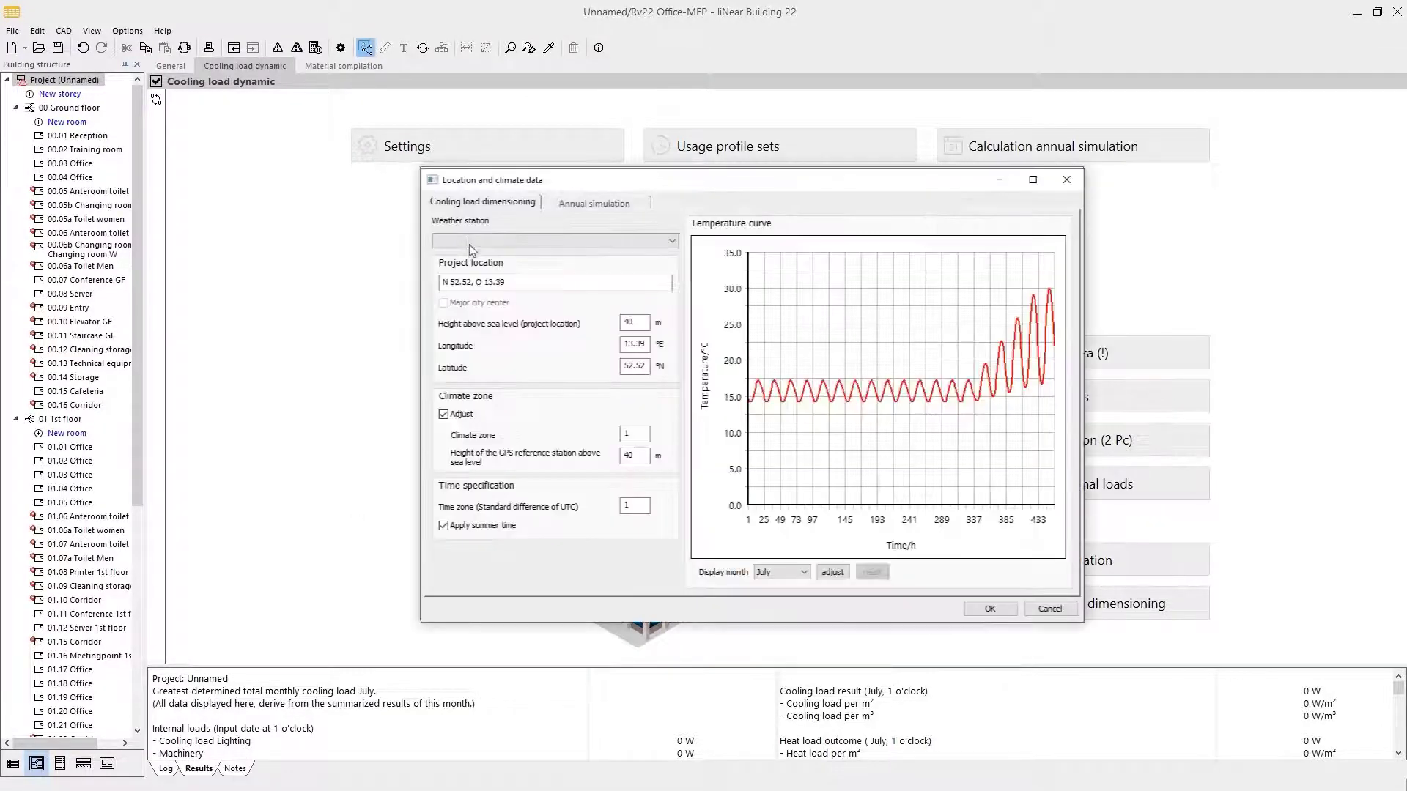
Step: Adopt the Berlin weather station's name and coordinates, then go to Annual simulation settings
left_click(554, 240)
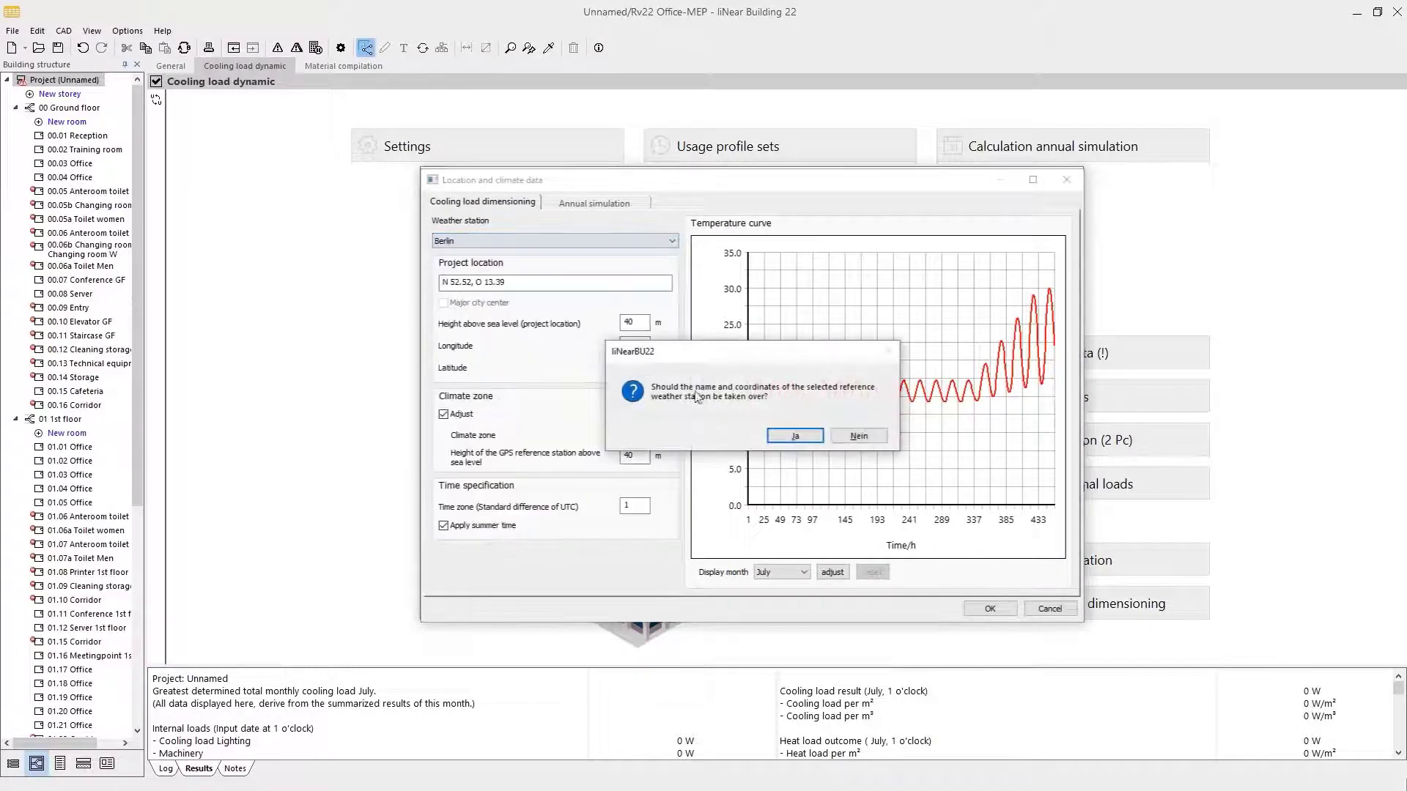
left_click(793, 435)
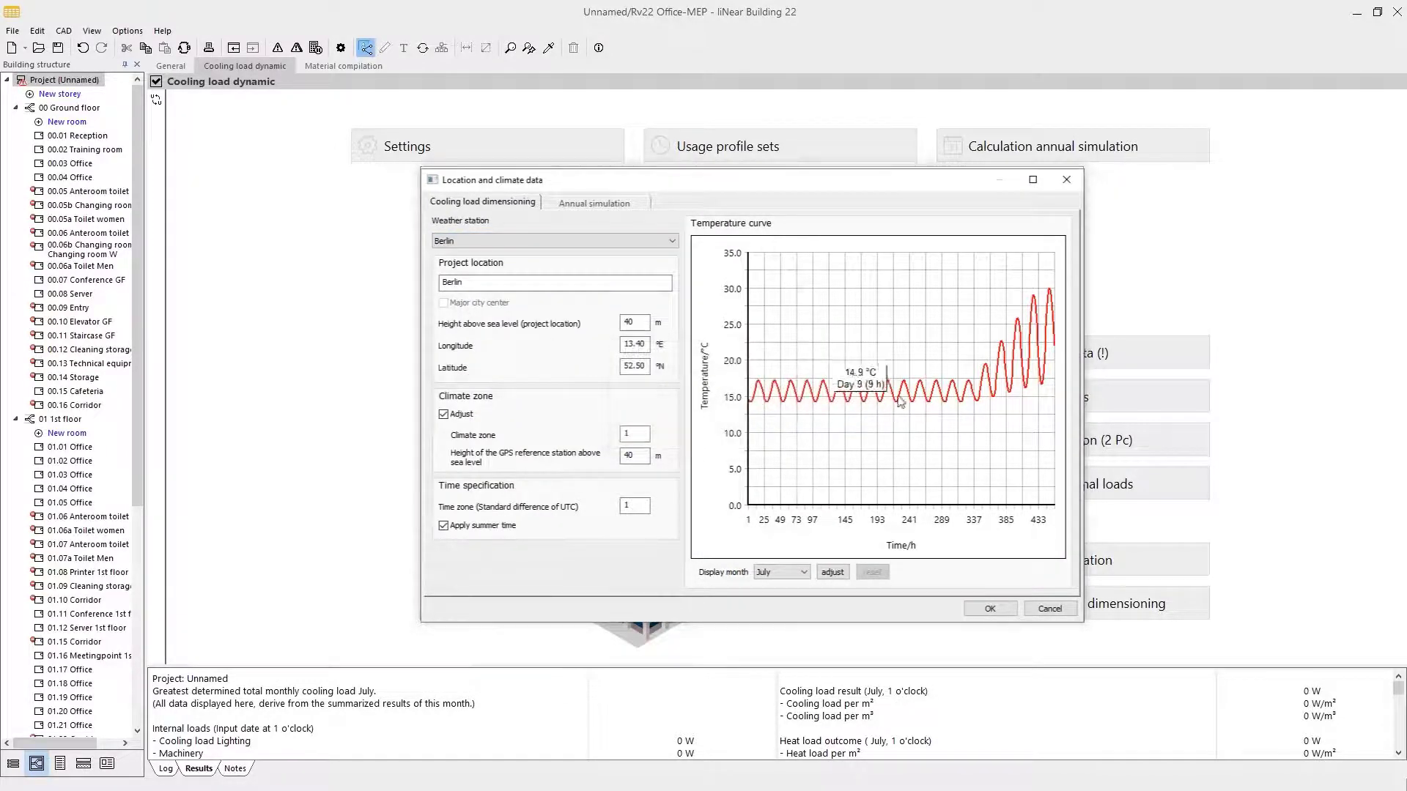
mouse_move(912, 381)
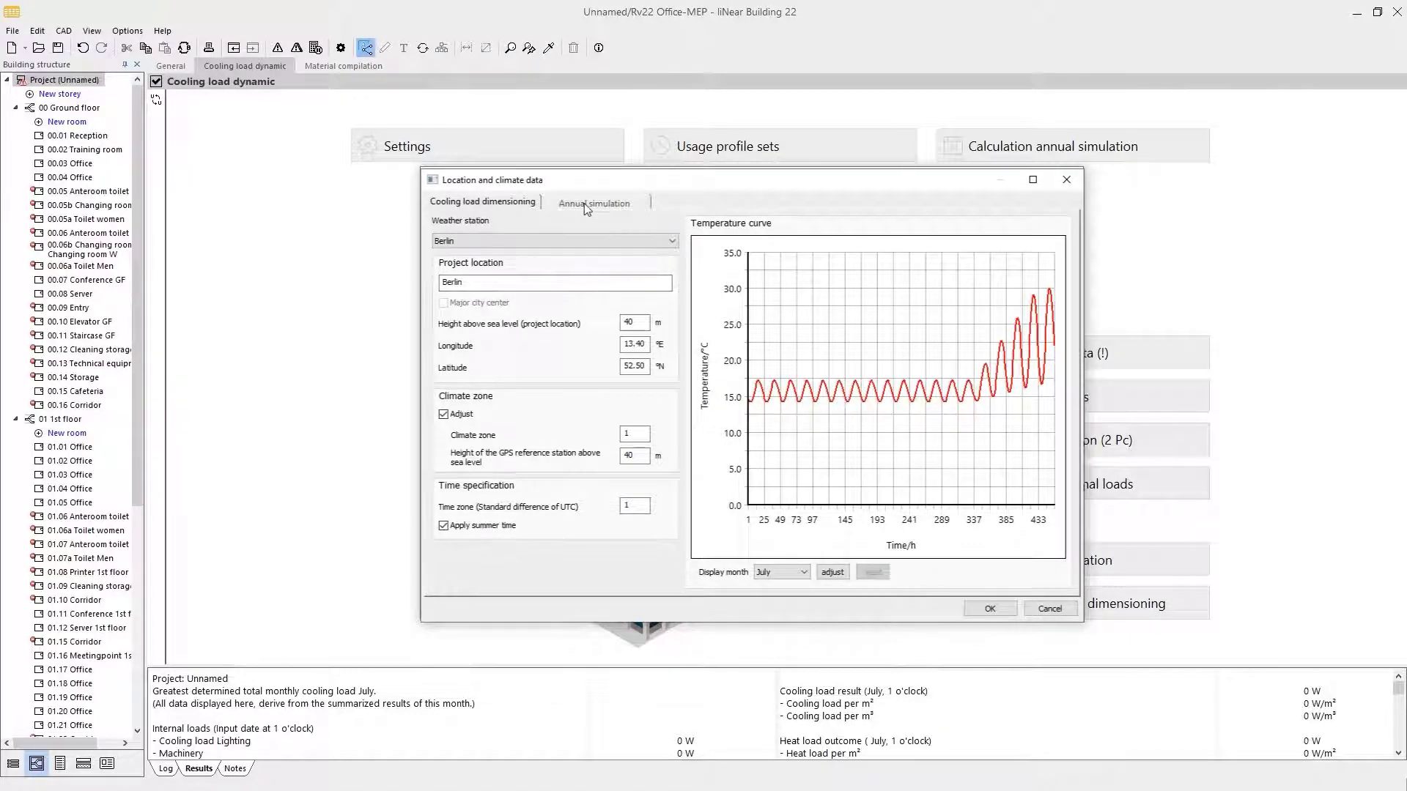
left_click(593, 202)
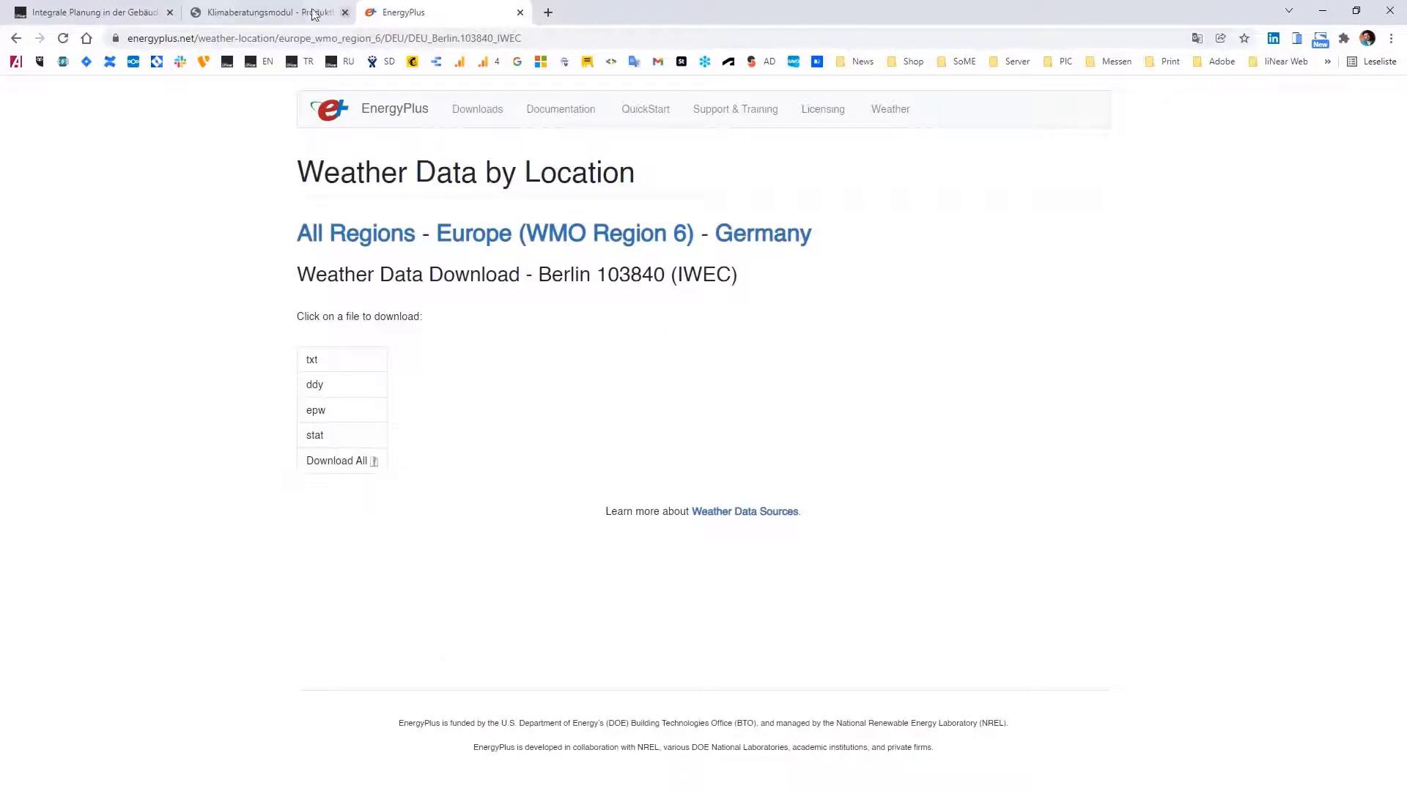
Step: Pick the central Berlin grid cell in the DWD Klimaberatungsmodul and continue to the overview
left_click(260, 11)
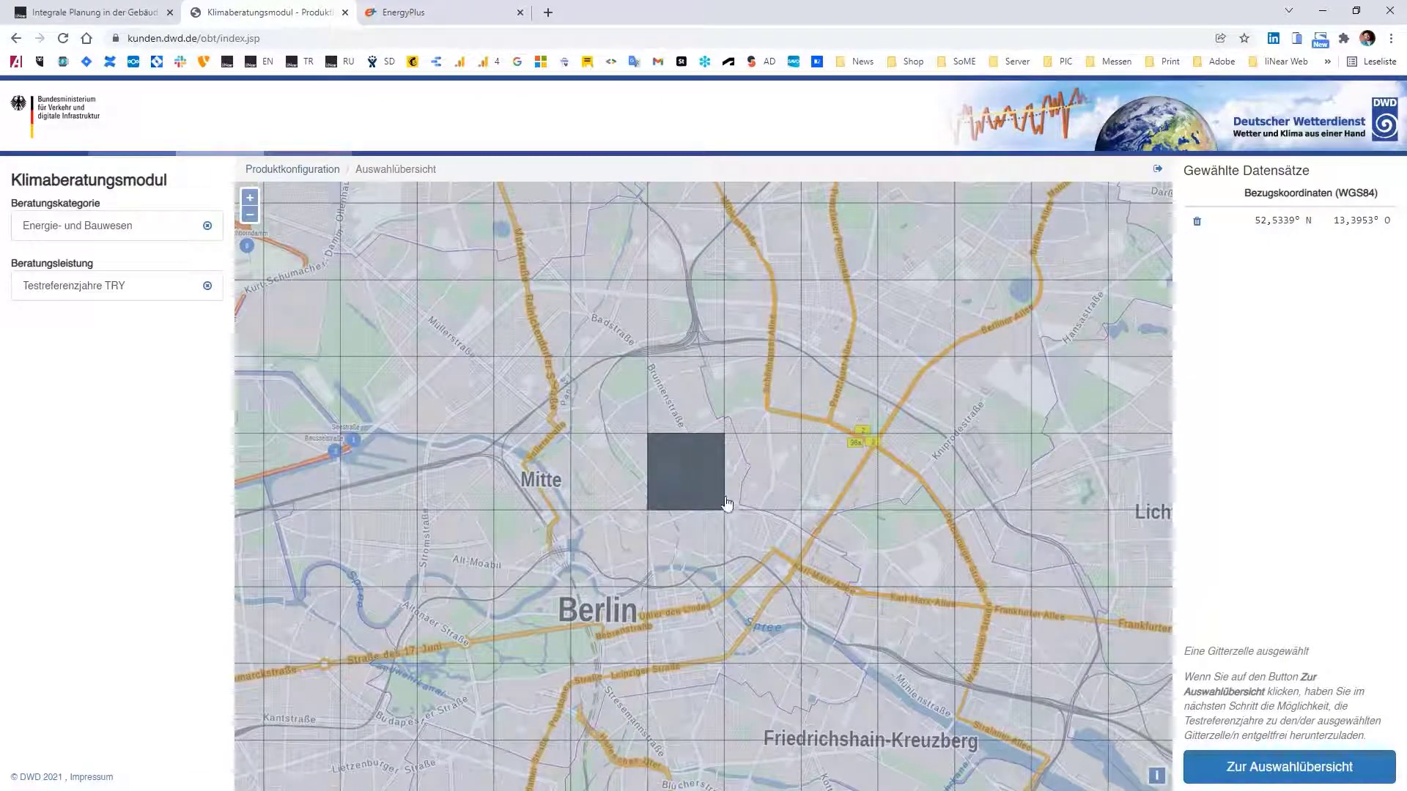
left_click(1288, 767)
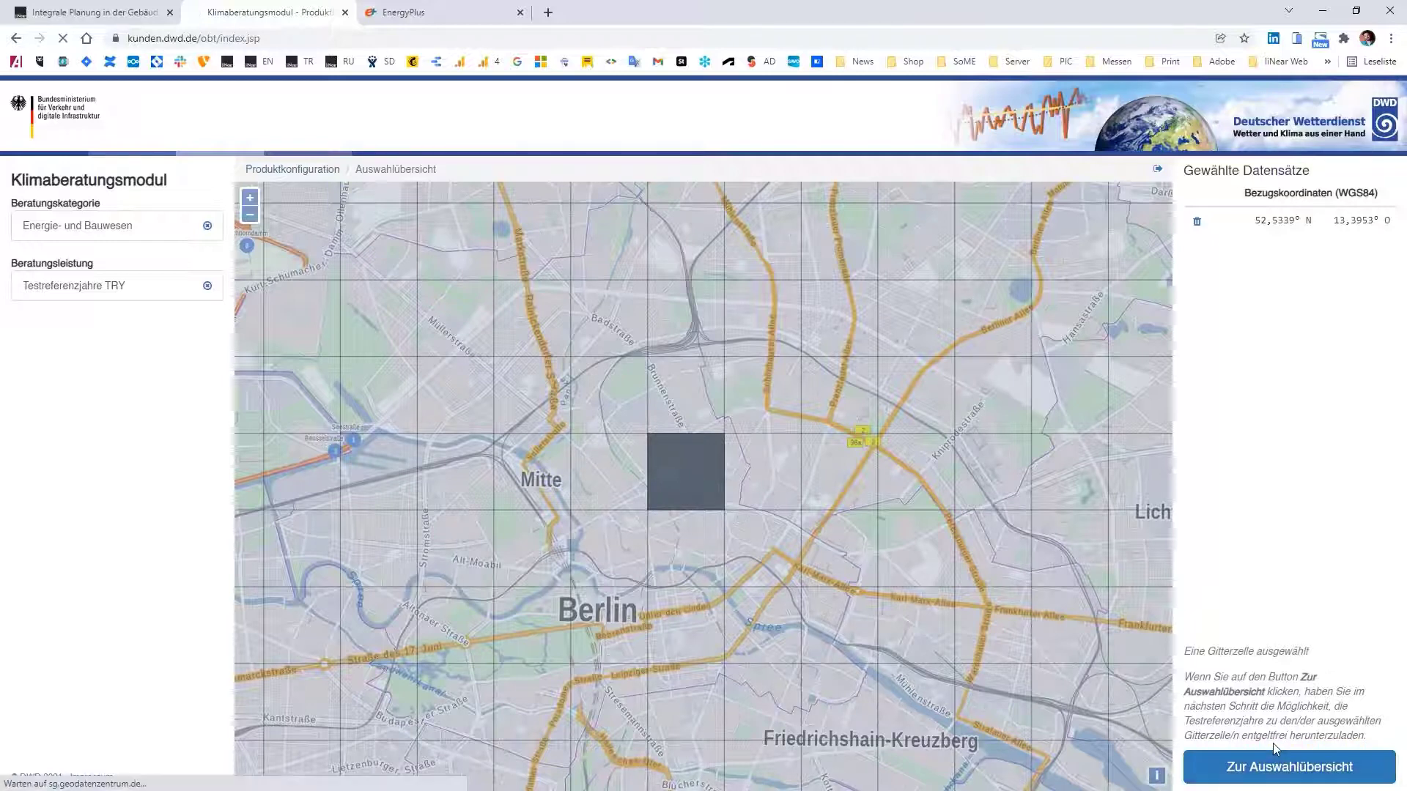
left_click(1287, 767)
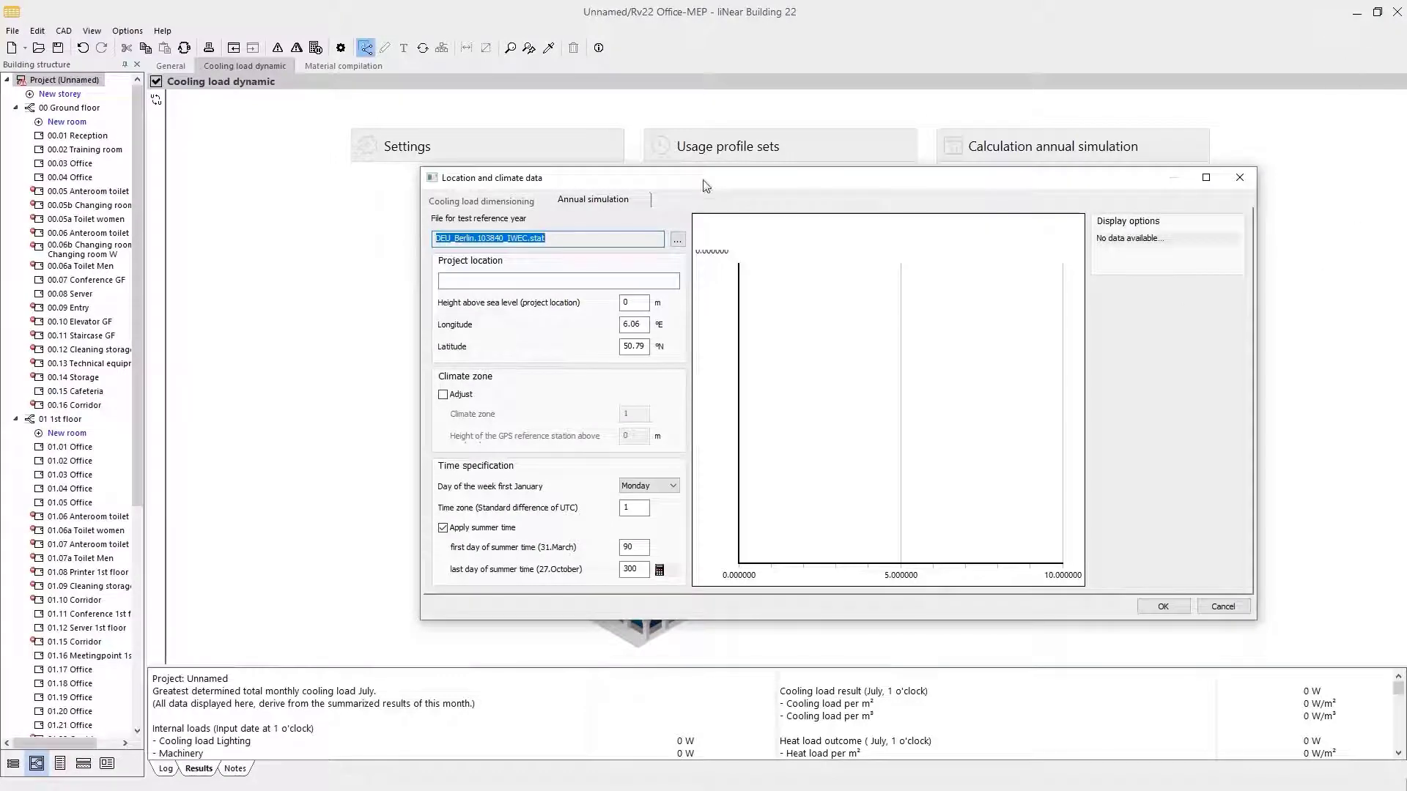
left_click(676, 240)
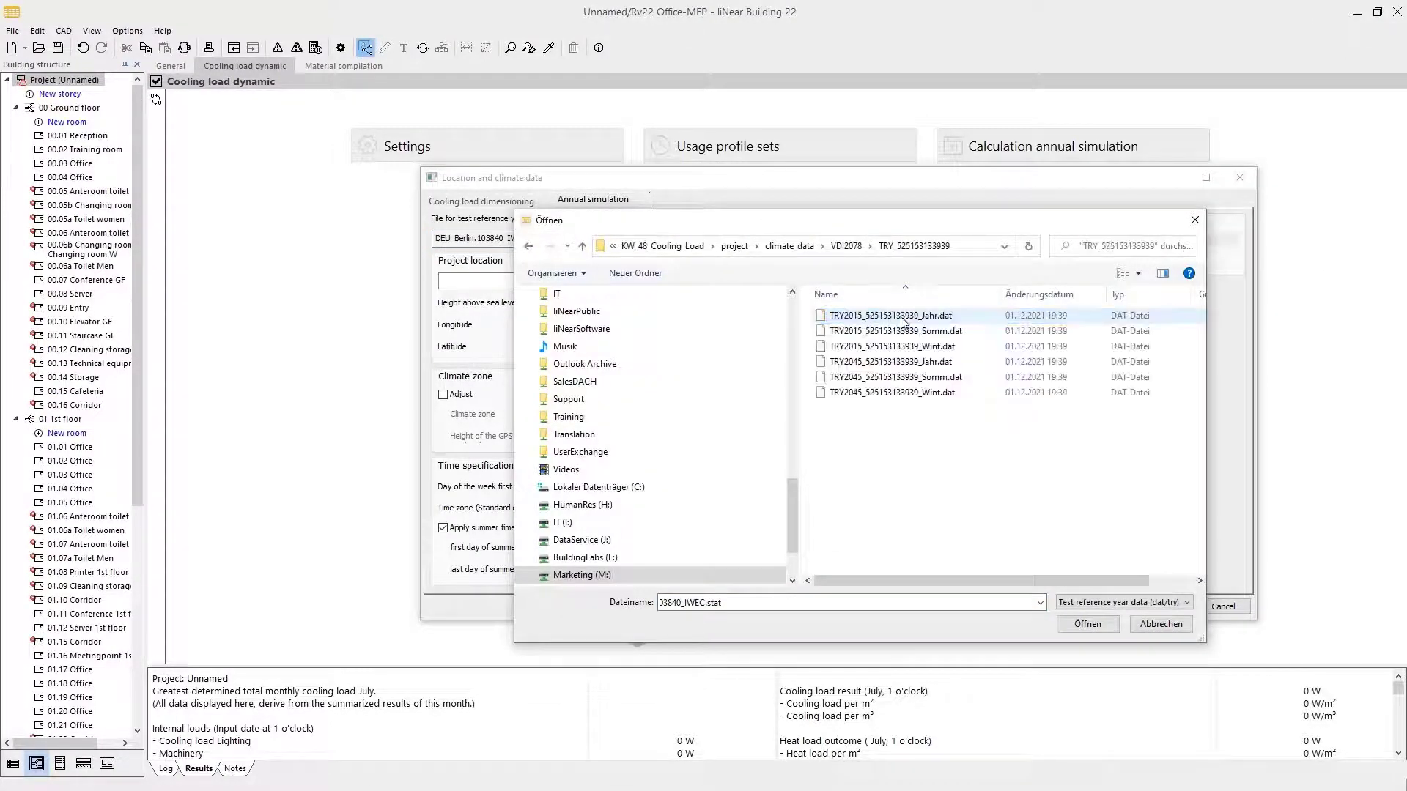
left_click(1087, 624)
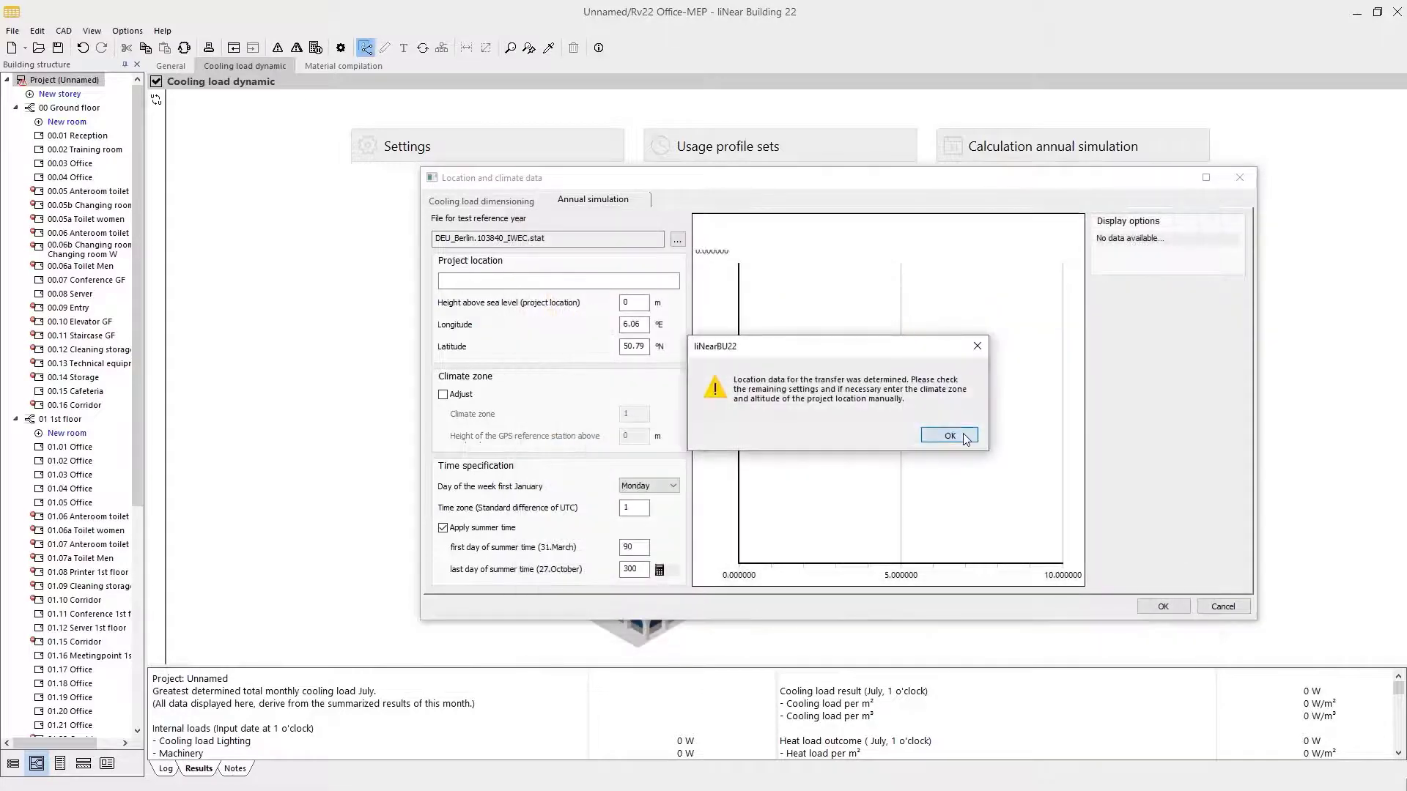
left_click(949, 435)
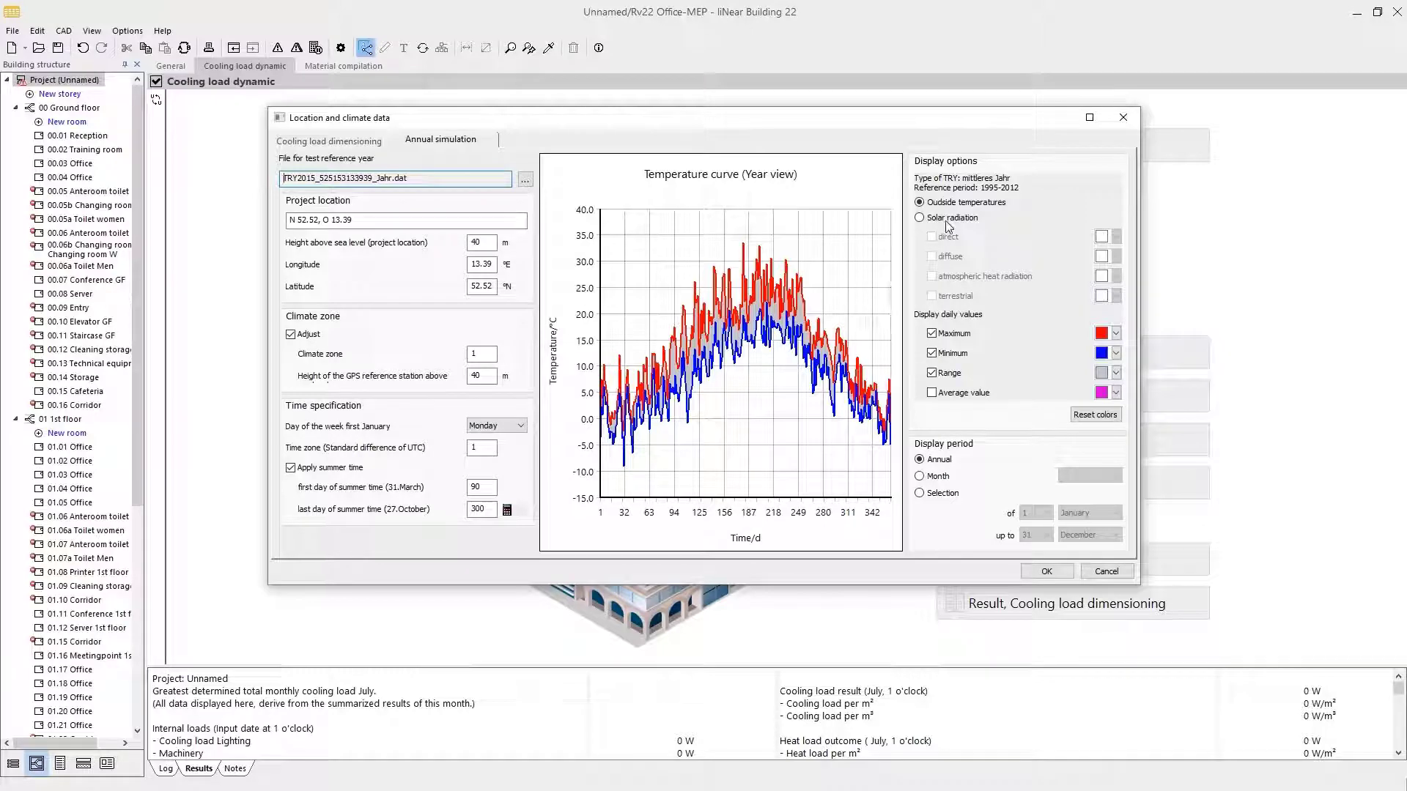
left_click(919, 217)
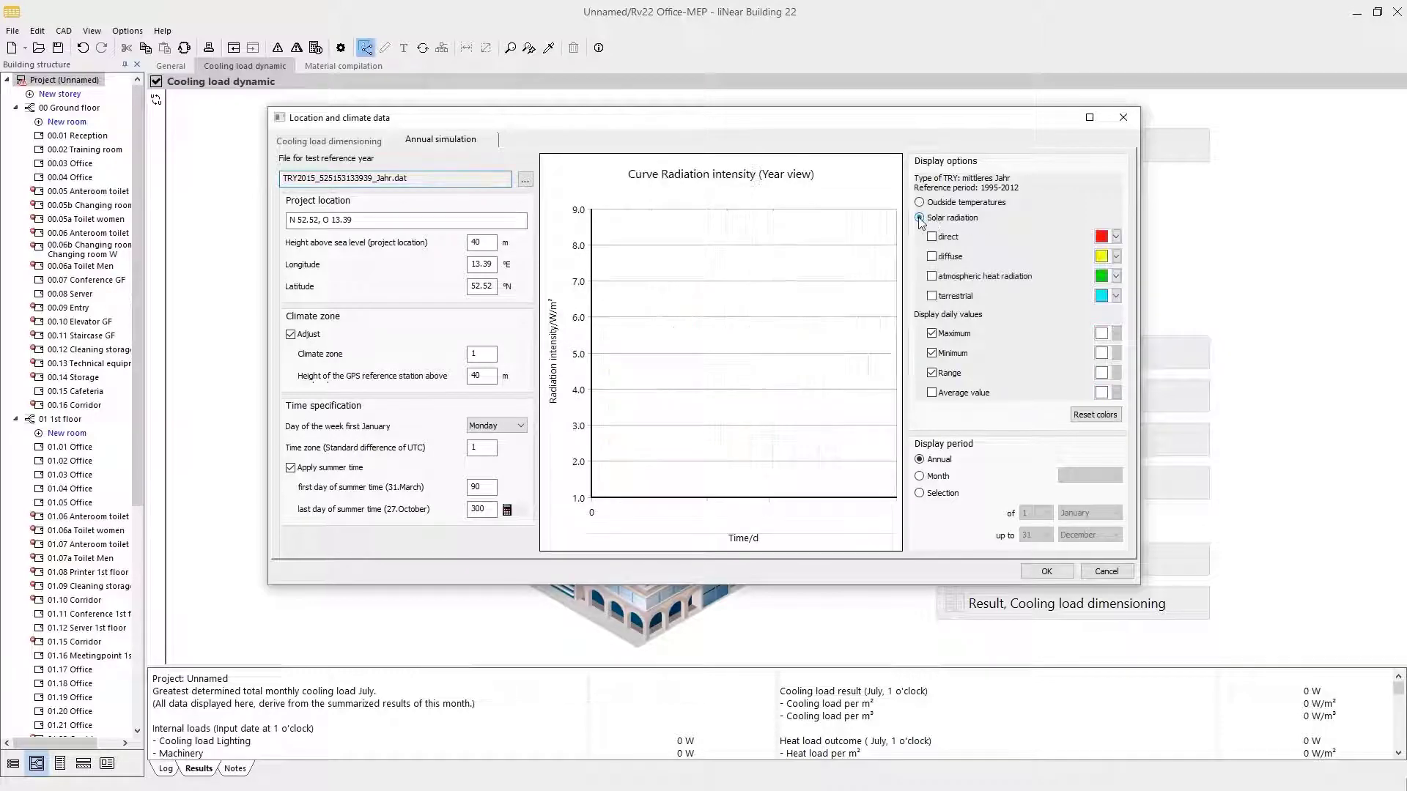
left_click(931, 236)
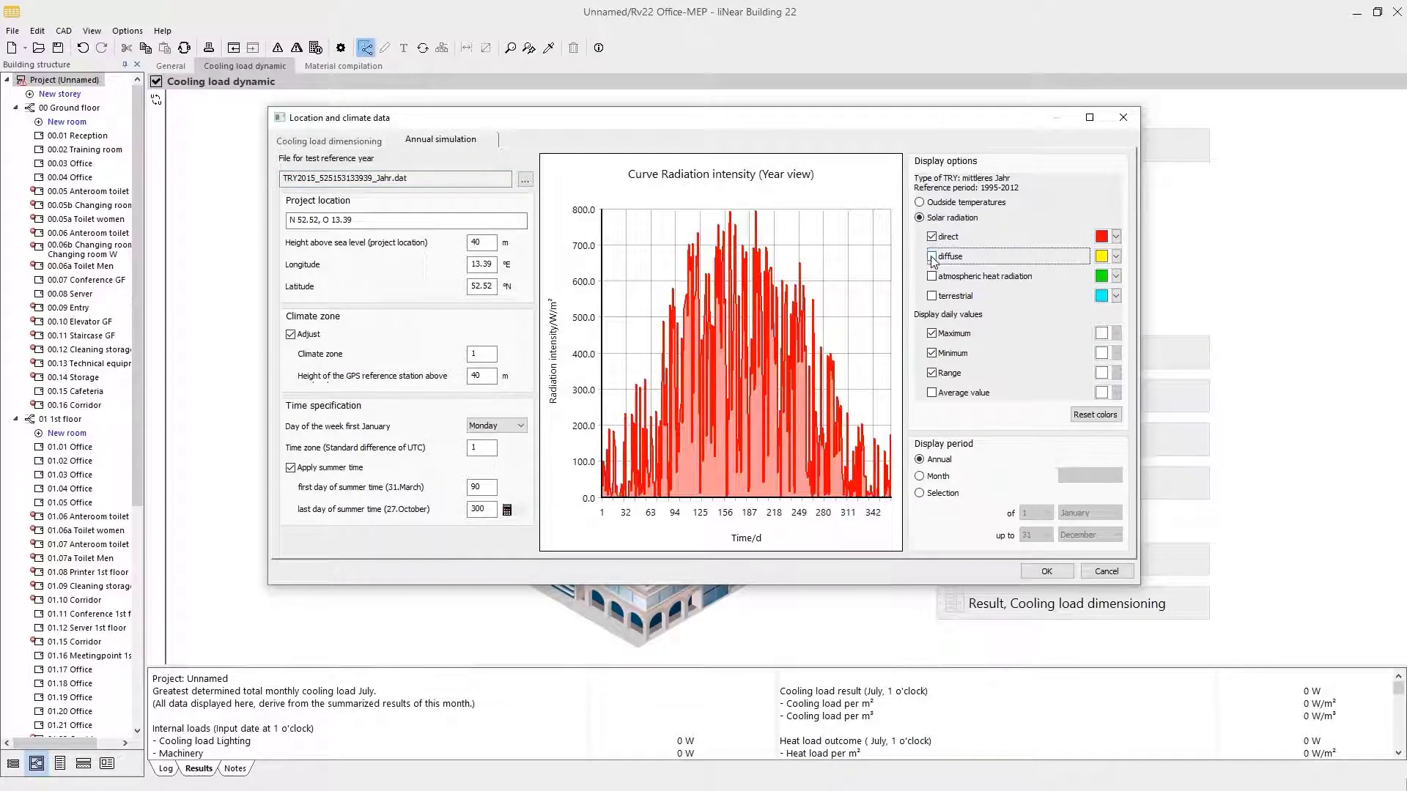
left_click(932, 256)
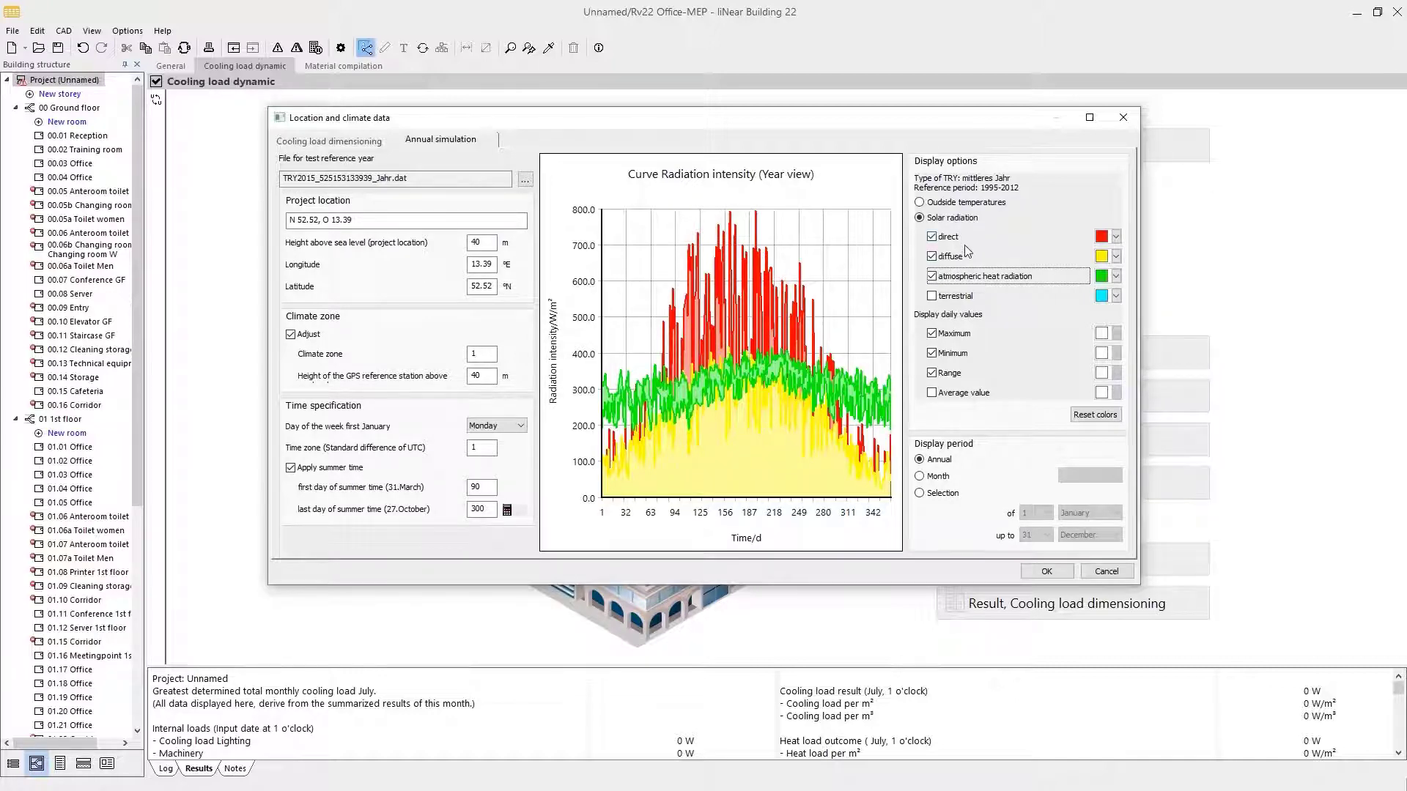
Step: Close the climate data and open Window data with the Revit-imported configuration selected
left_click(1045, 571)
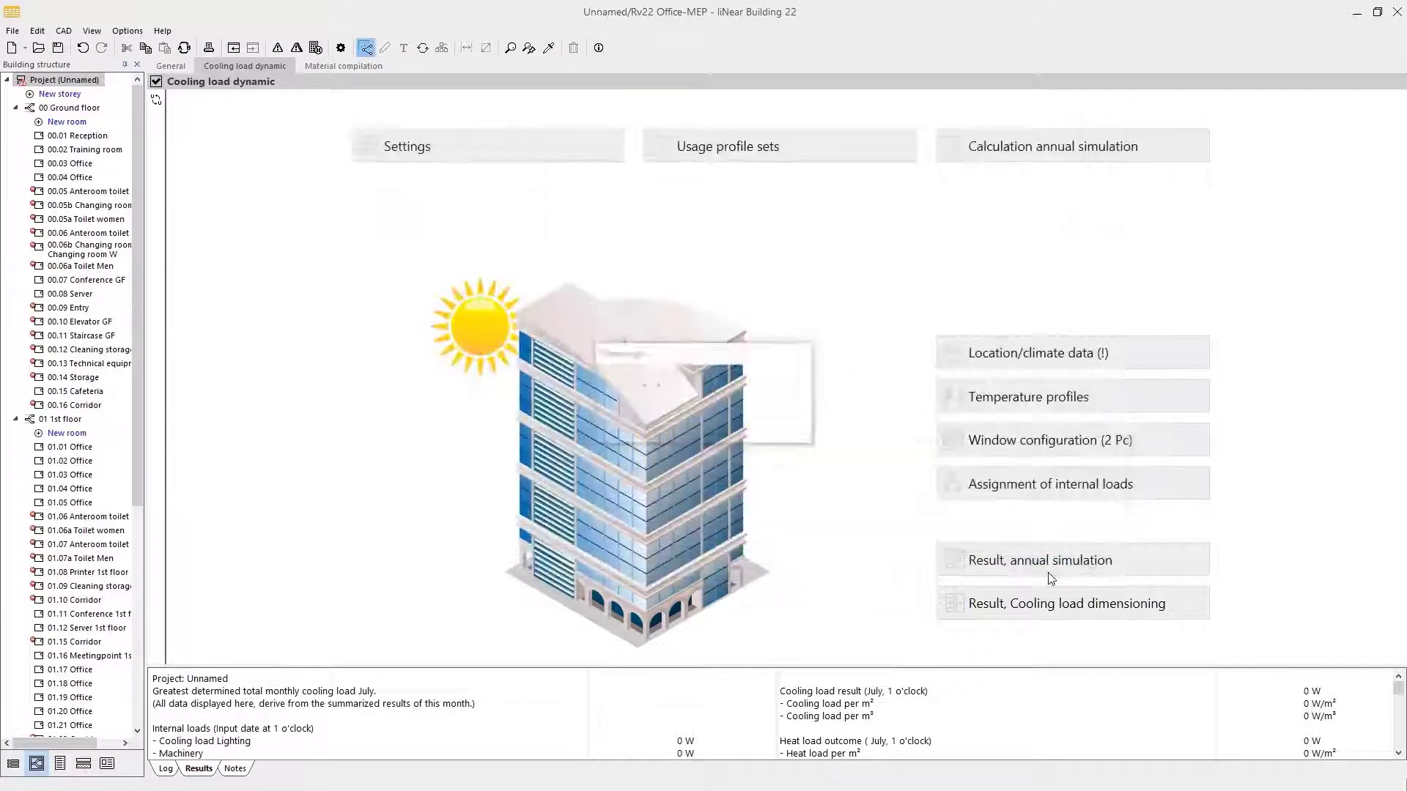
left_click(1070, 439)
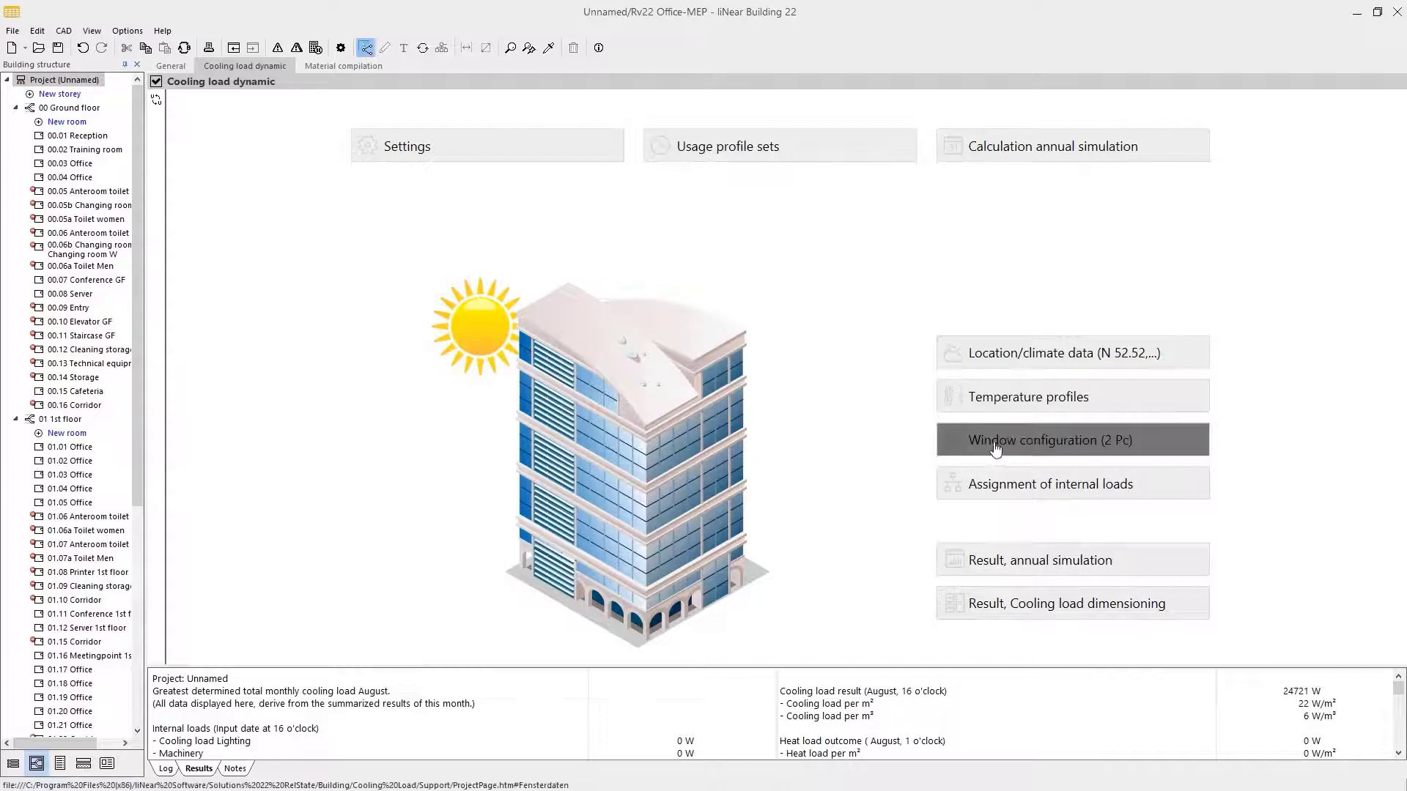
mouse_move(1039, 446)
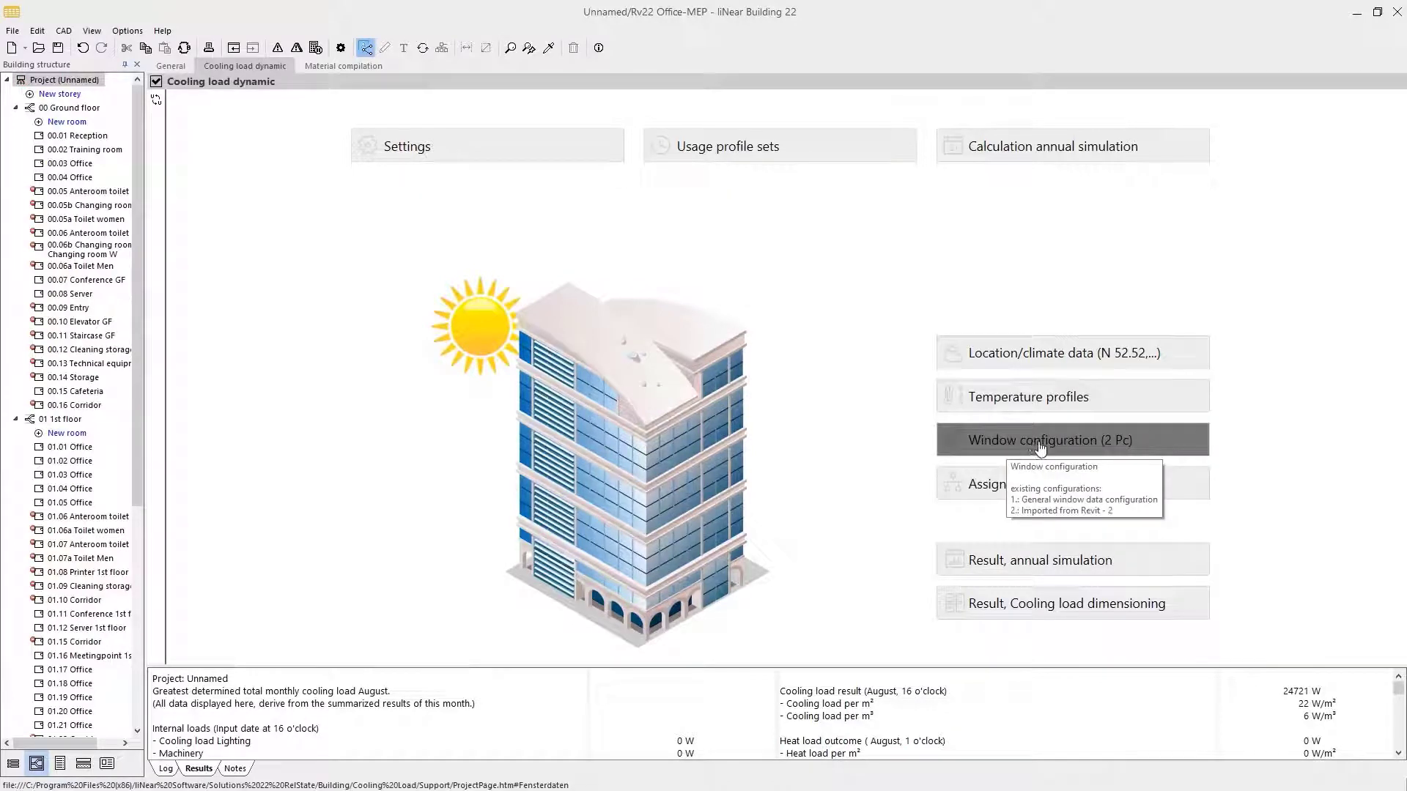
left_click(1038, 440)
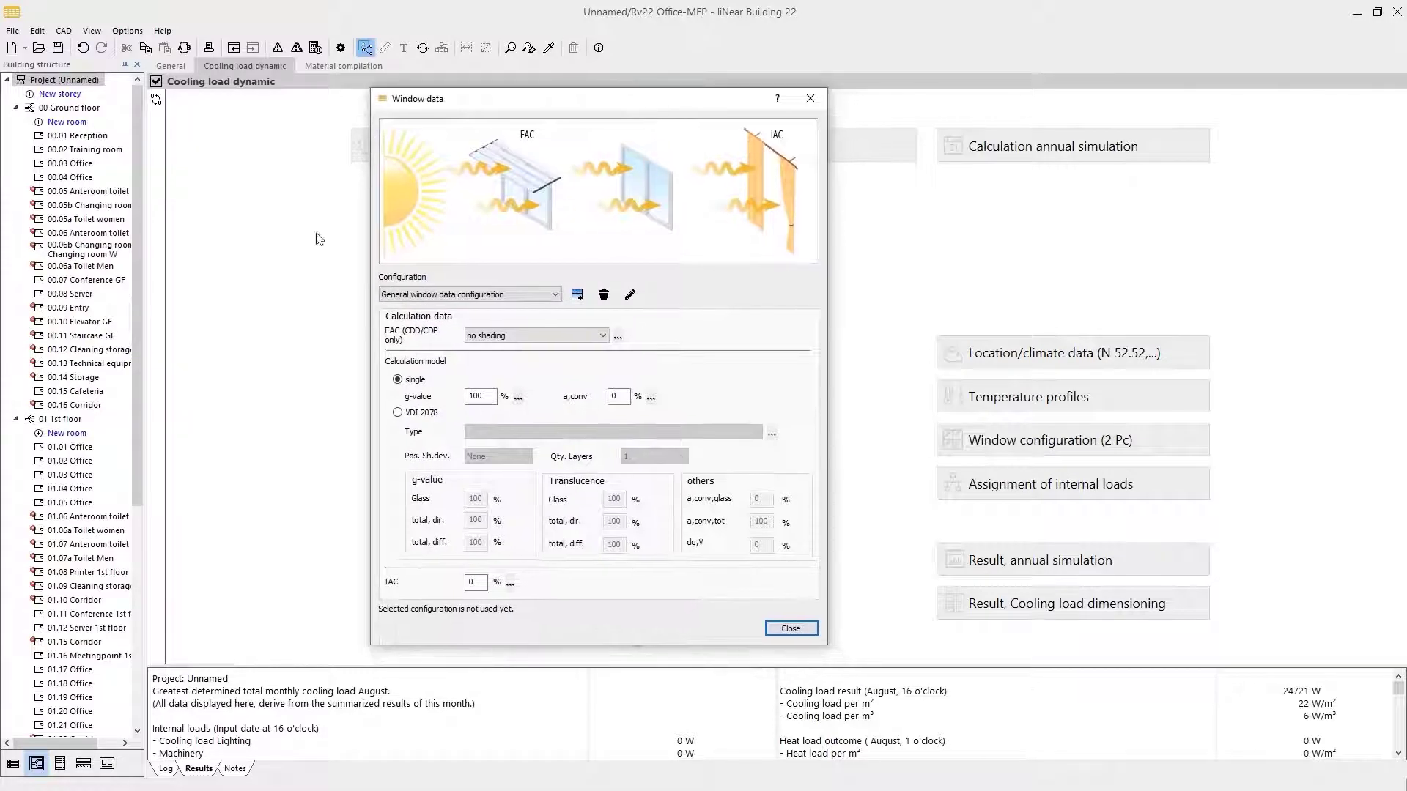
mouse_move(529, 265)
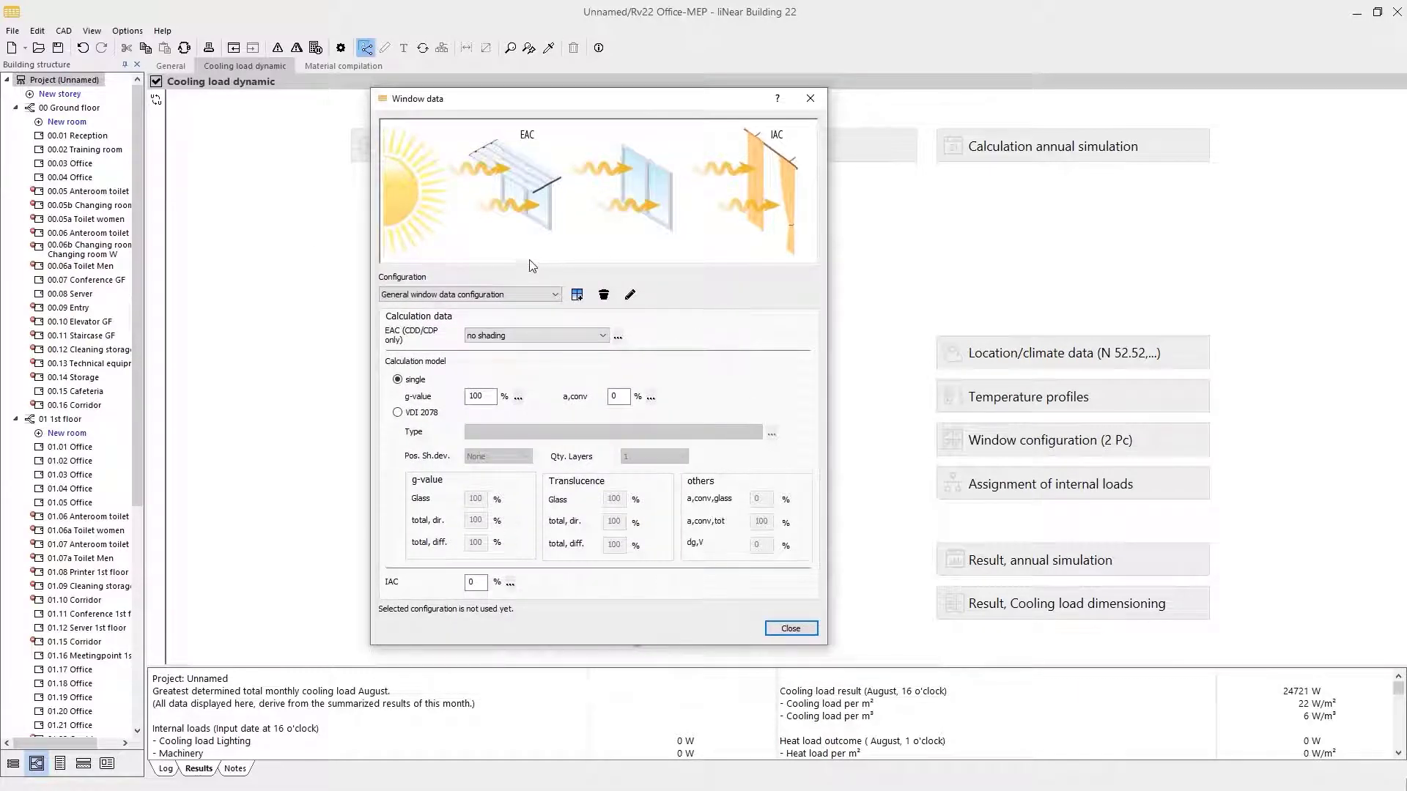
left_click(466, 295)
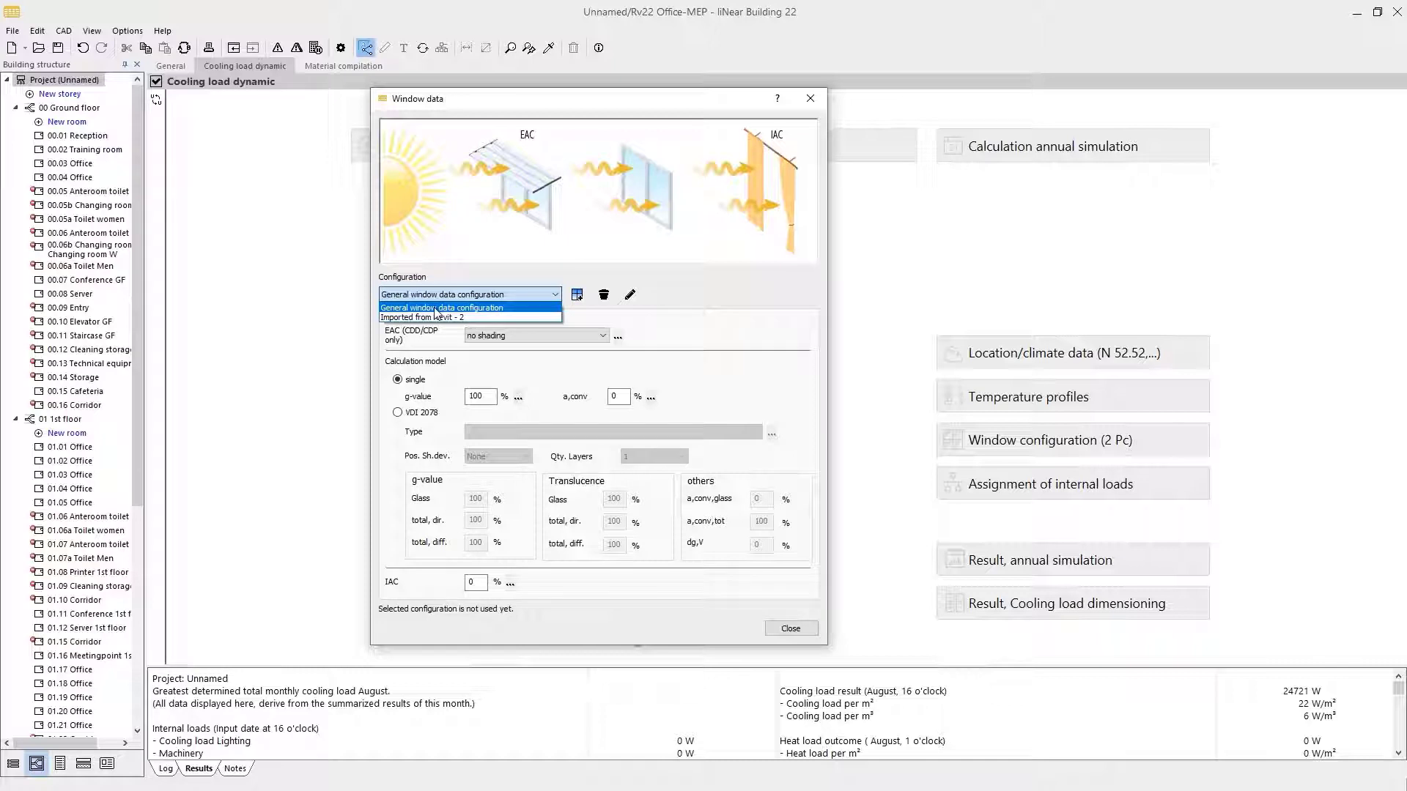
mouse_move(435, 316)
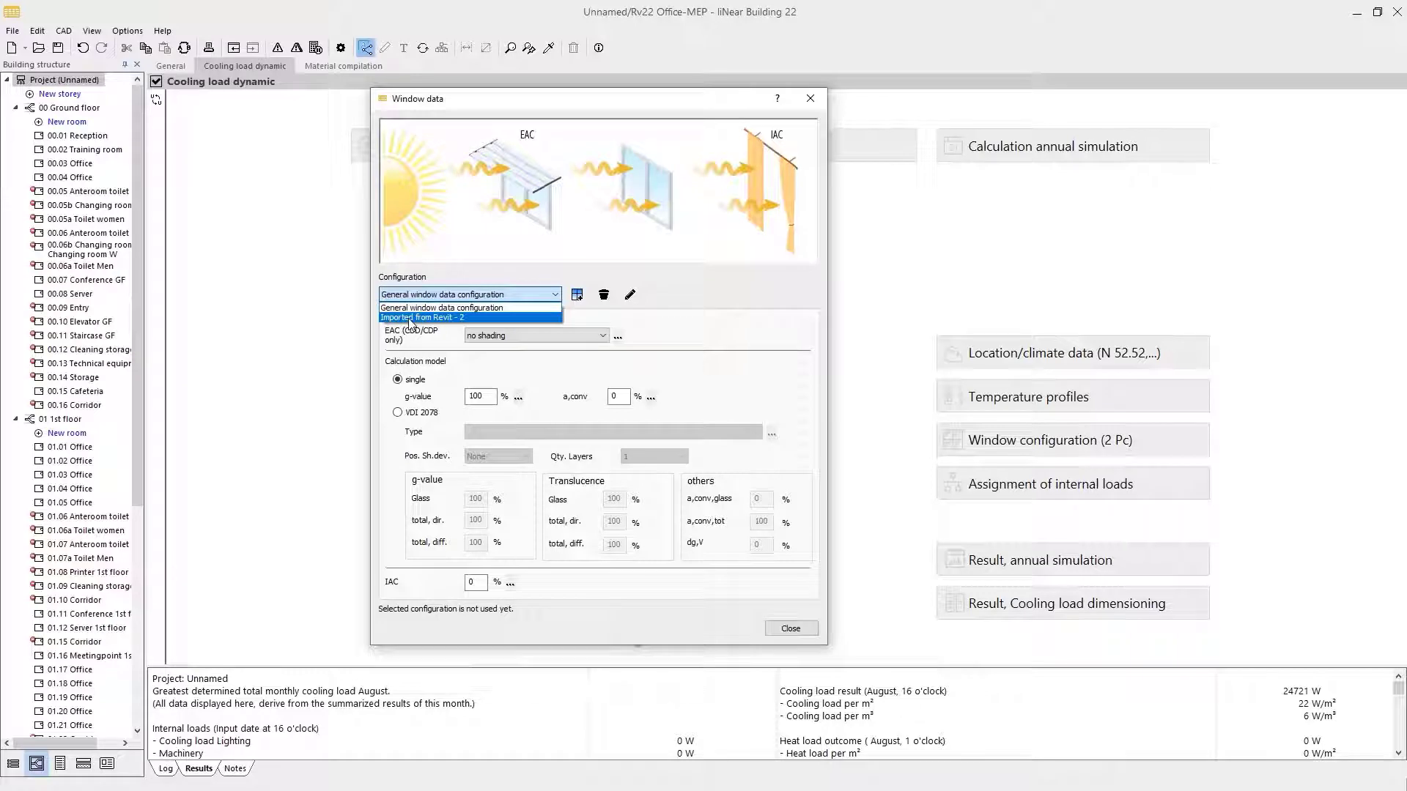
left_click(420, 317)
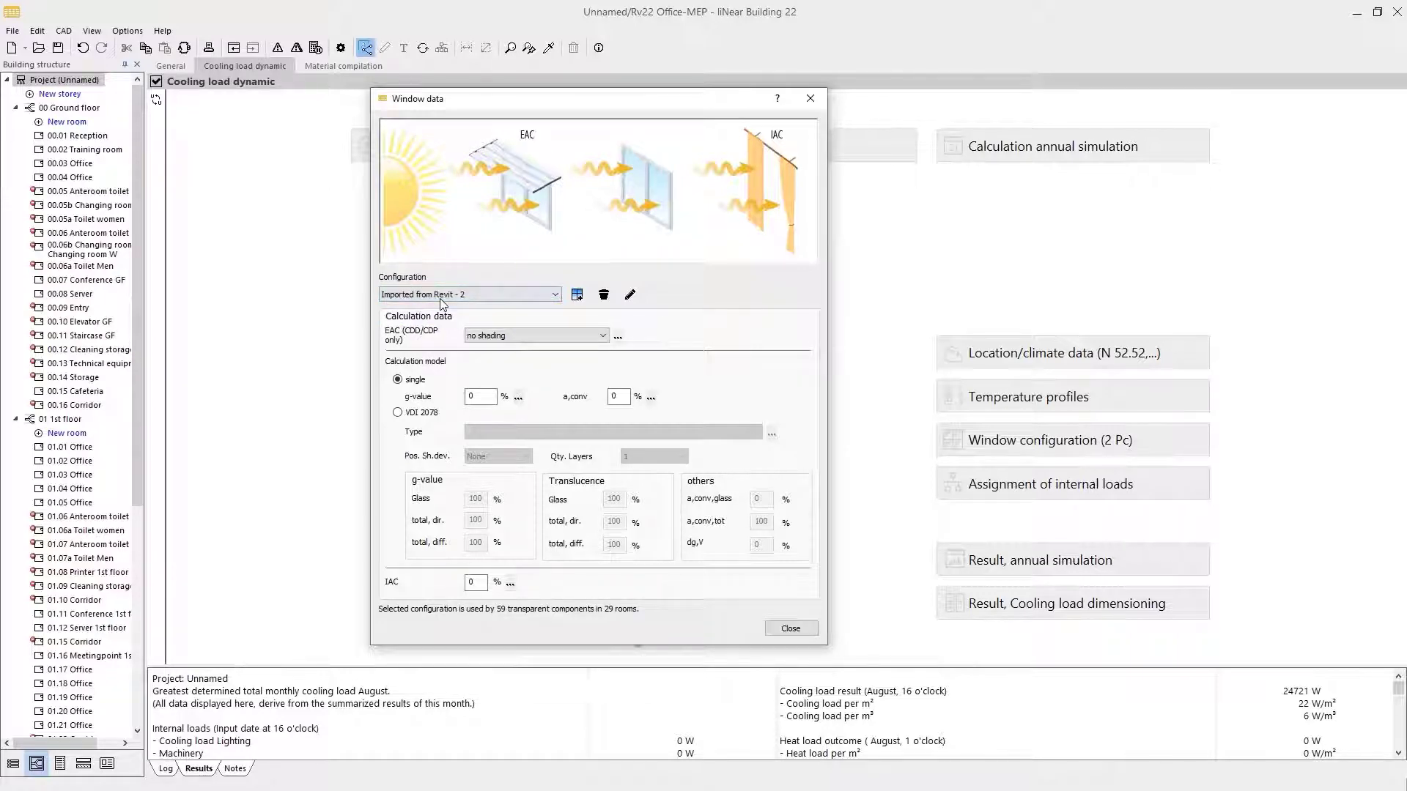
Step: Rename the current window configuration via the pencil icon to 'Window type 1'
left_click(630, 294)
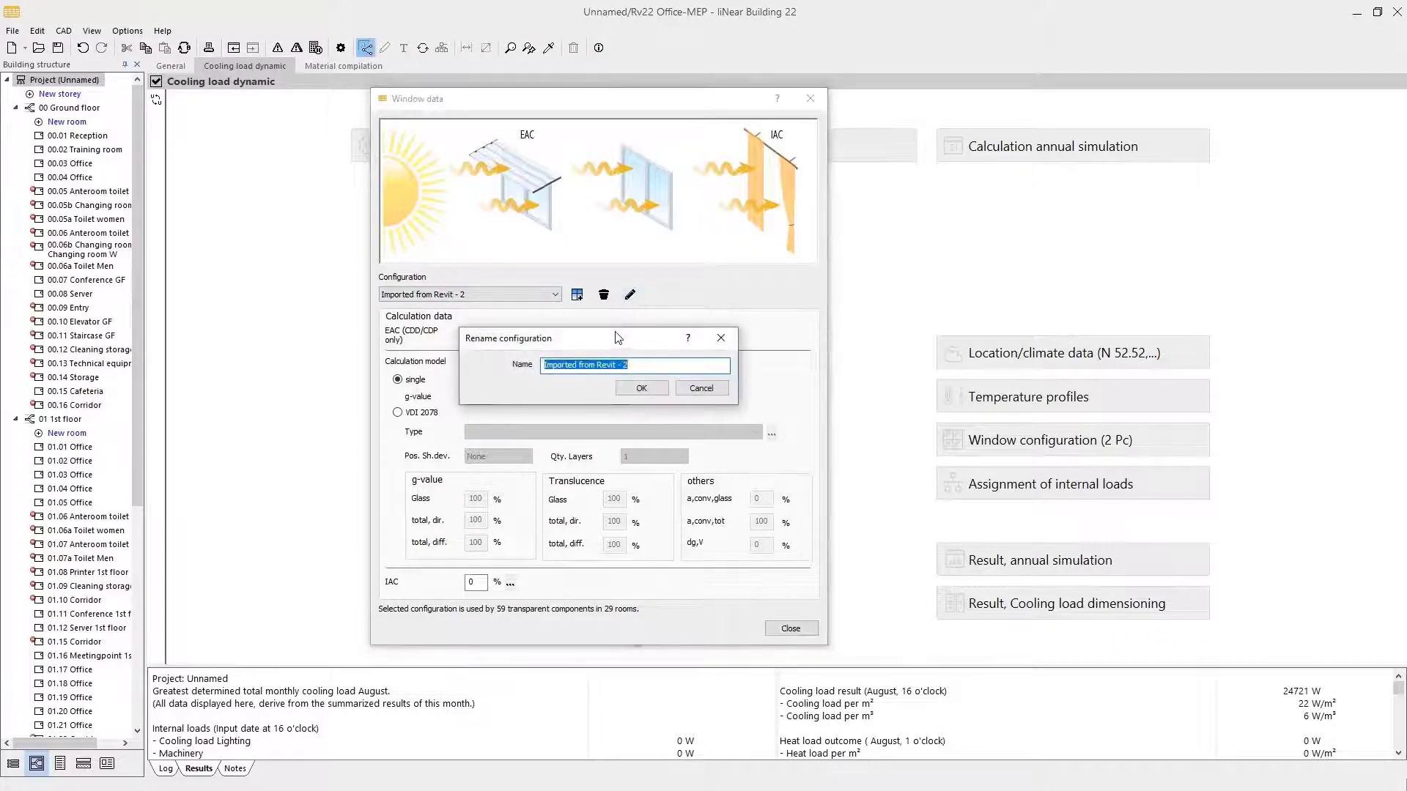
type("Wind")
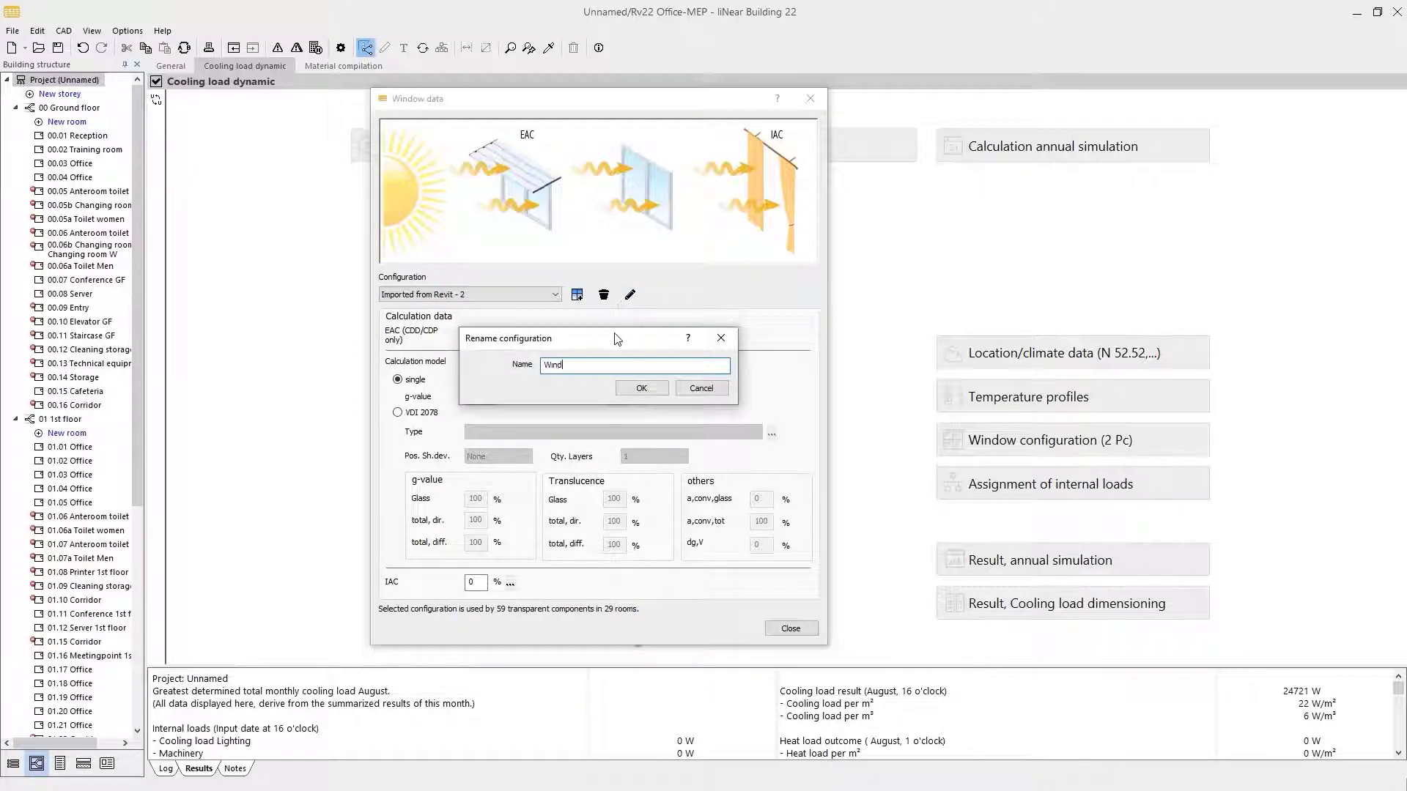
type("Window type")
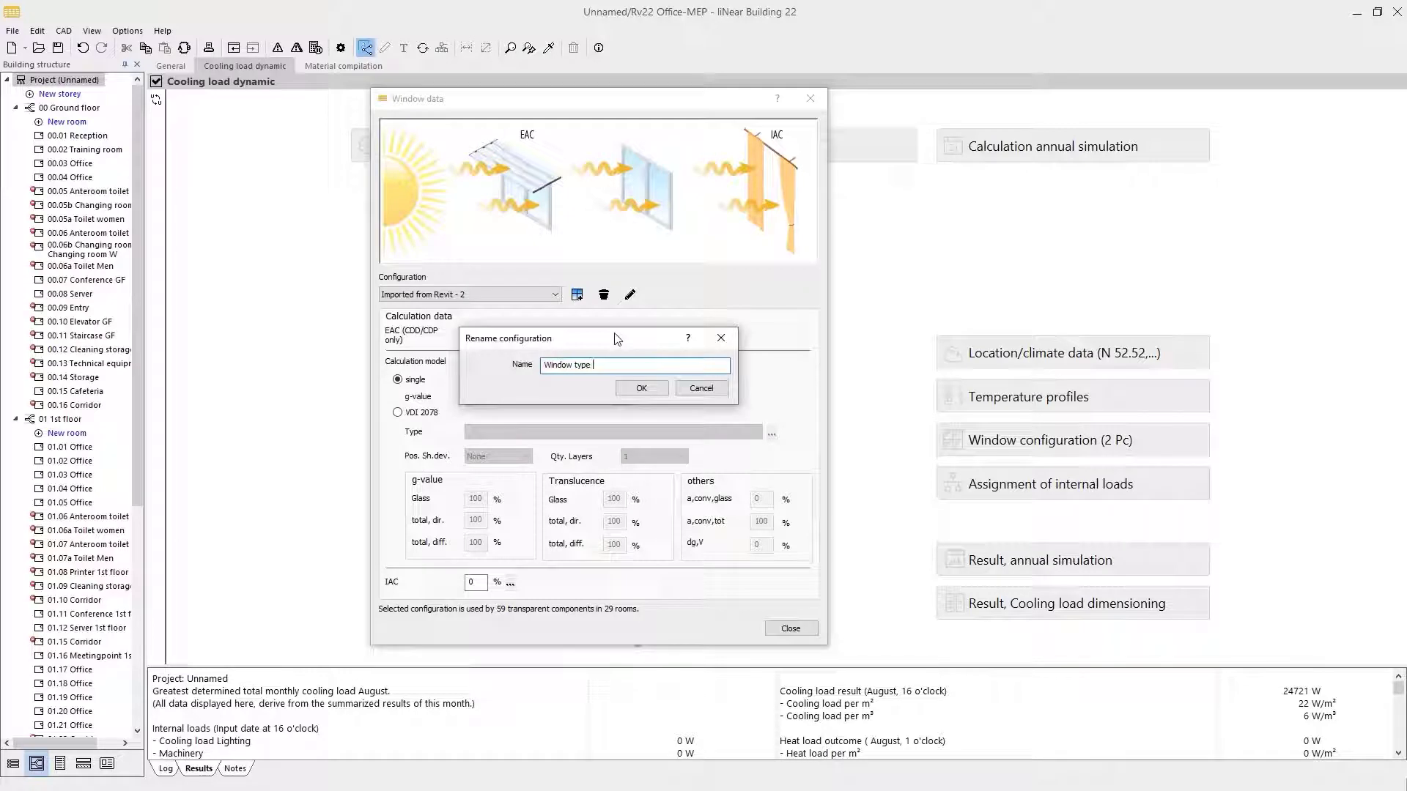
type("1")
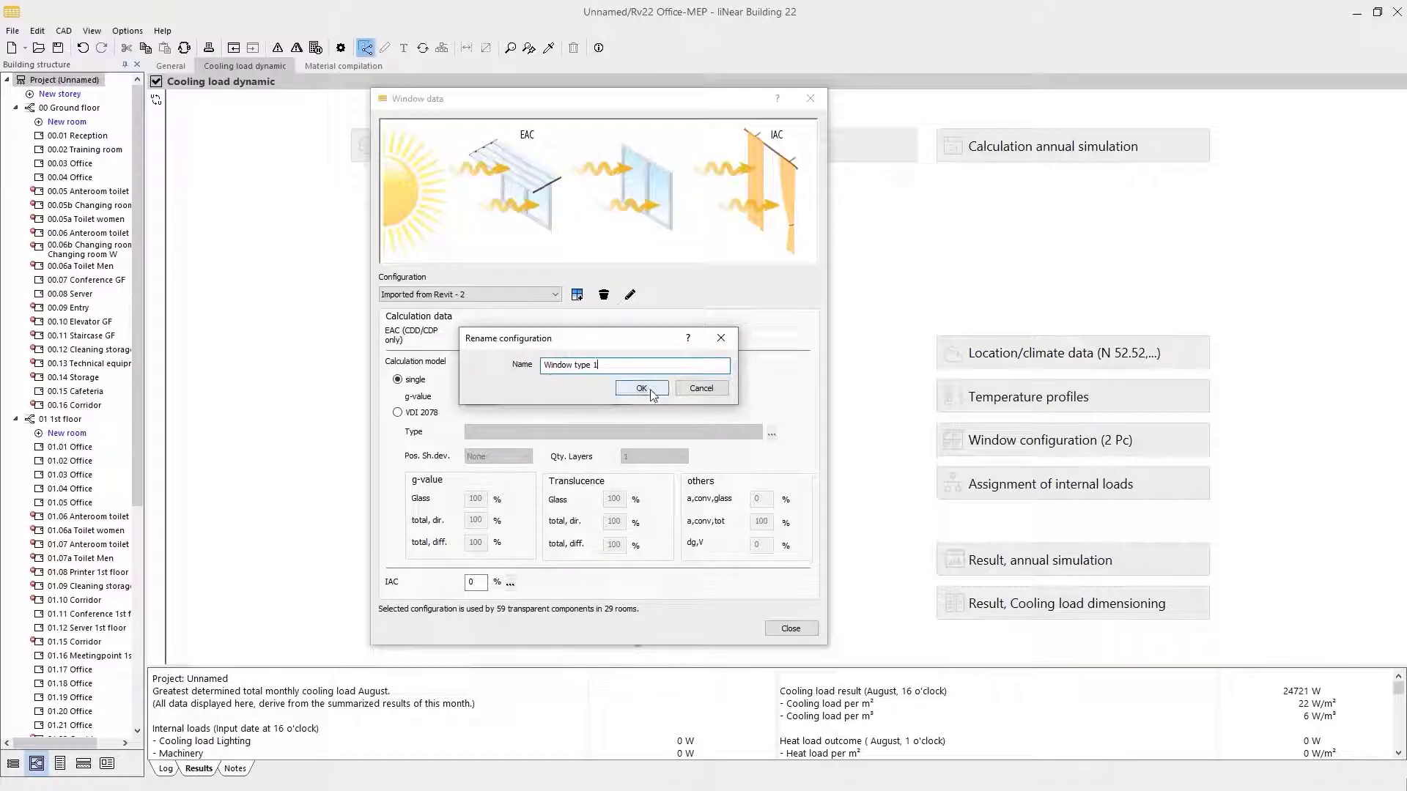
left_click(639, 387)
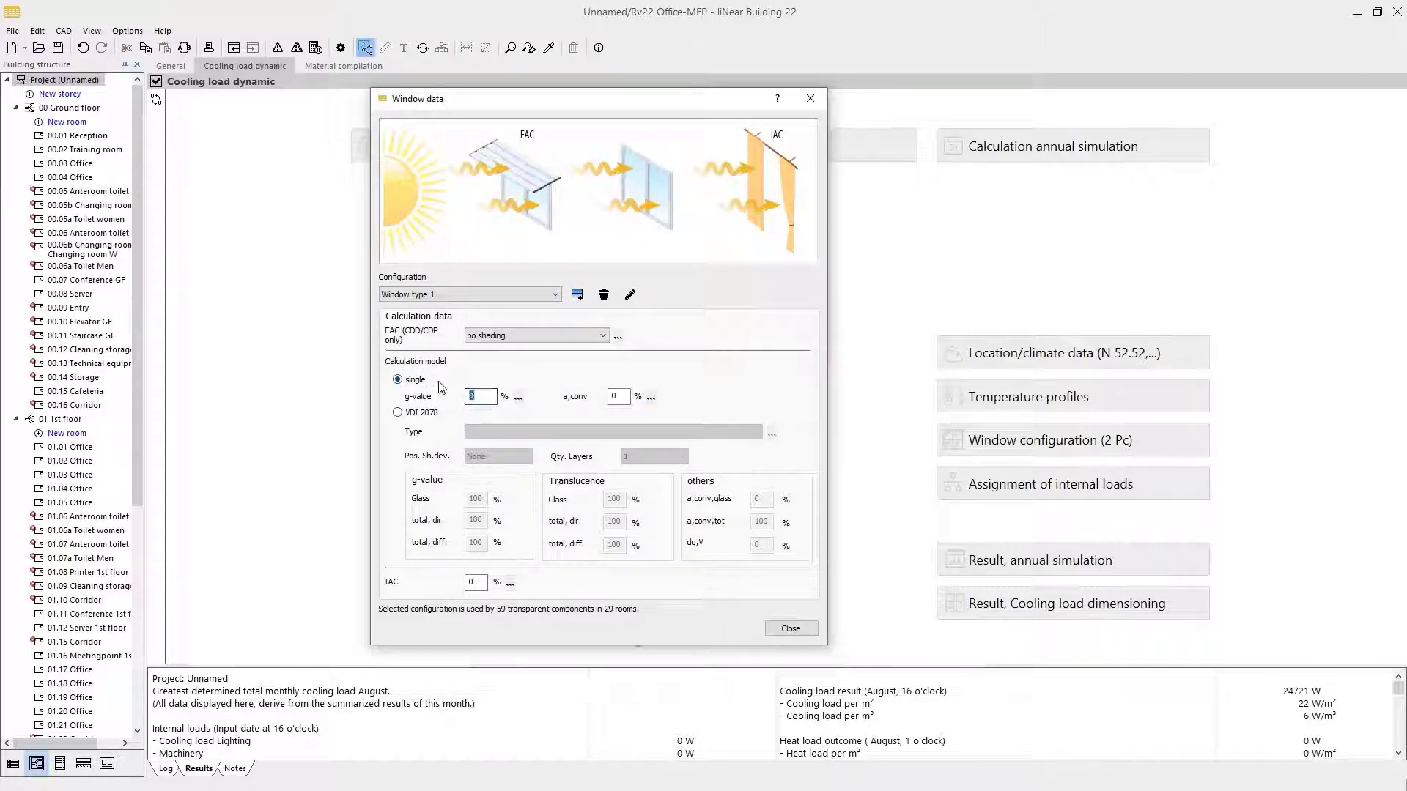
Step: Switch Window type 1 to VDI 2078 with 3-fold insulation glazing and exterior venetian blind
left_click(397, 411)
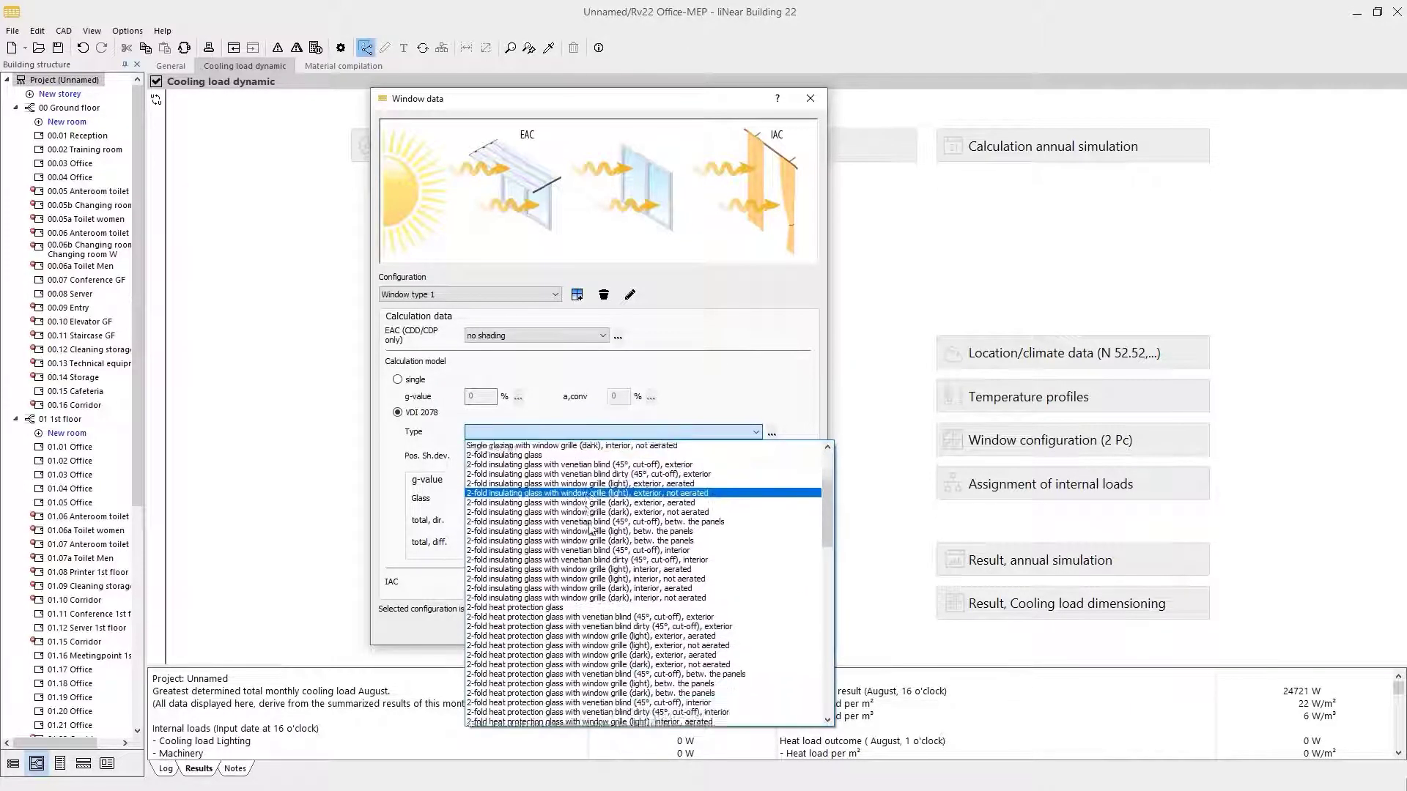
scroll("down", 3)
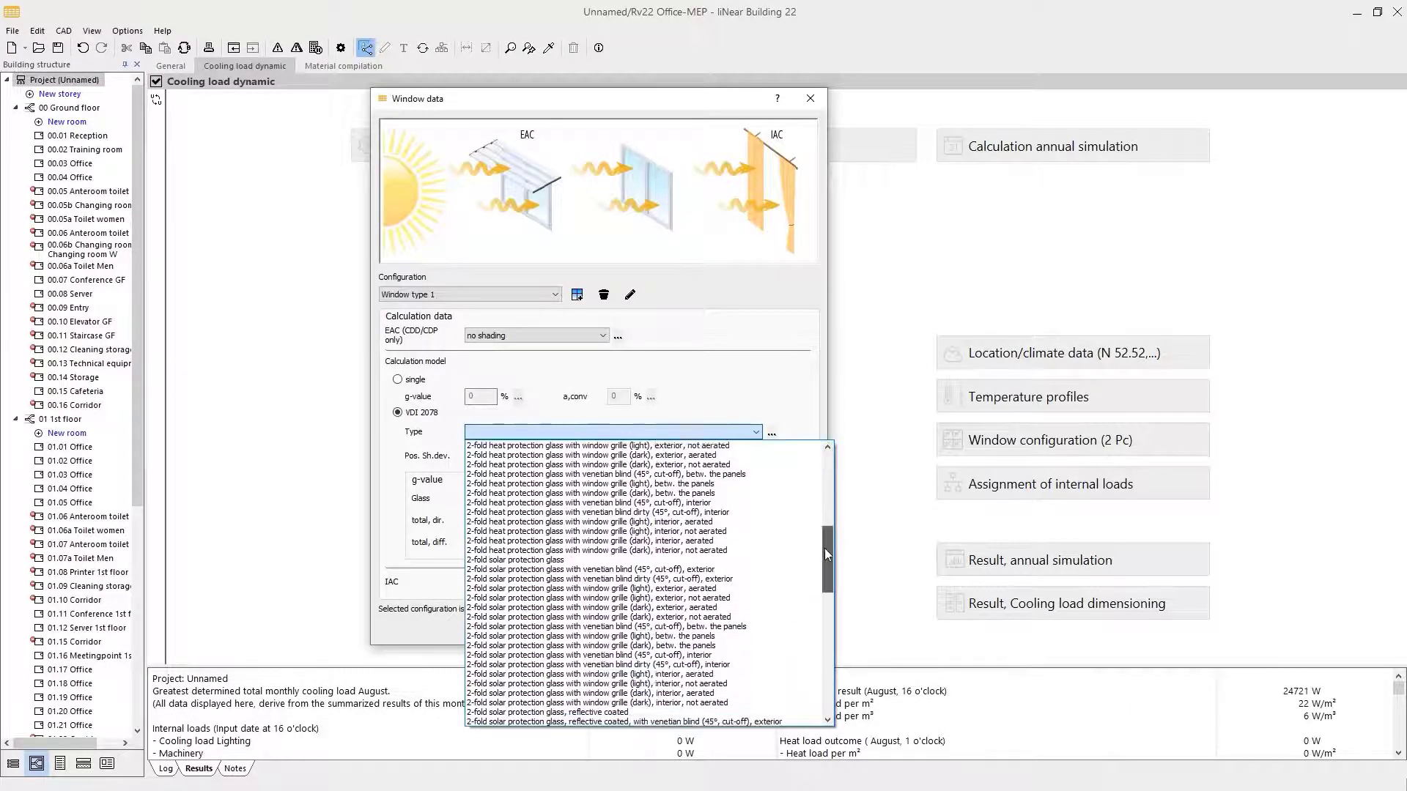
scroll("down", 3)
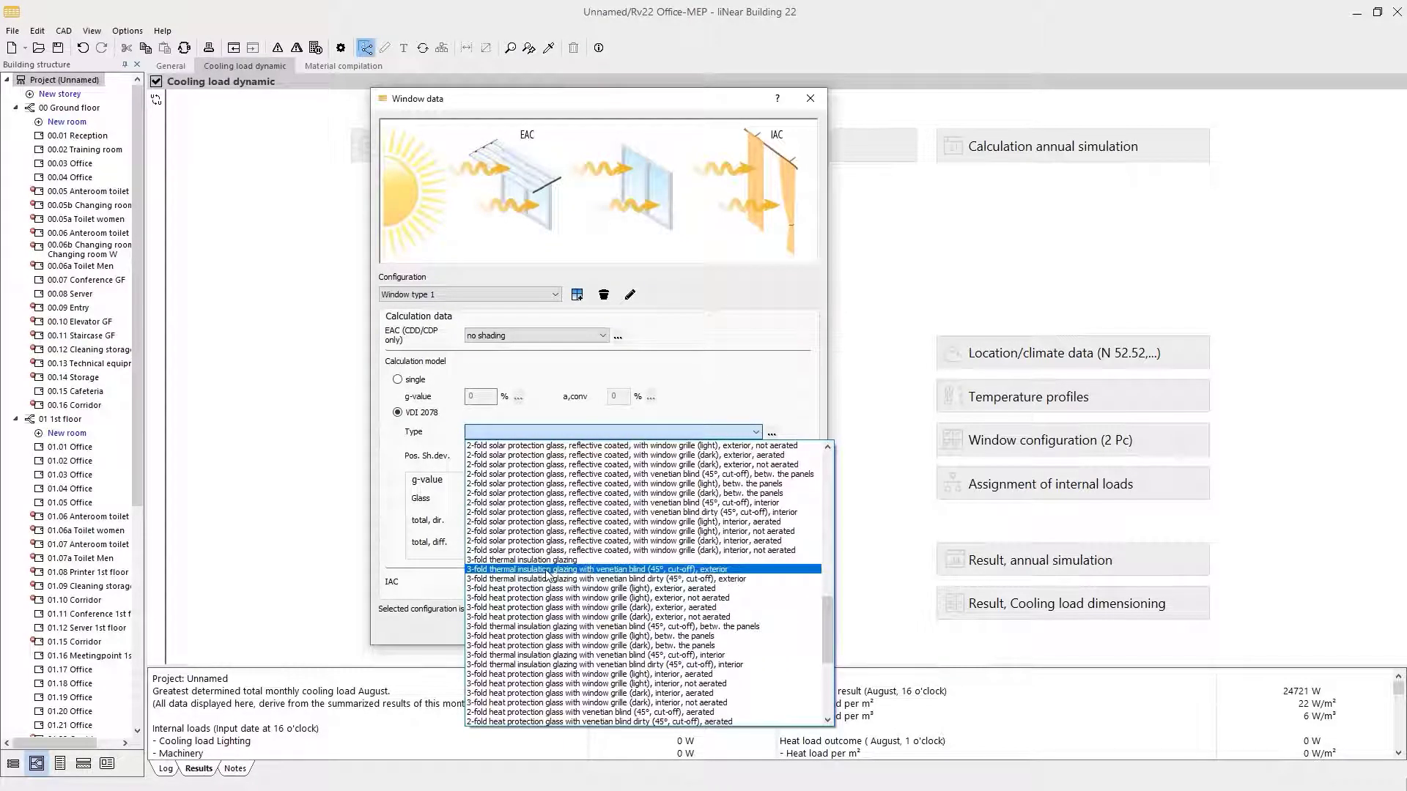
left_click(610, 569)
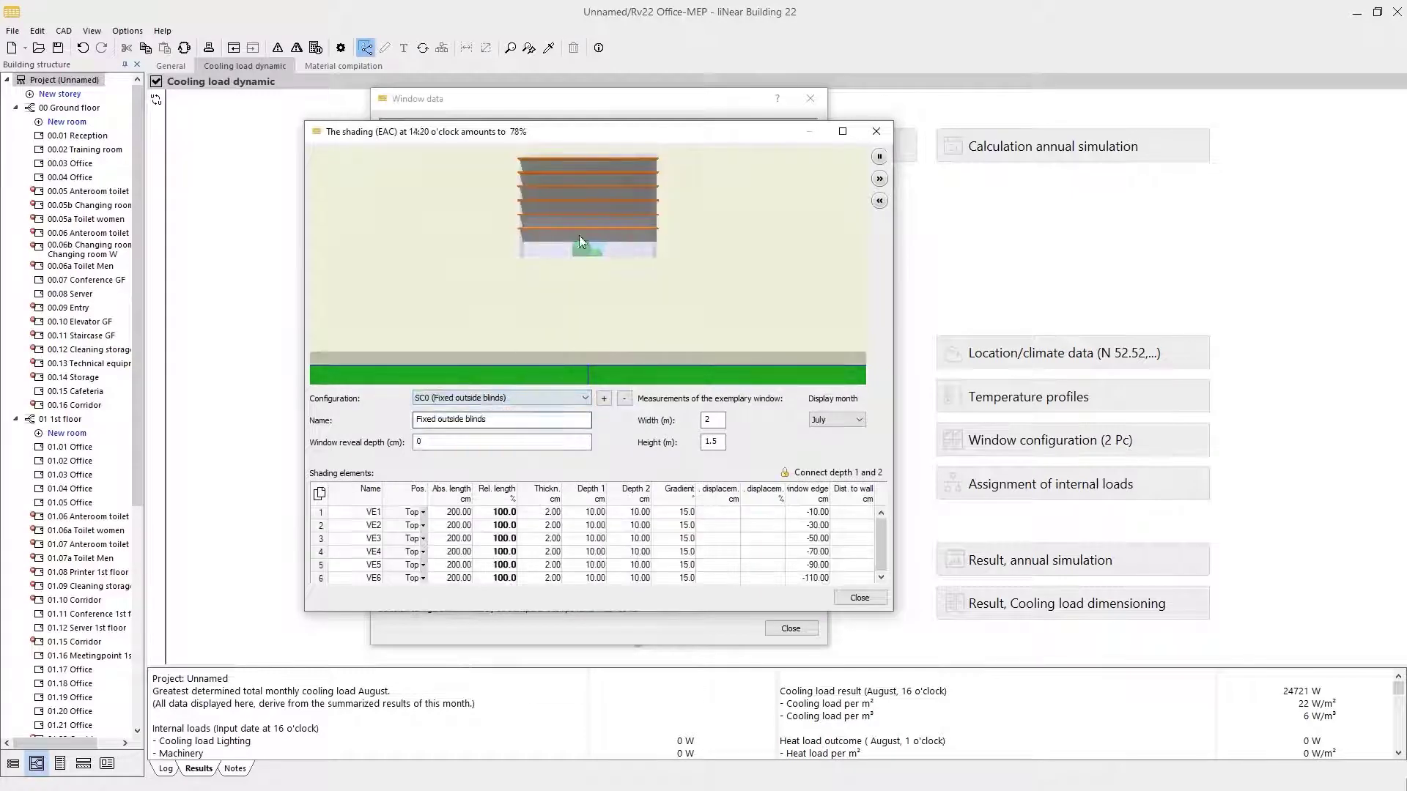
Step: Preview the SC1 overhang shading configuration, close it, and set exterior shading to no shading
left_click(584, 397)
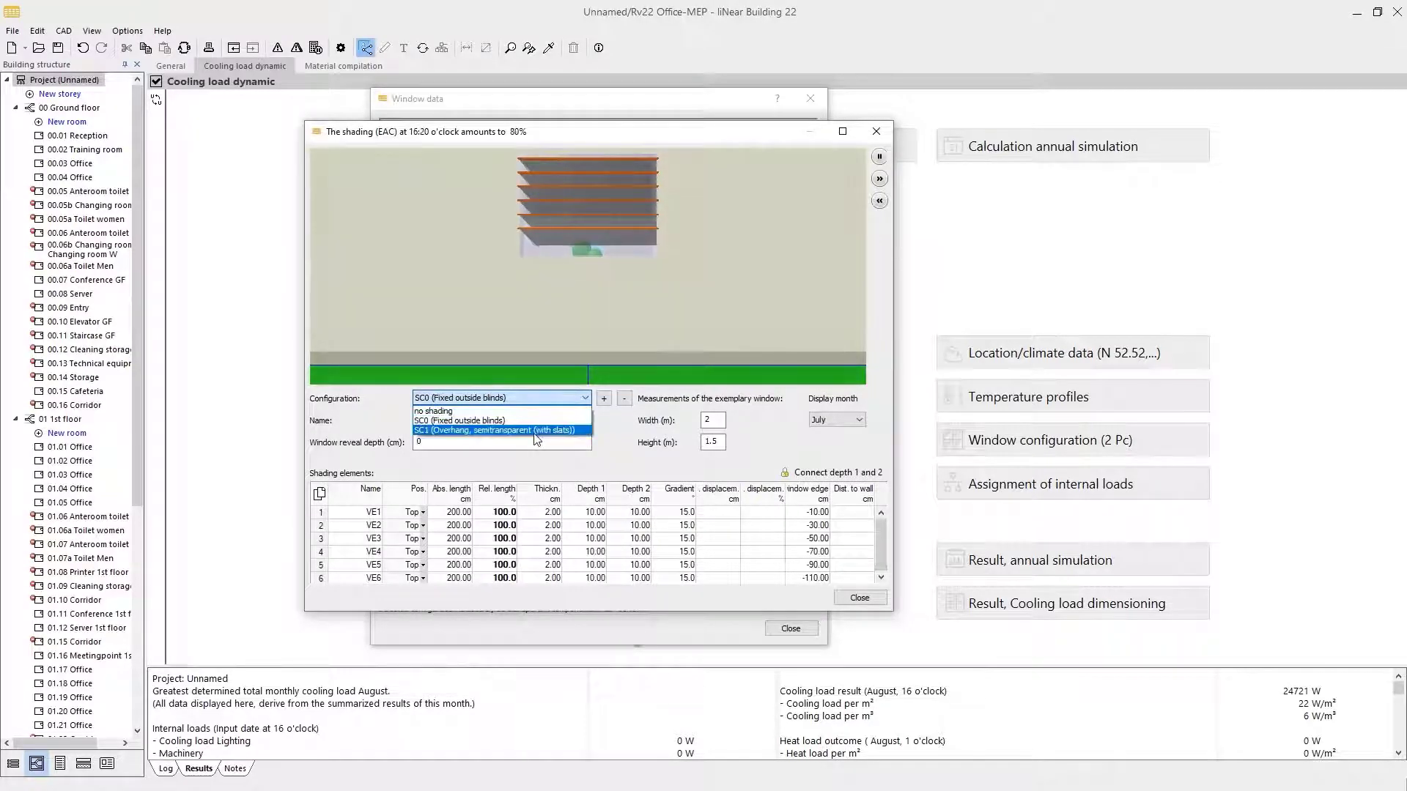
left_click(498, 430)
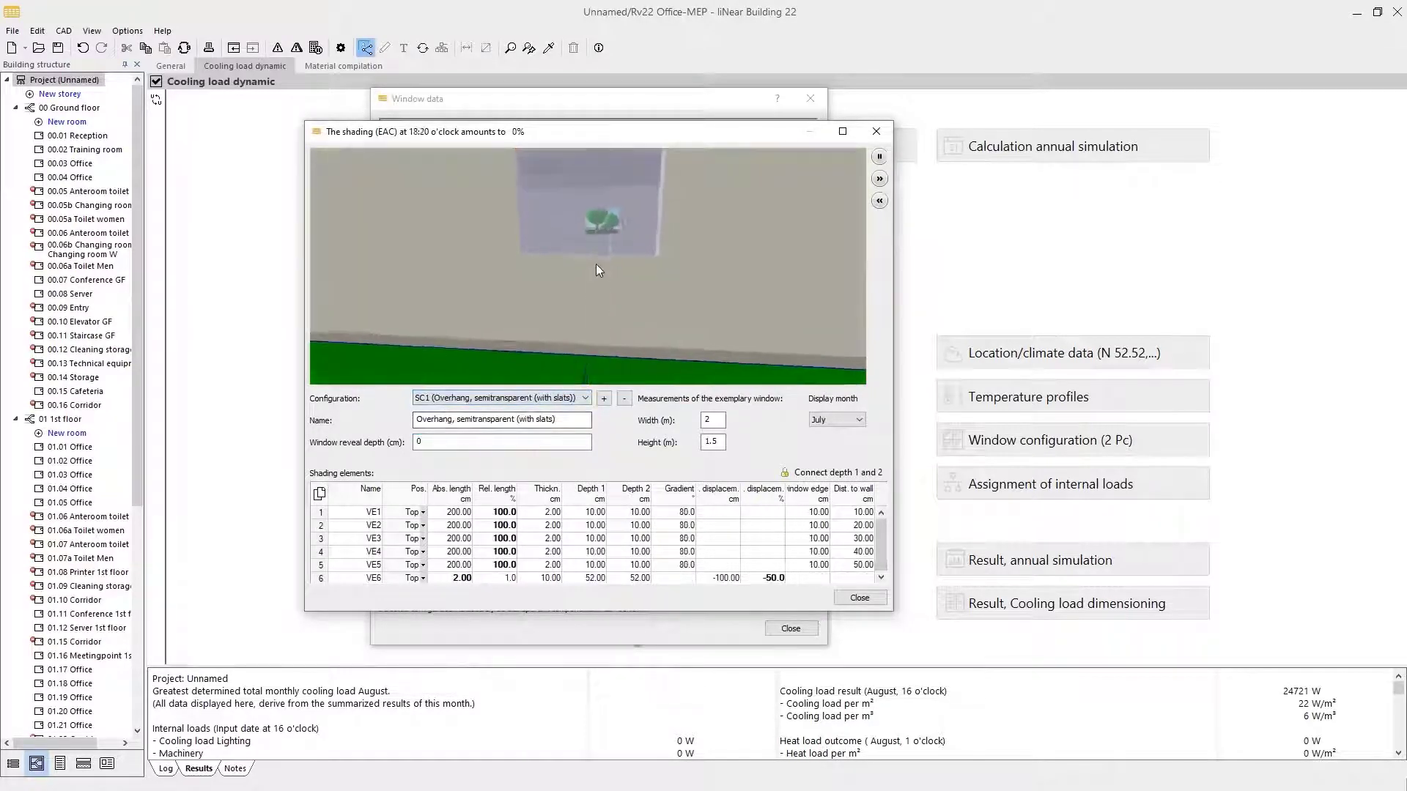
left_click(878, 177)
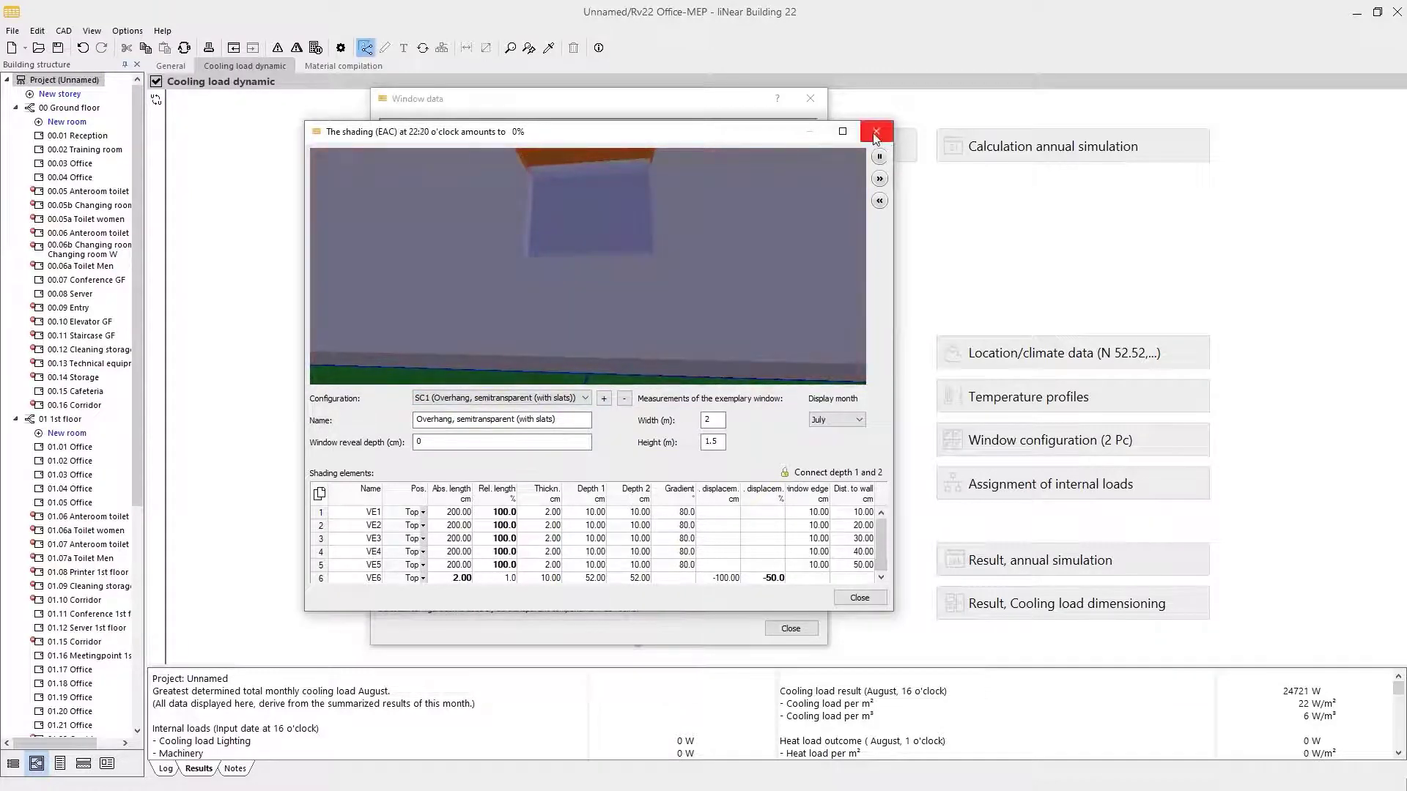
left_click(875, 131)
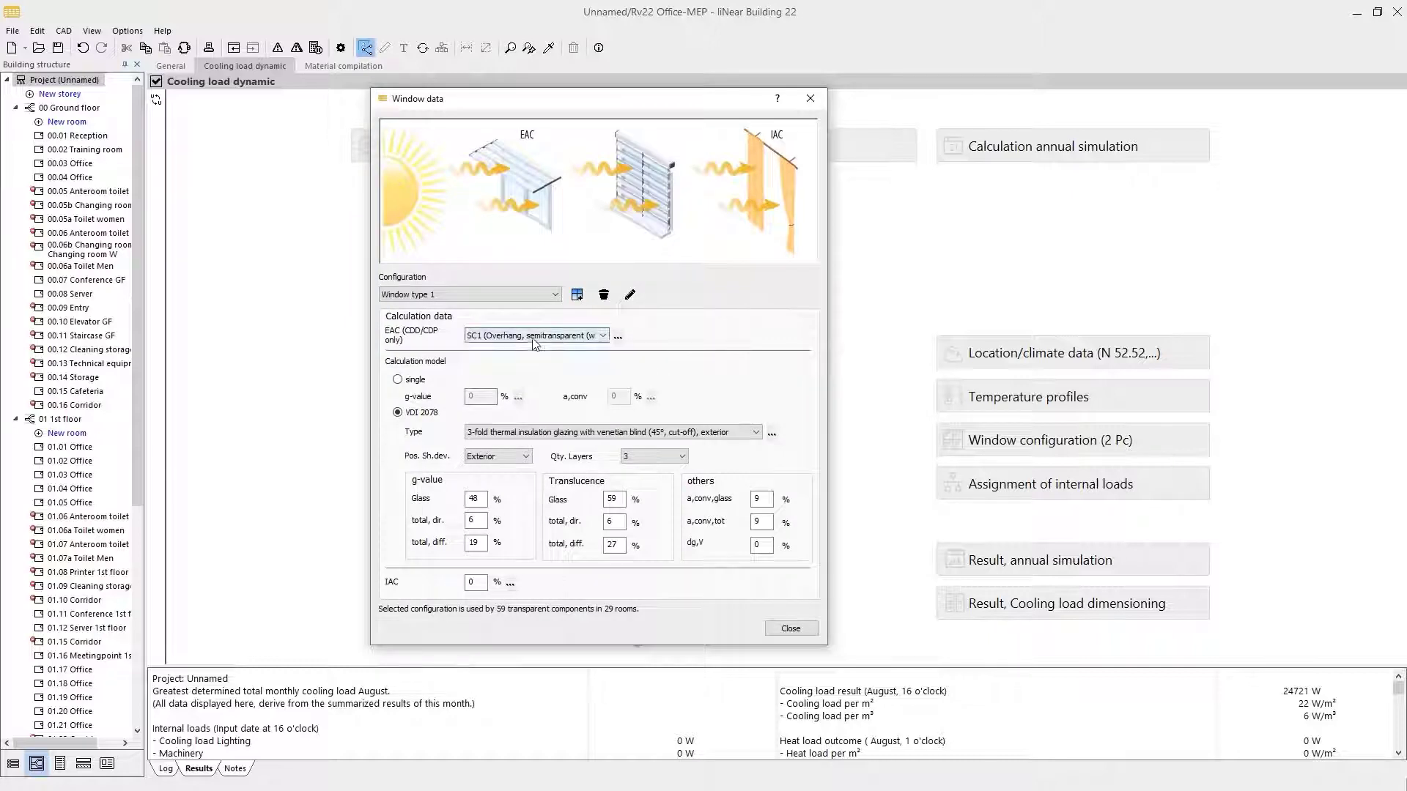
left_click(534, 335)
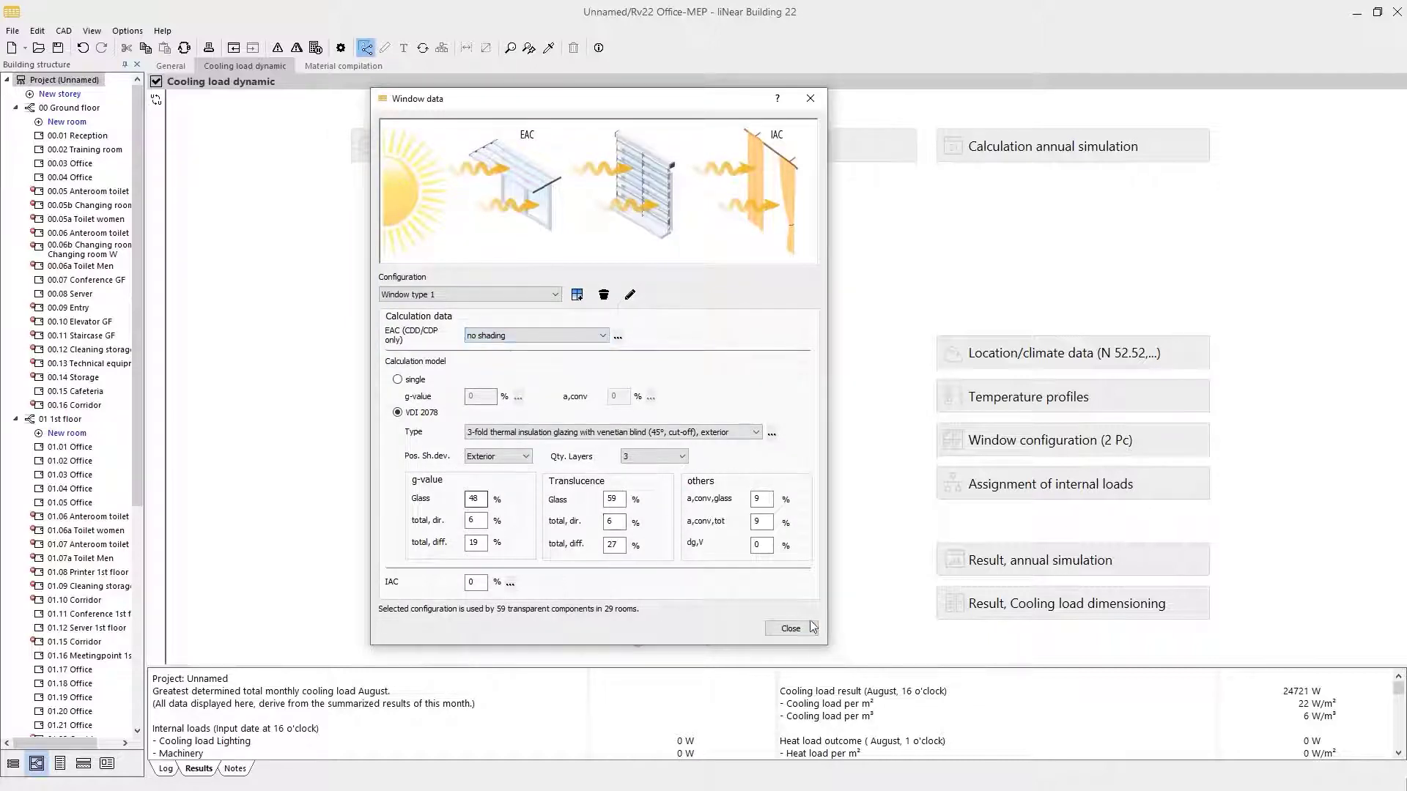
Step: Check that room 01.01 Office's two windows use Window type 1
left_click(788, 628)
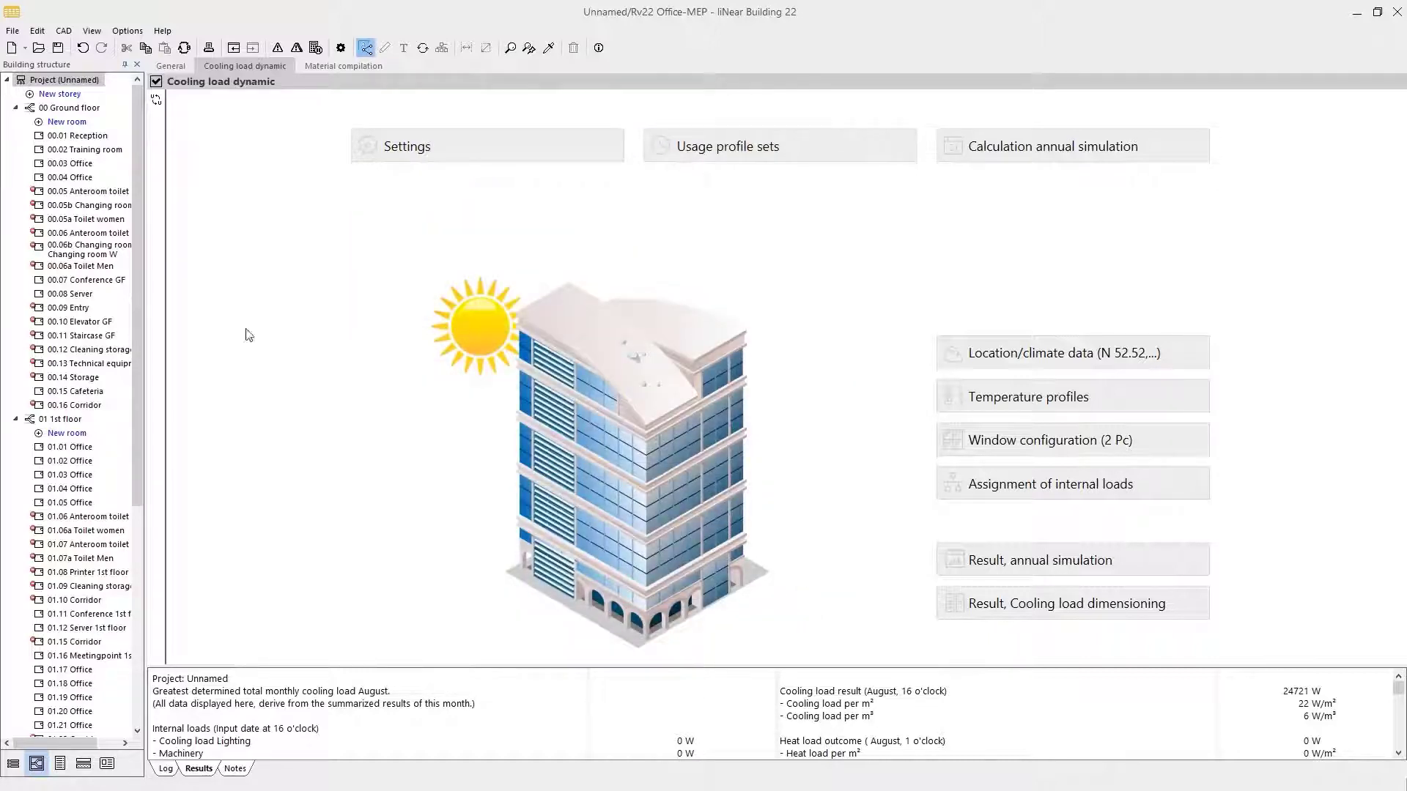
left_click(71, 447)
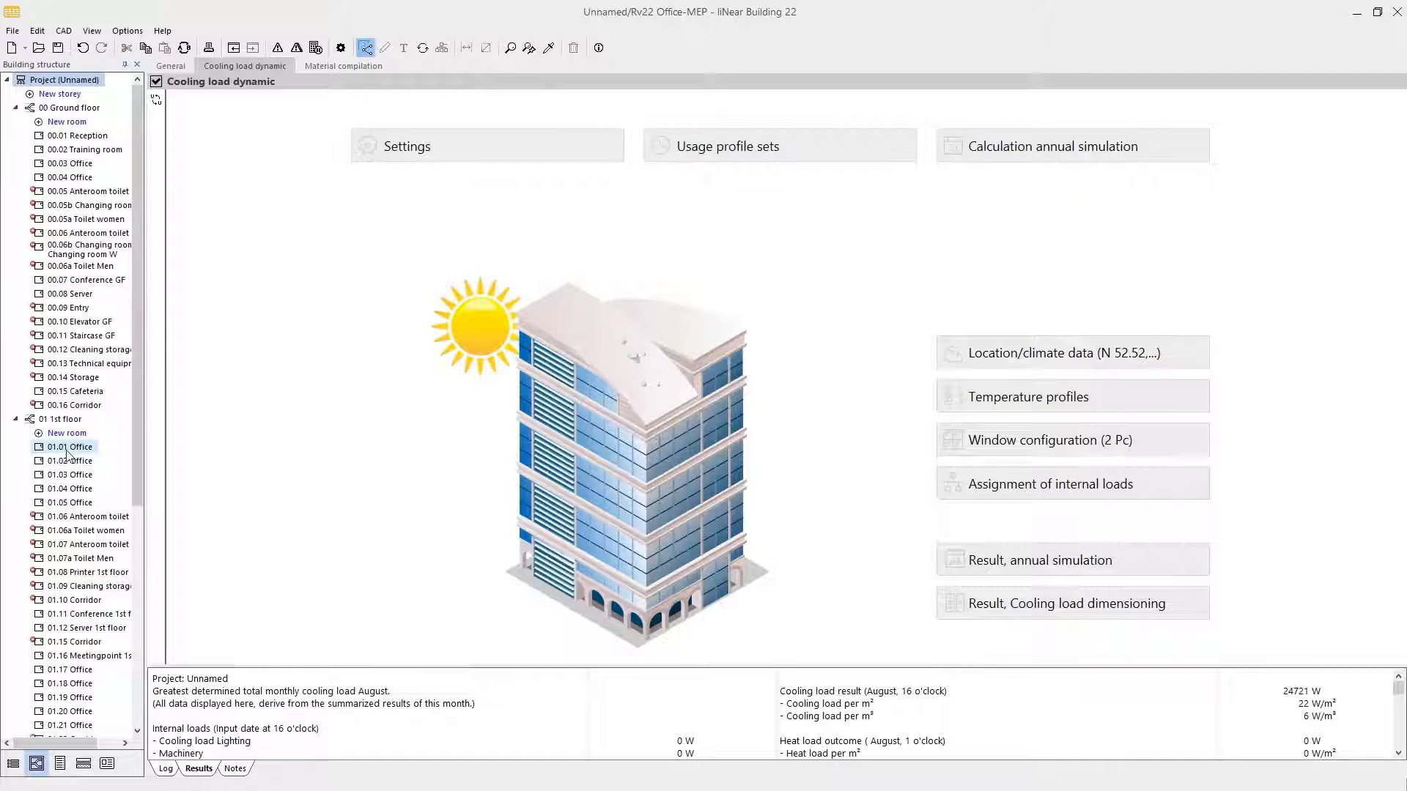
left_click(69, 447)
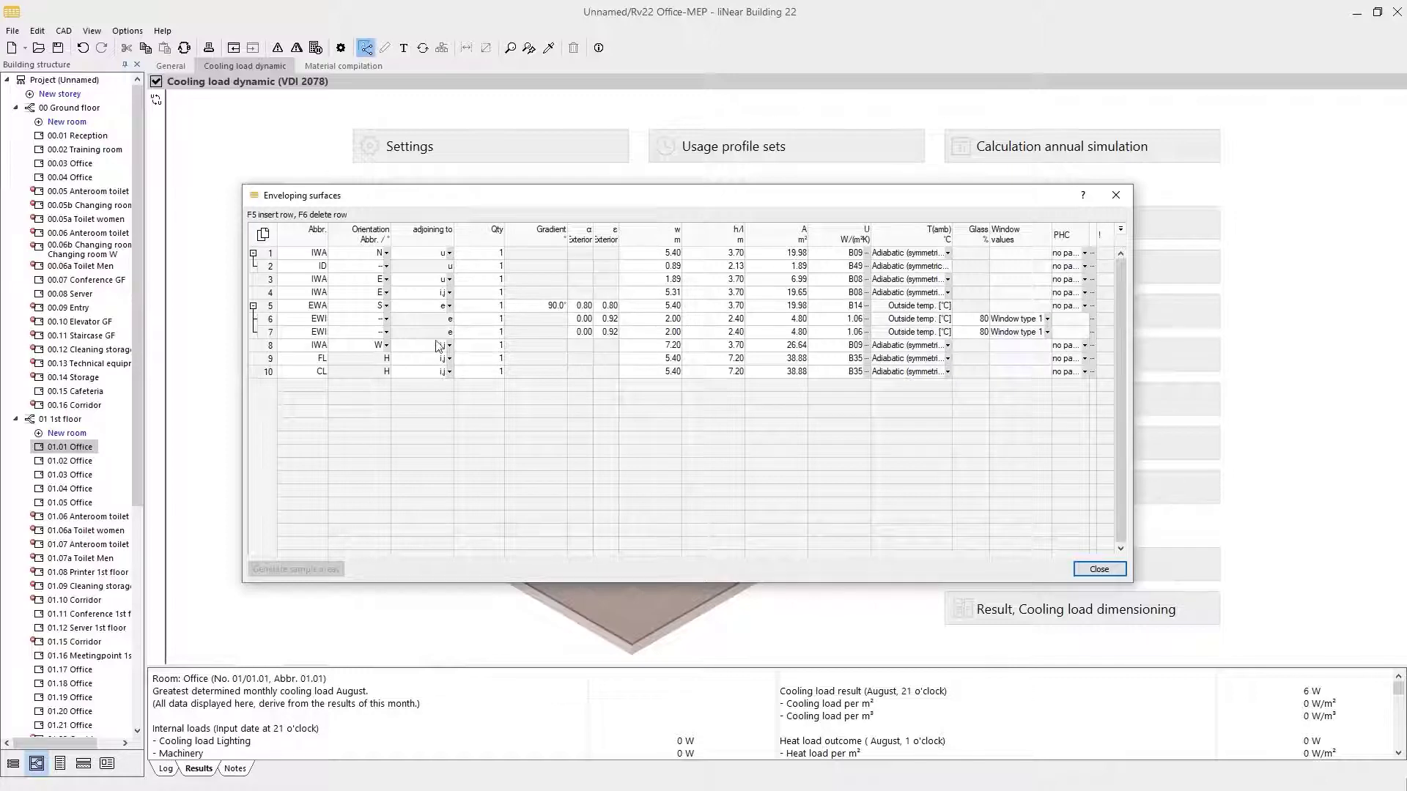
mouse_move(1057, 339)
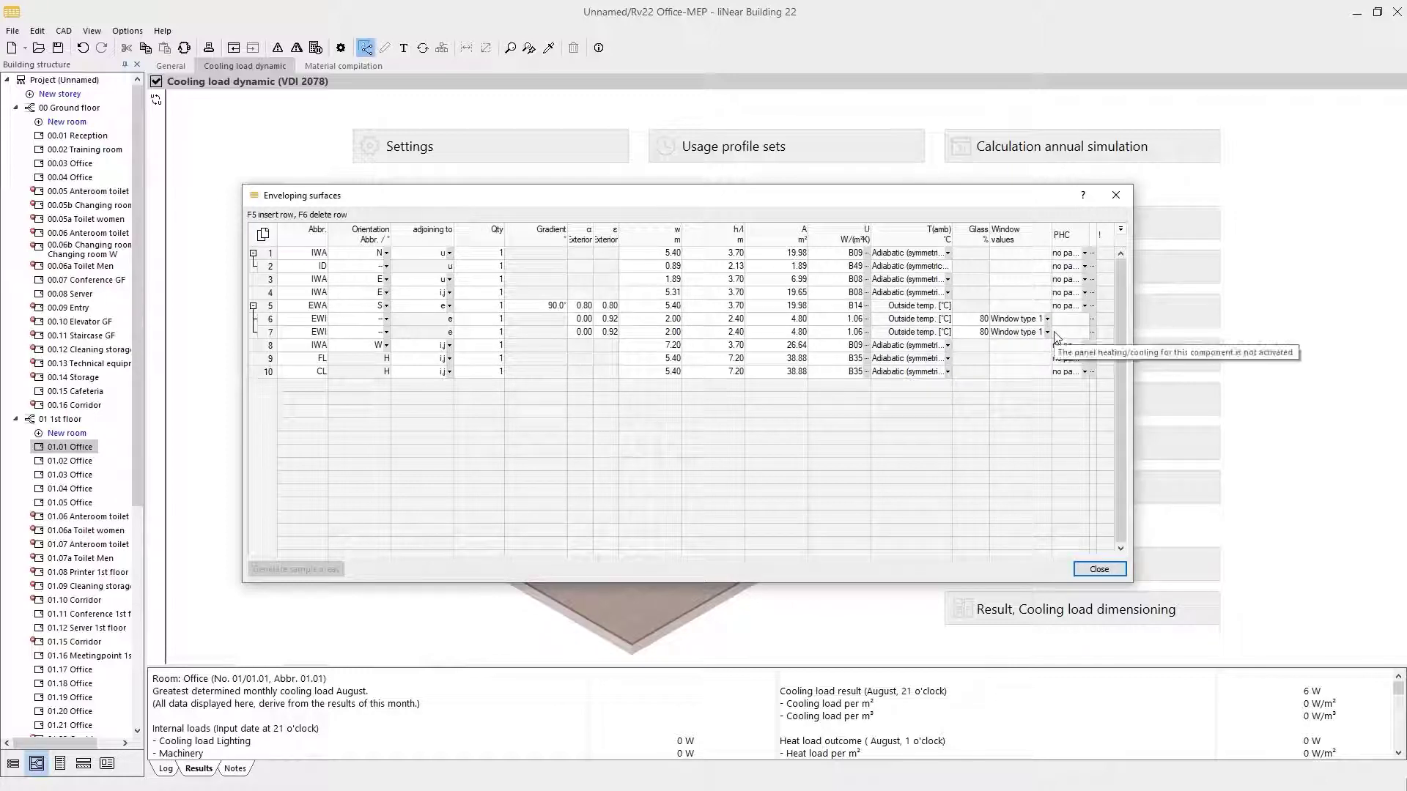
mouse_move(1094, 529)
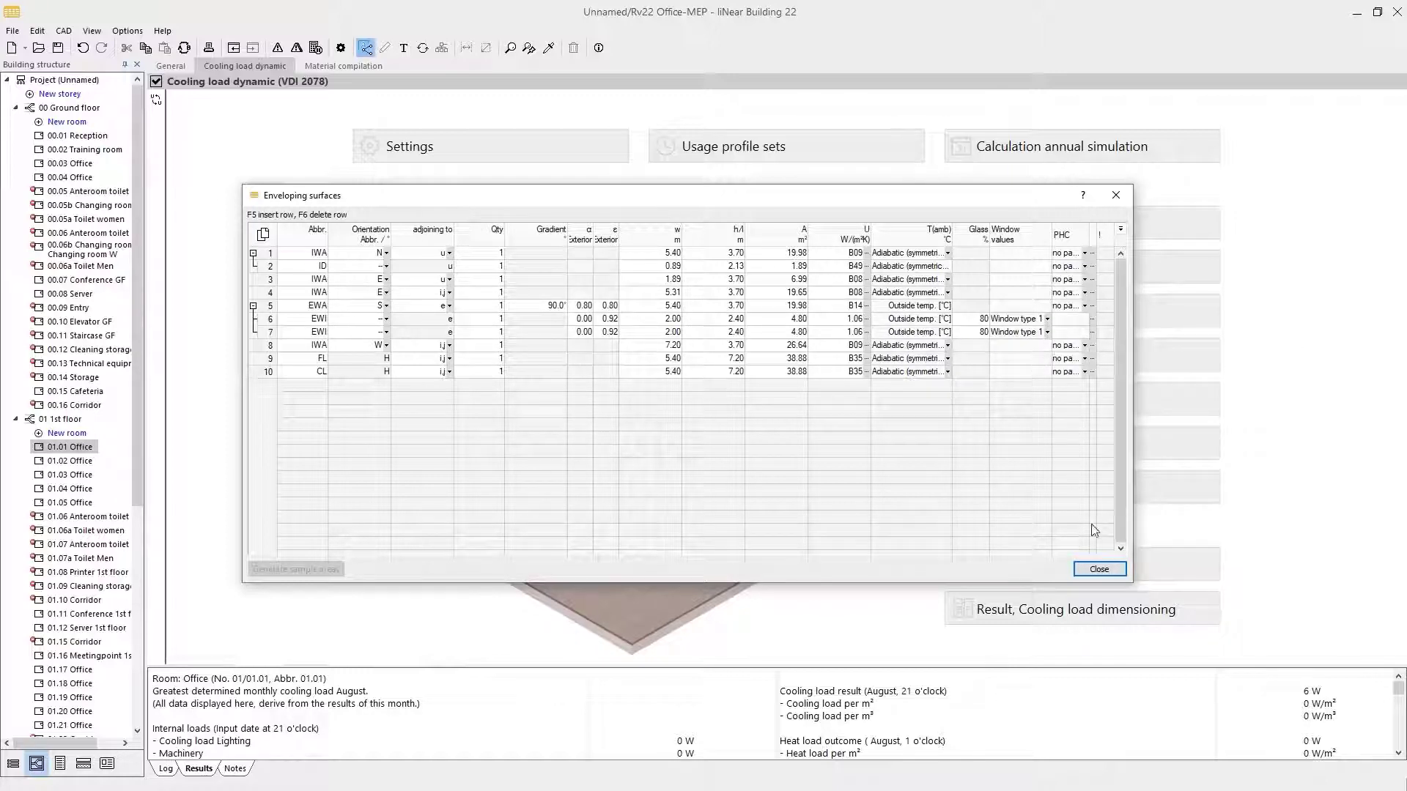
left_click(1098, 569)
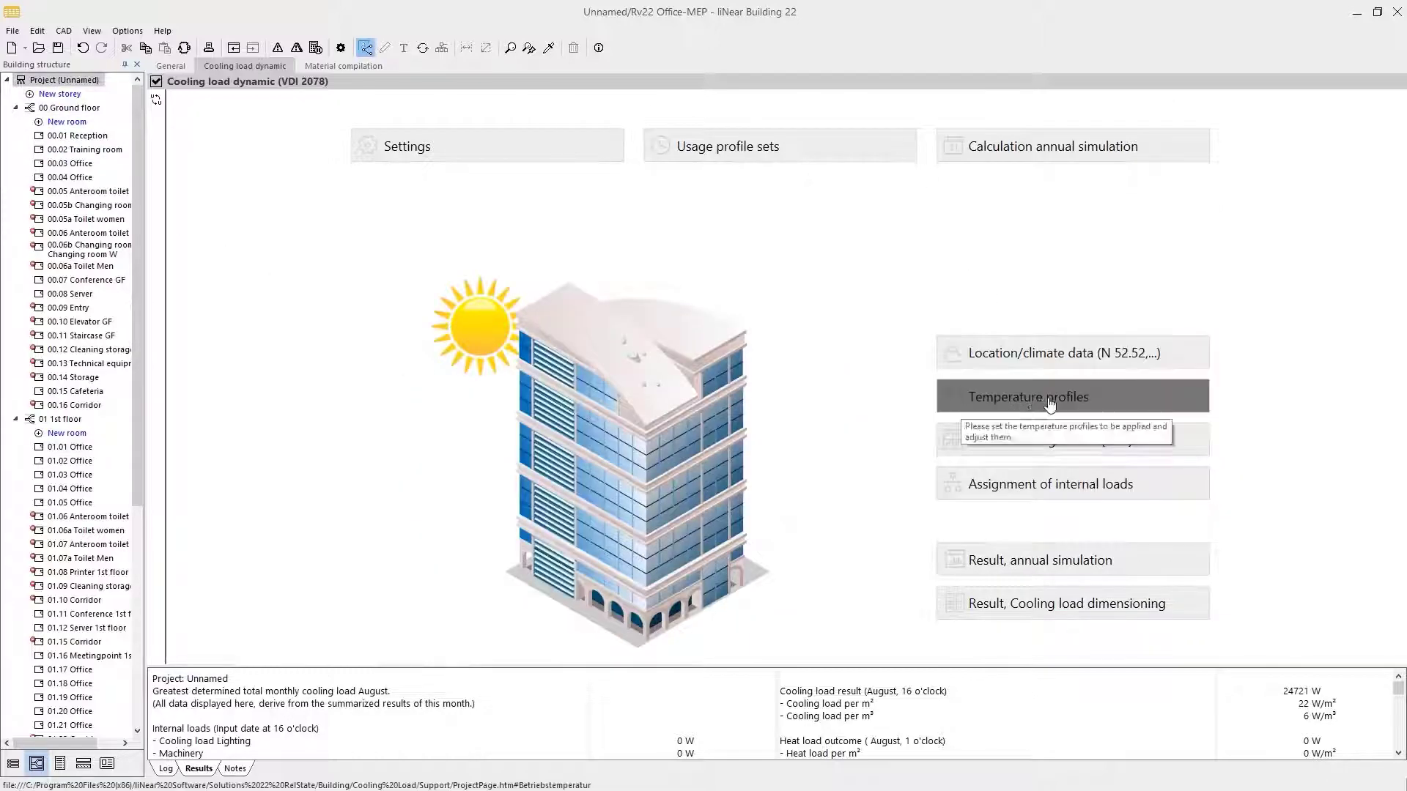
mouse_move(883, 455)
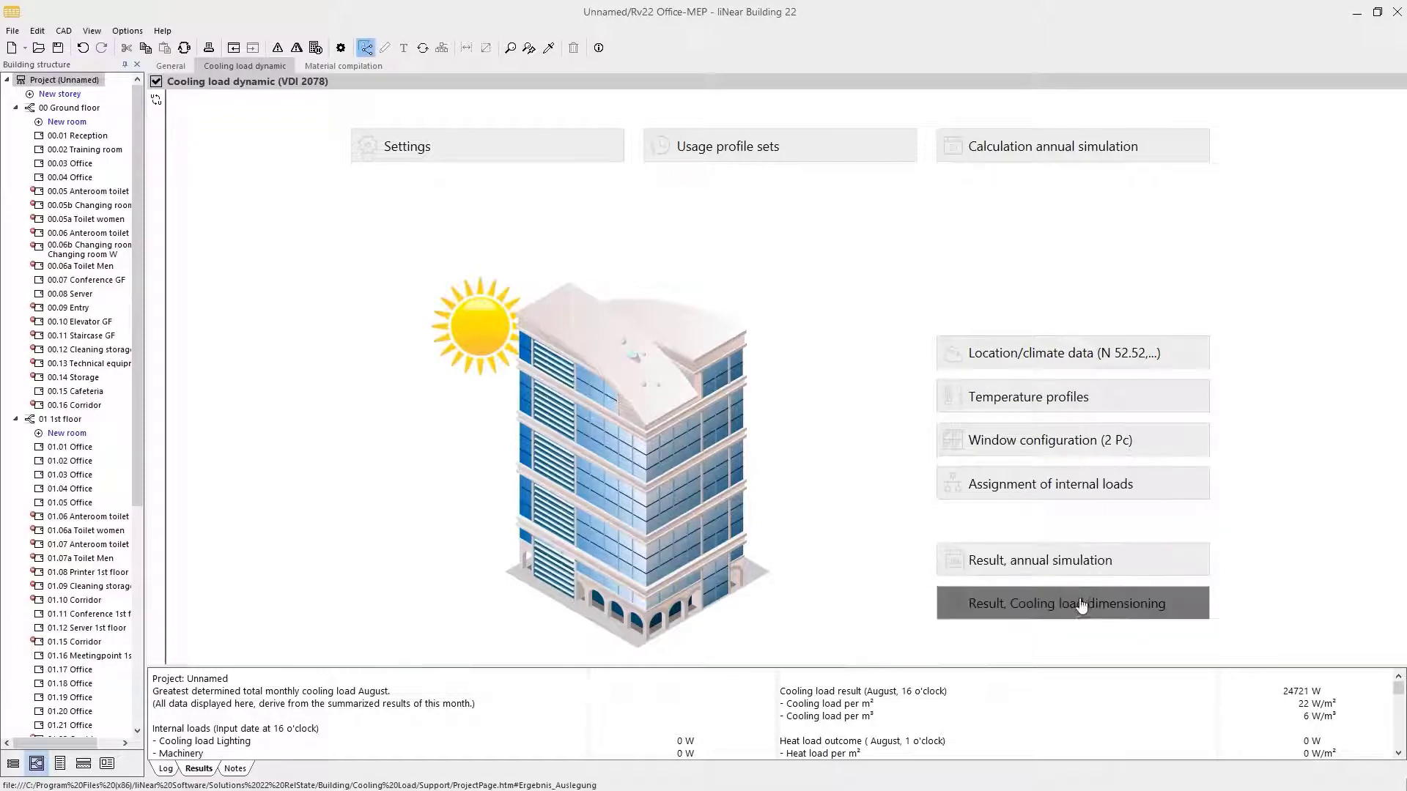
mouse_move(879, 520)
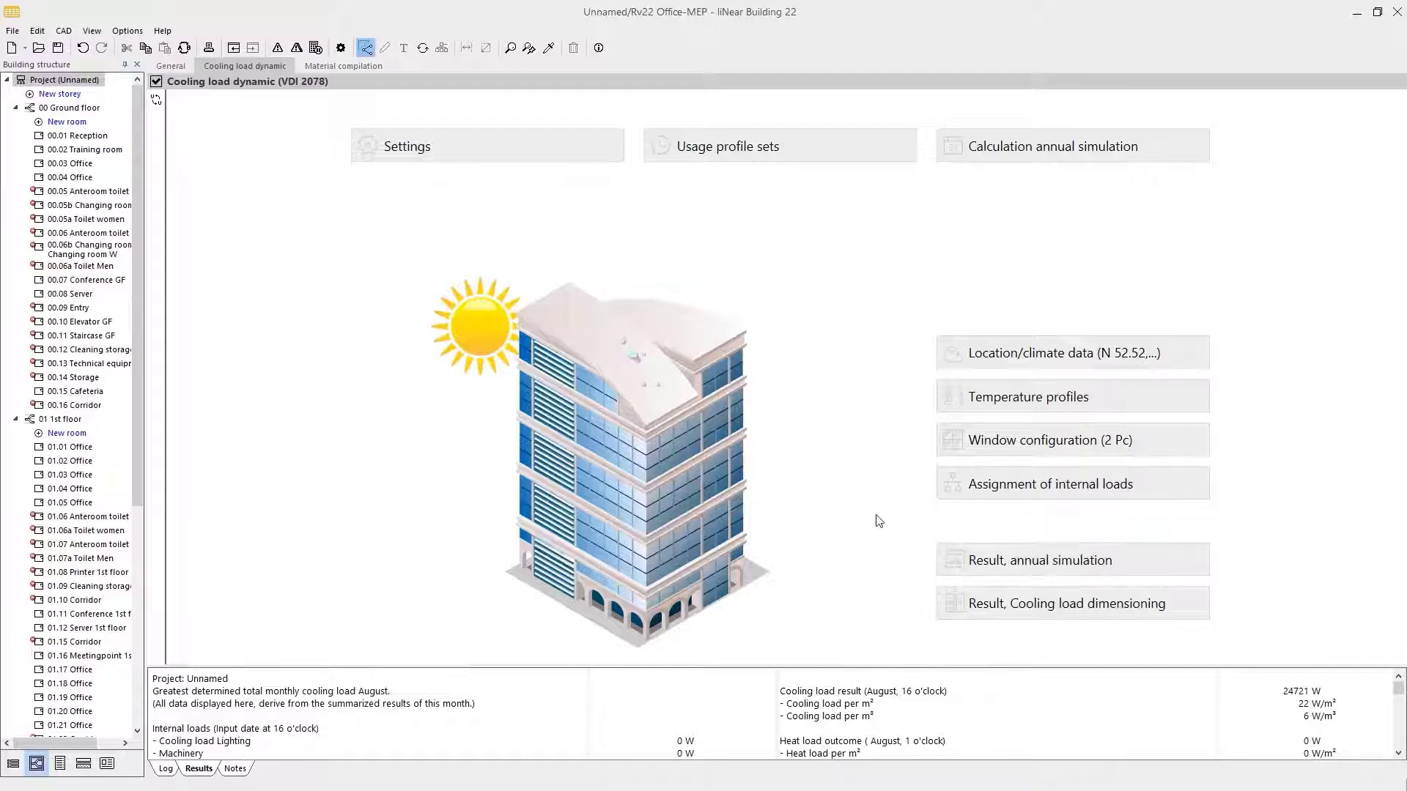